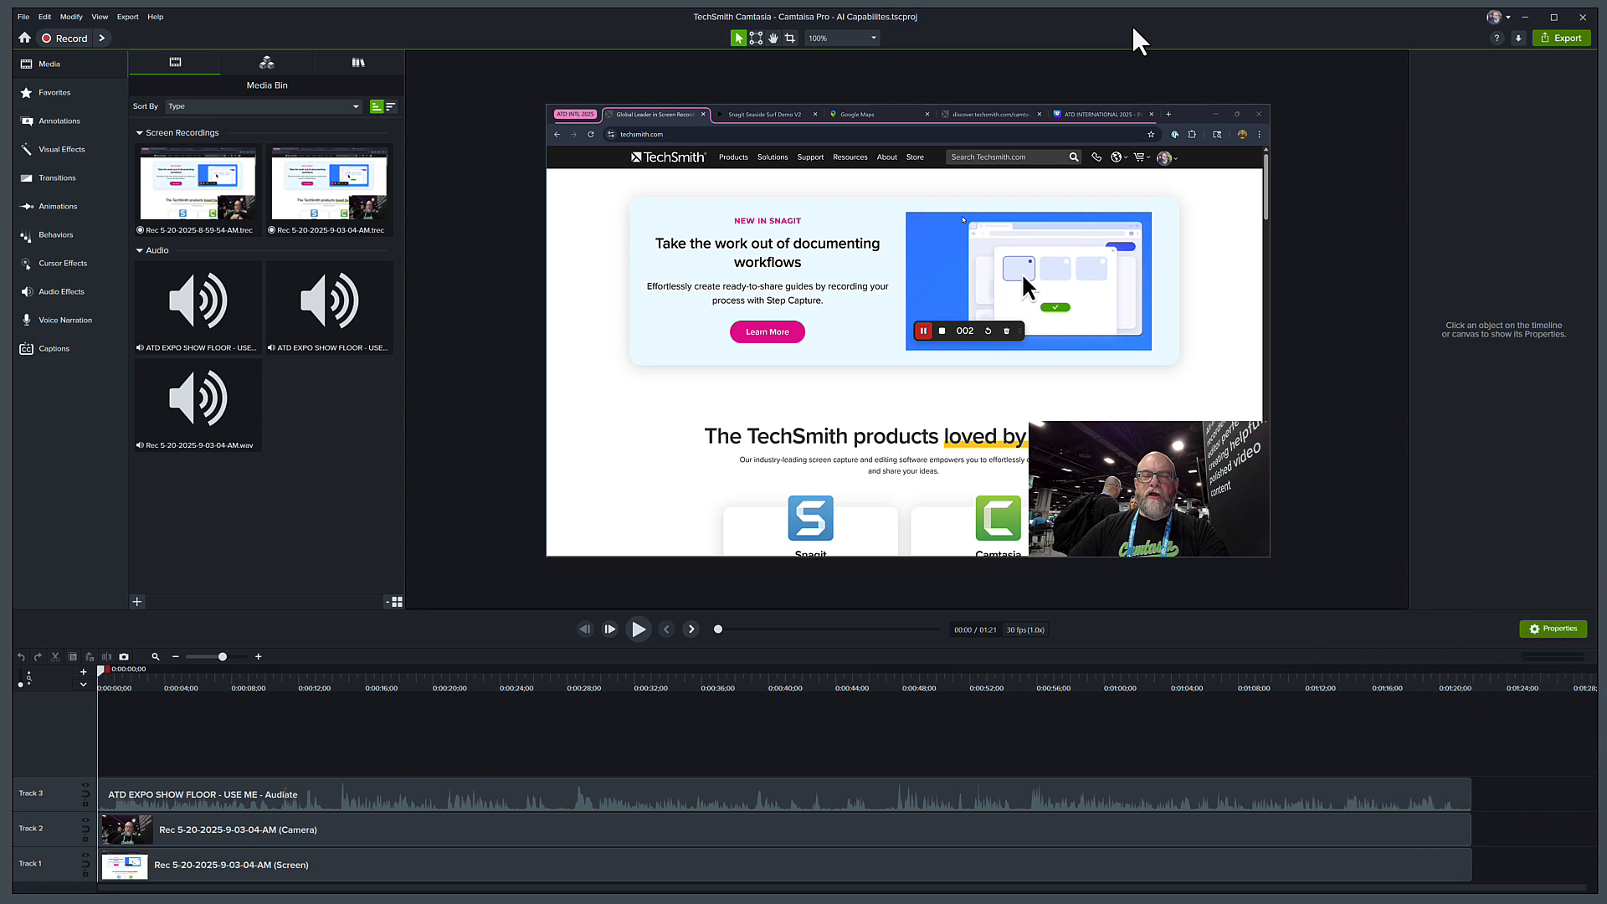
mouse_move(1113, 58)
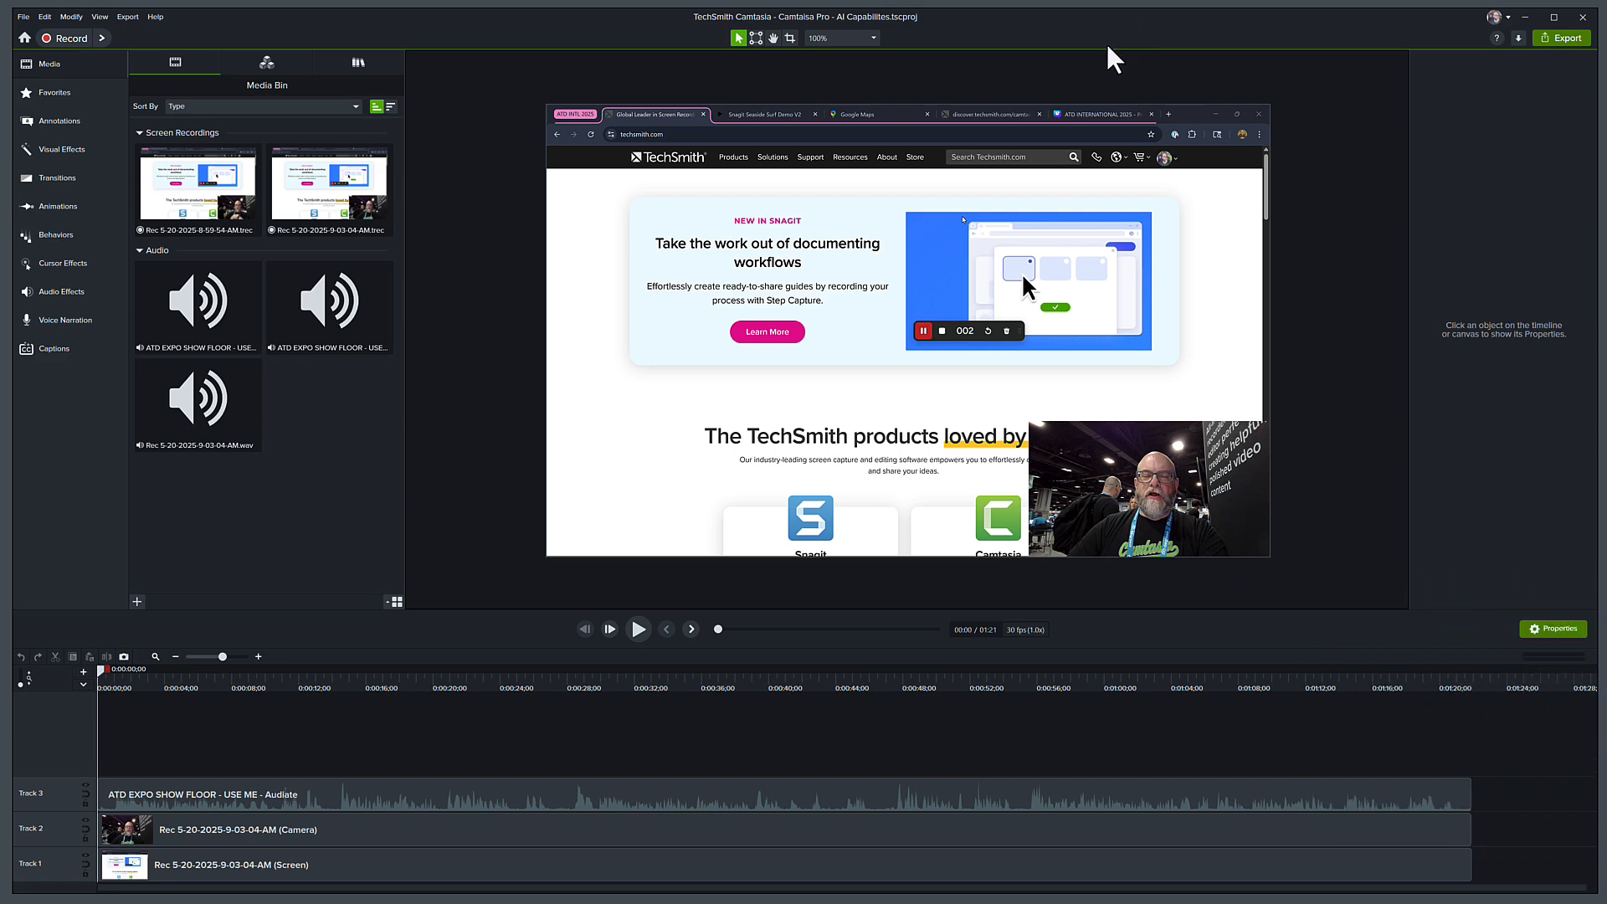
Step: Apply AI Noise Removal to the Track 3 show floor audio clip and play it back
click(636, 629)
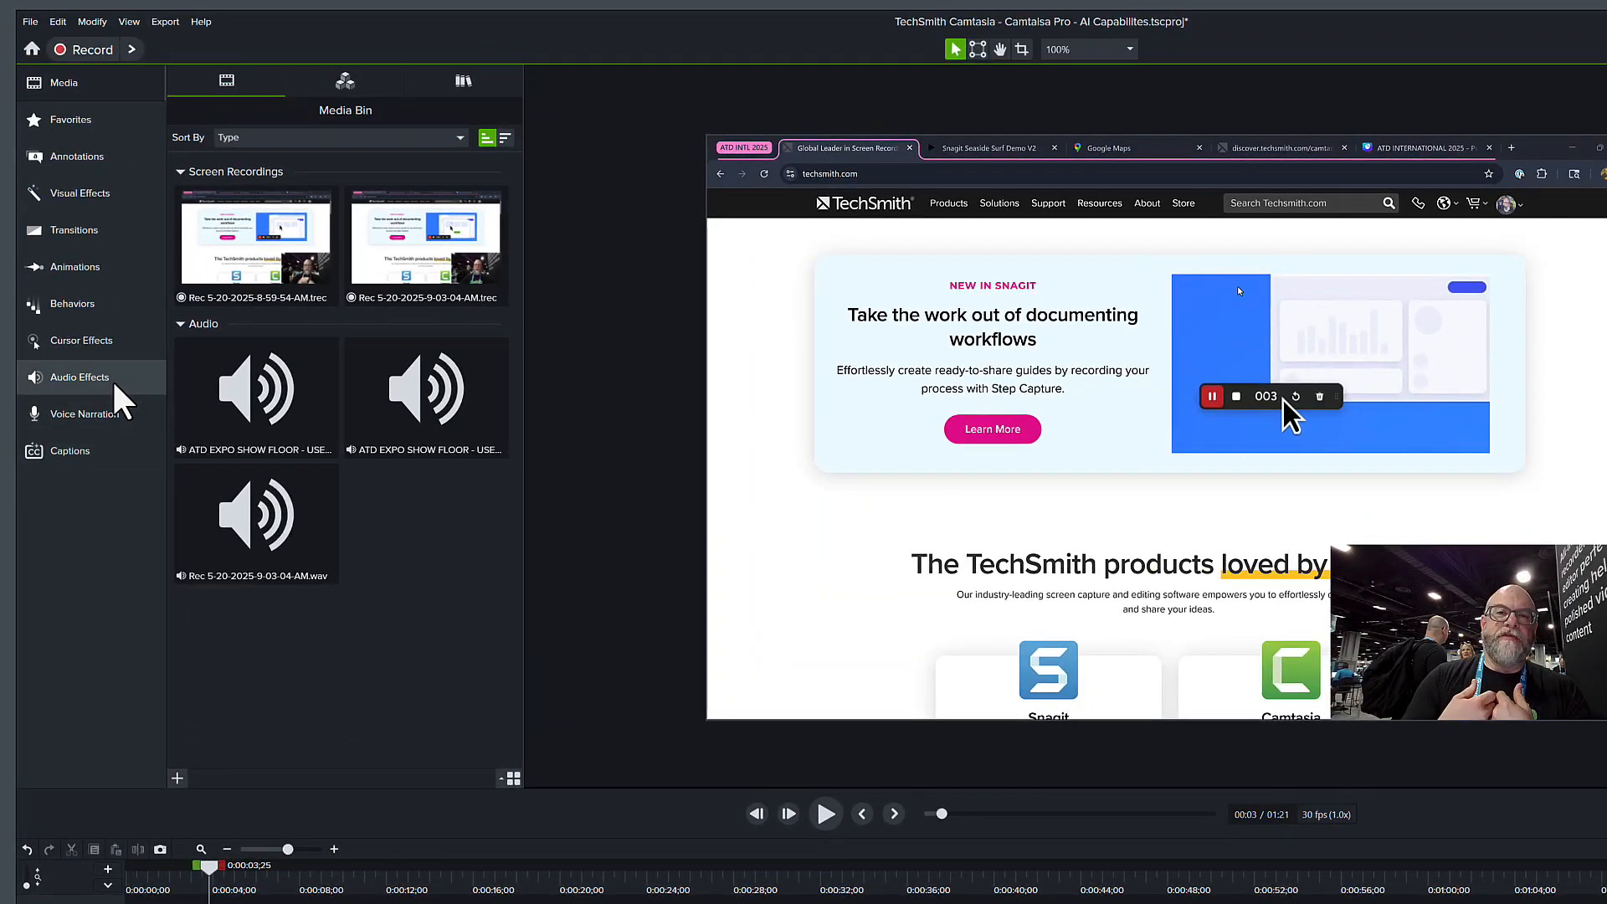
click(79, 375)
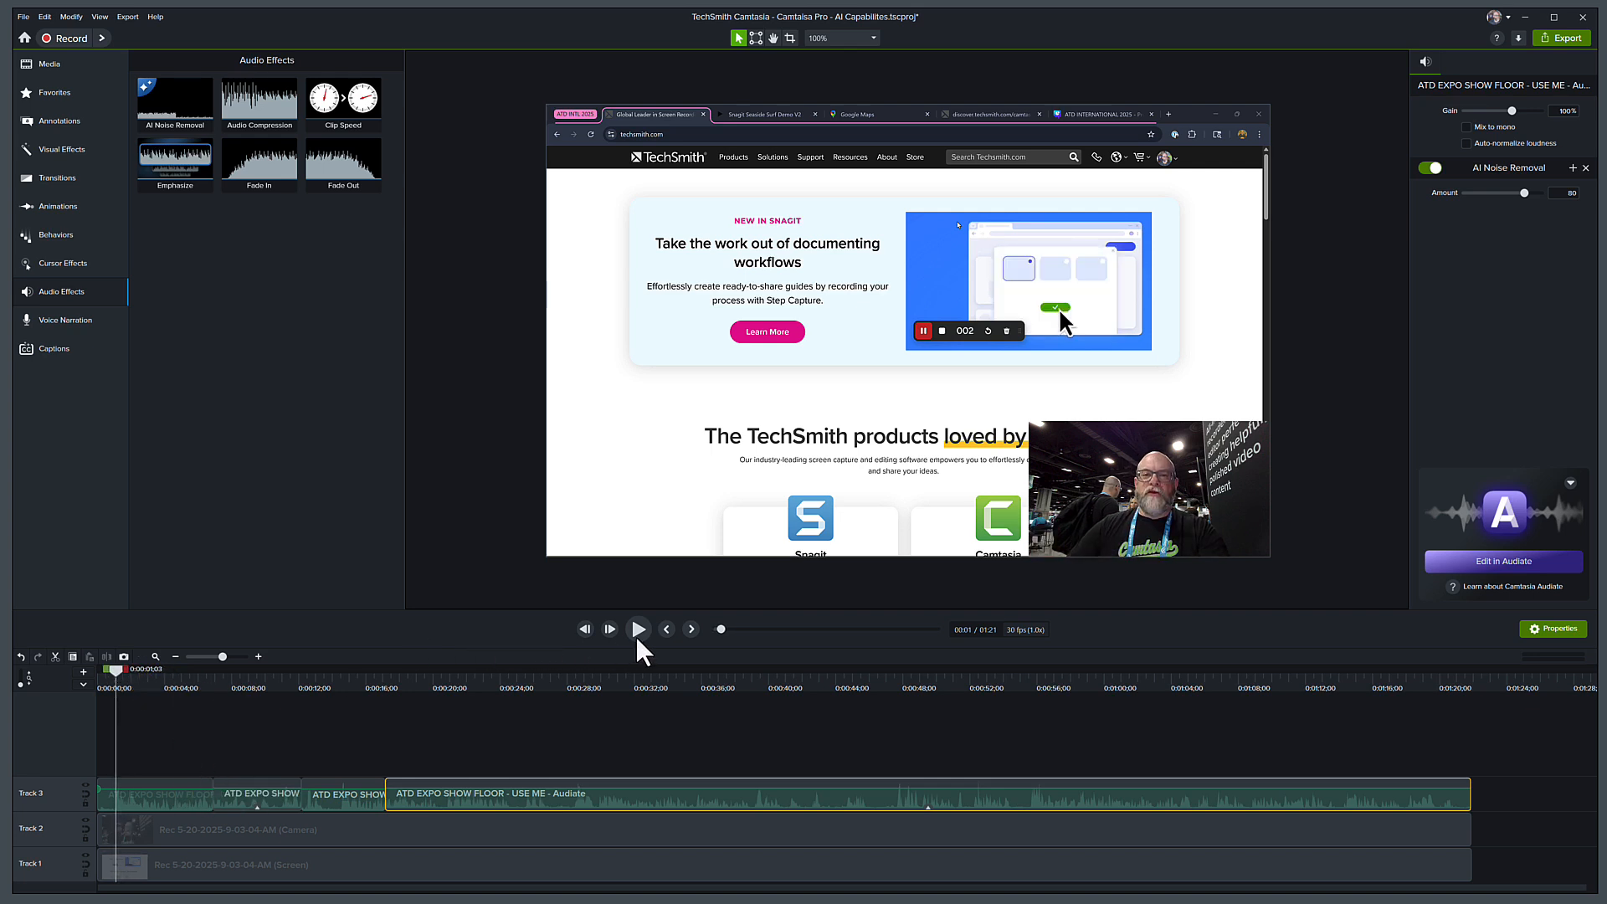
click(638, 629)
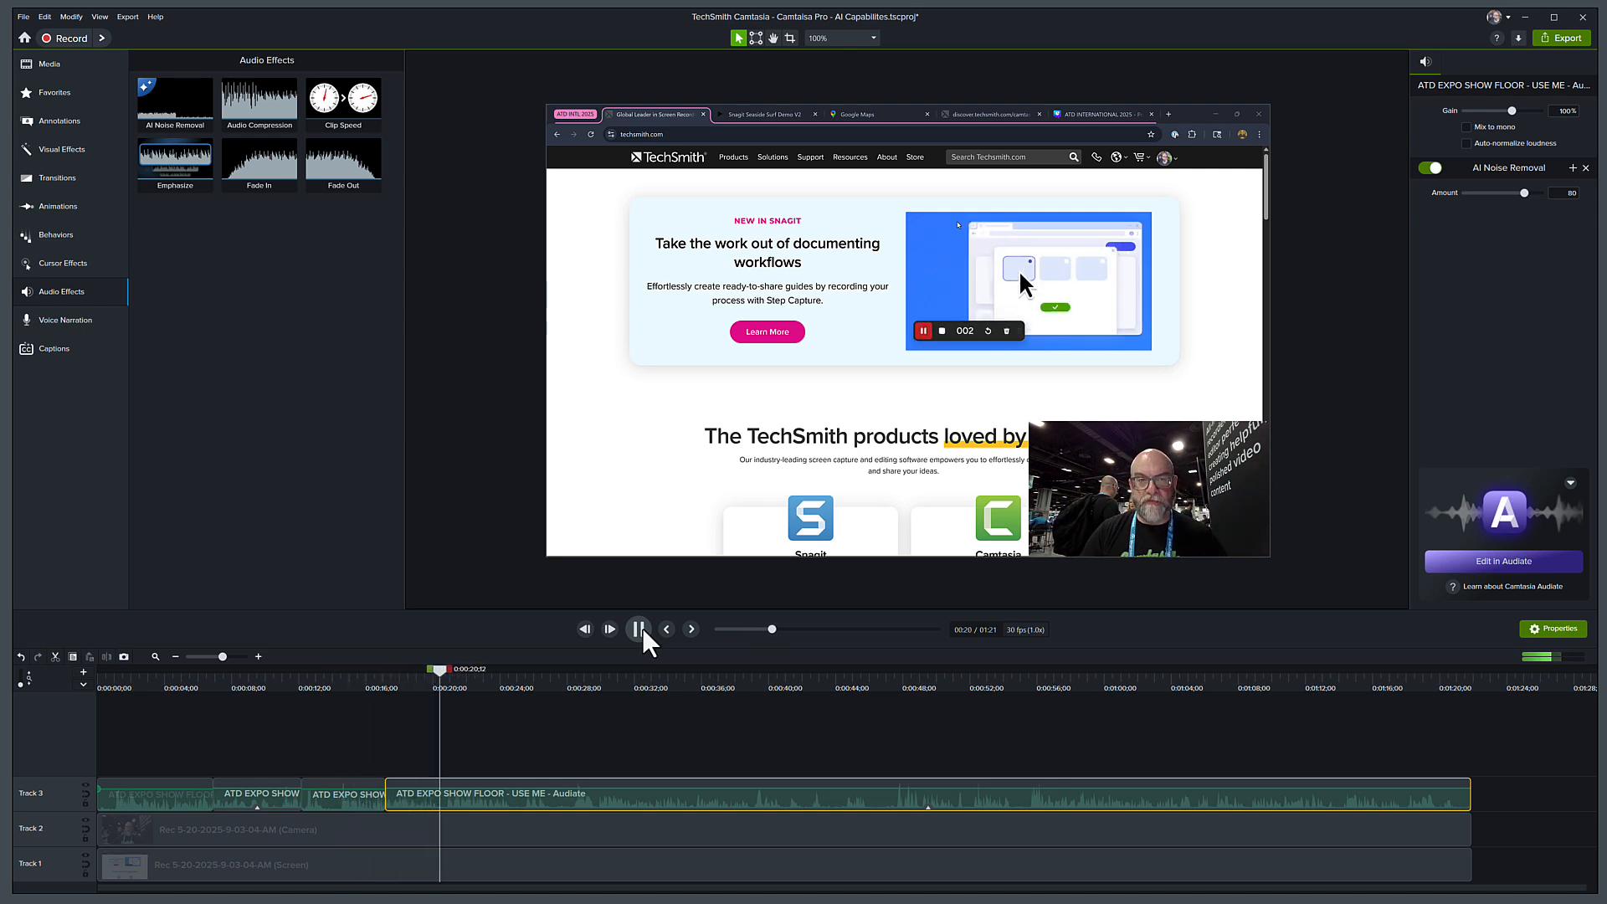
click(639, 628)
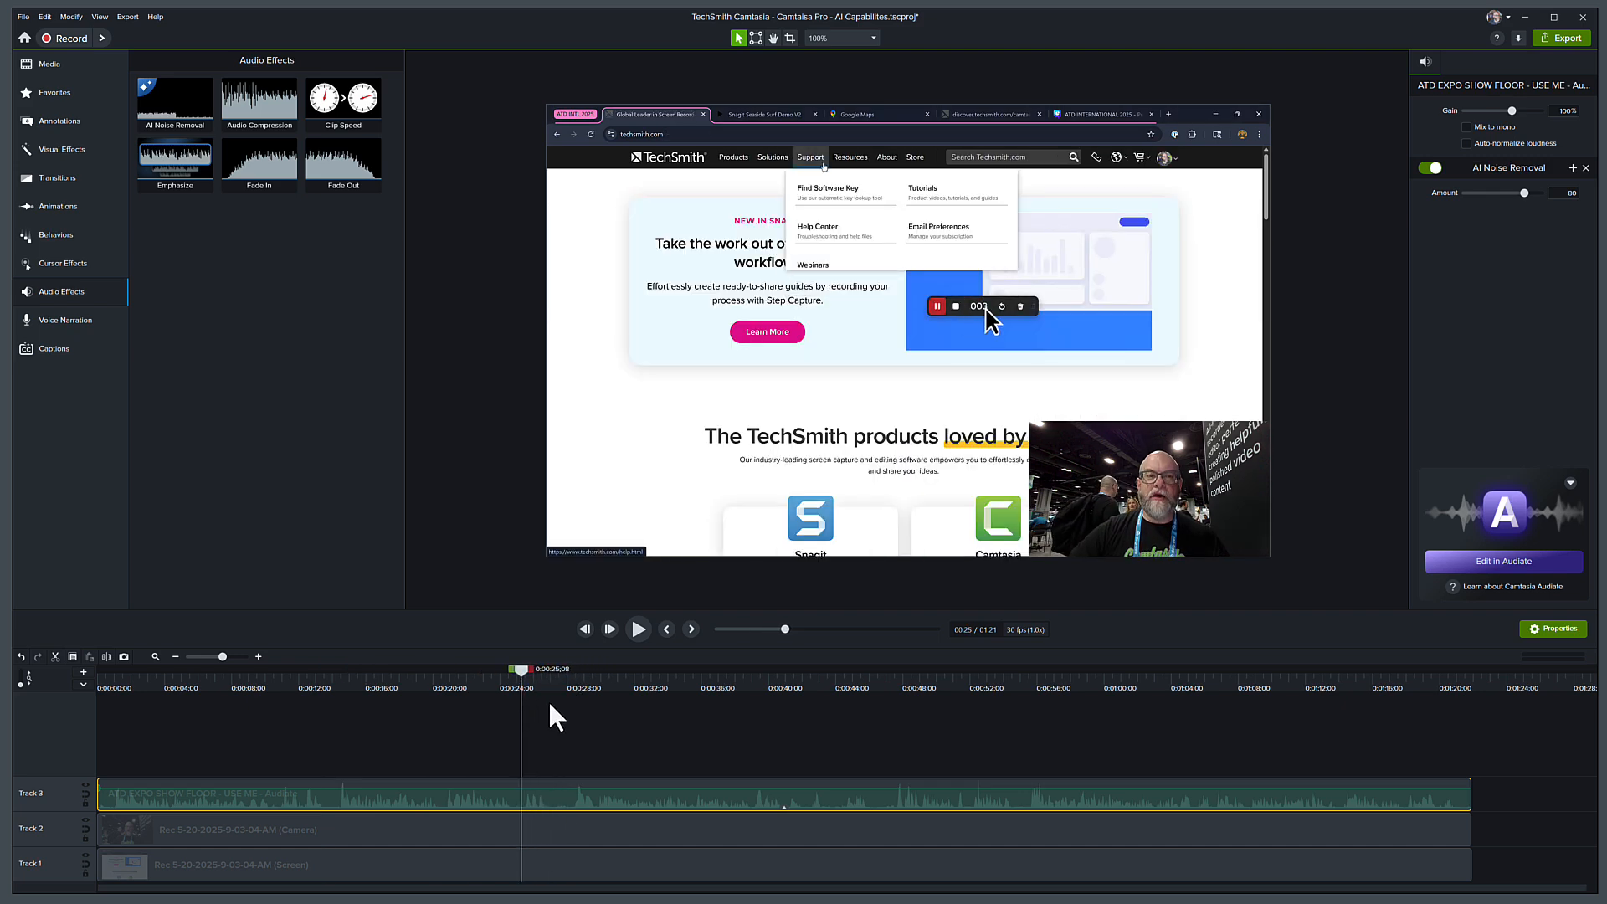
mouse_move(556, 713)
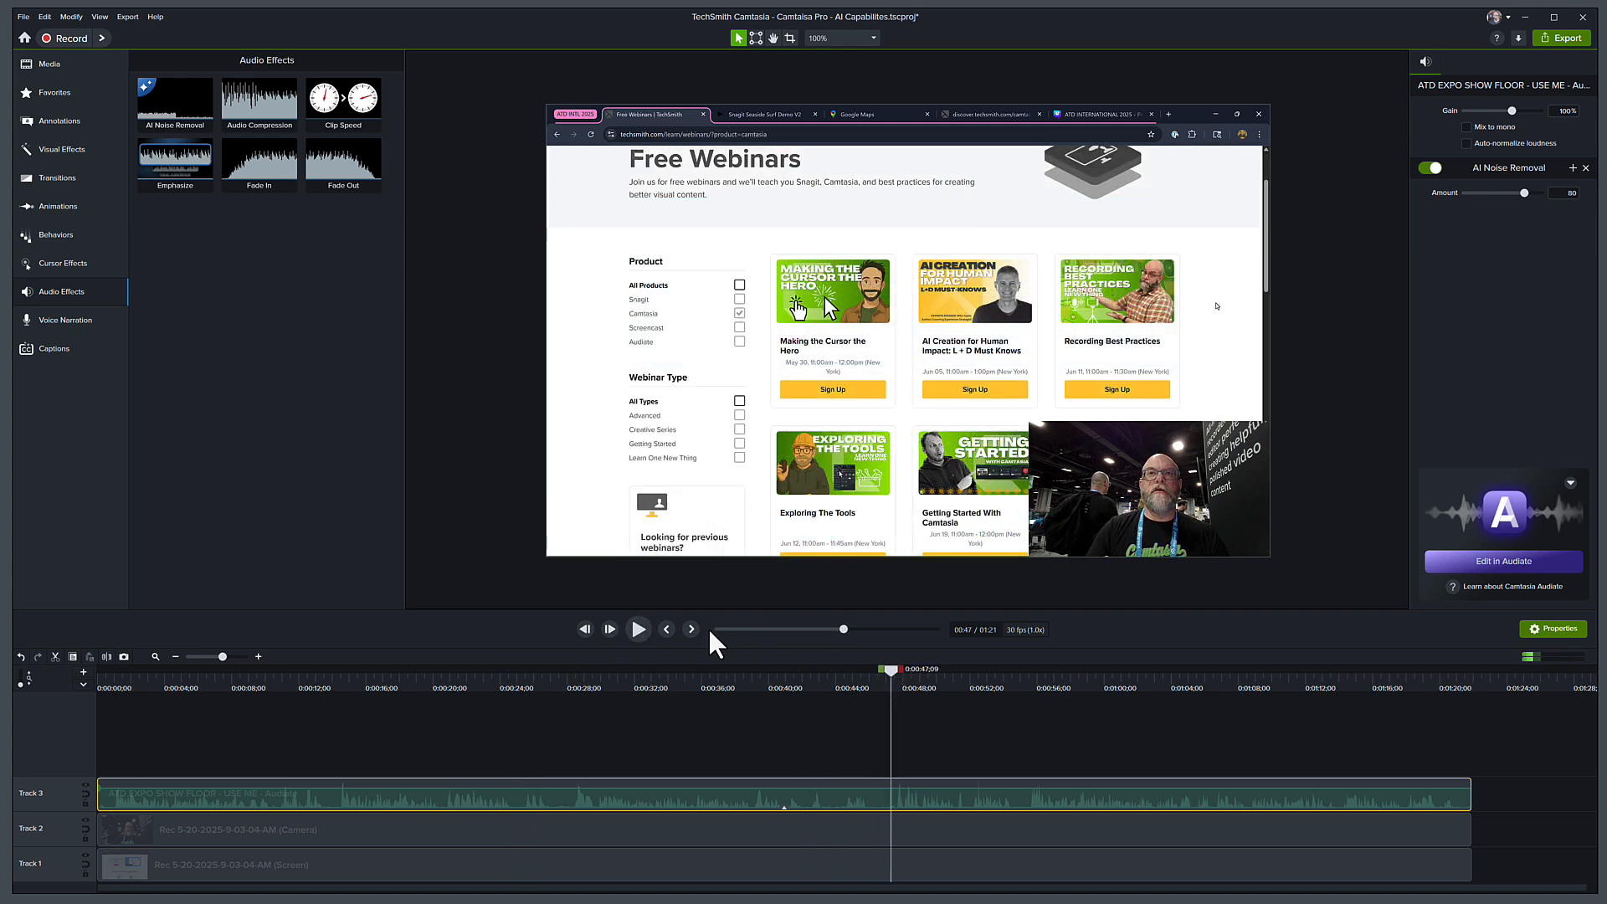
click(638, 628)
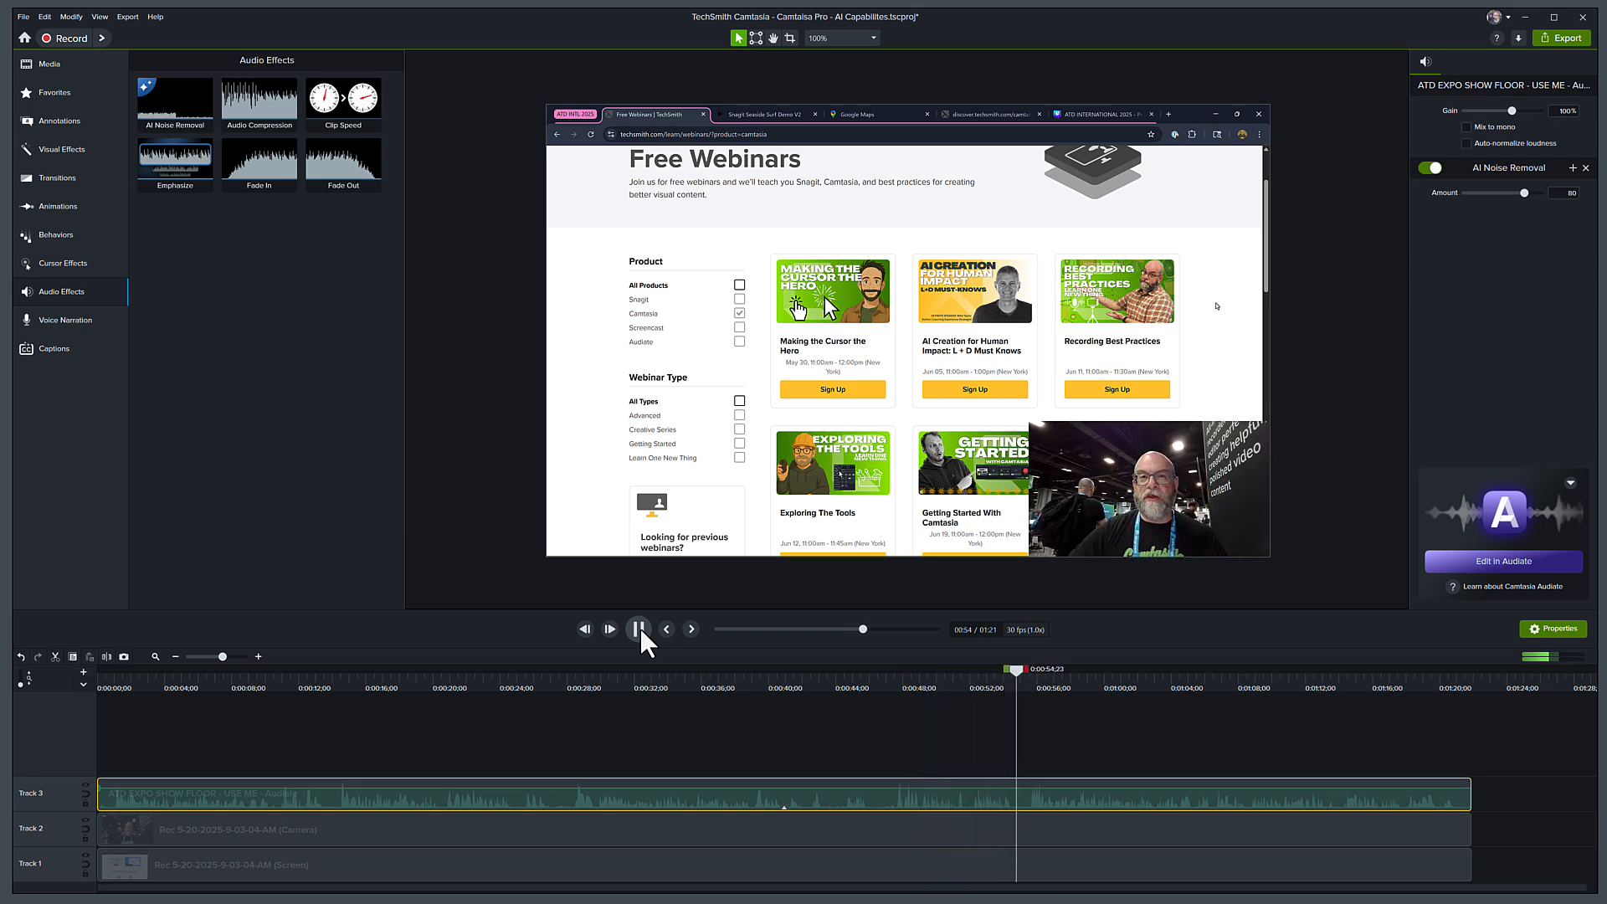
click(638, 628)
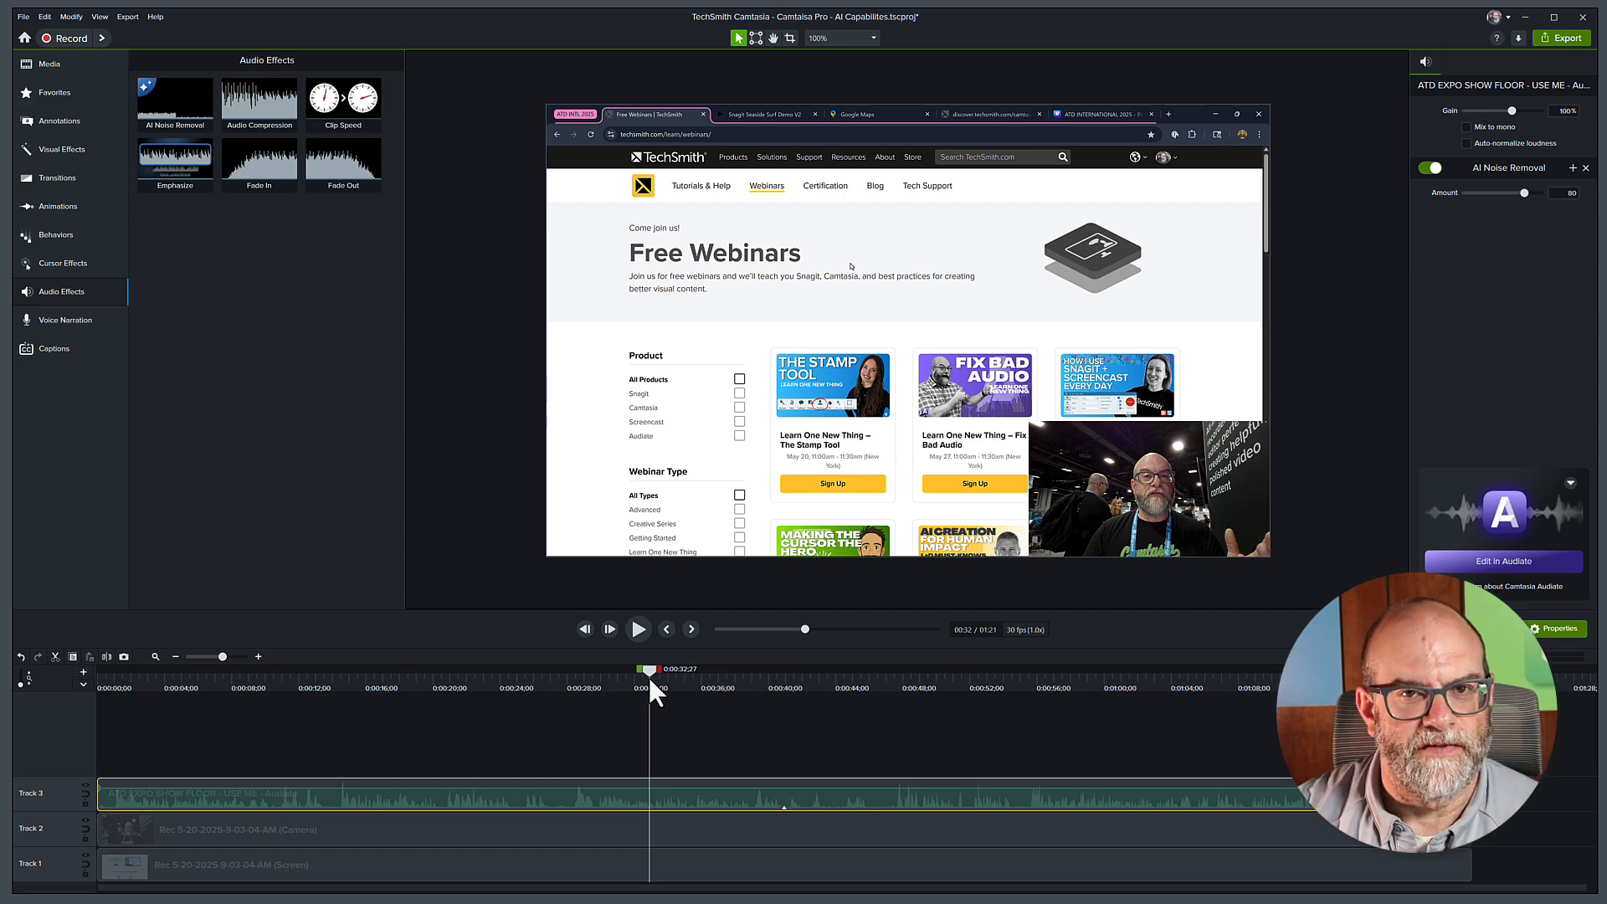
mouse_move(661, 809)
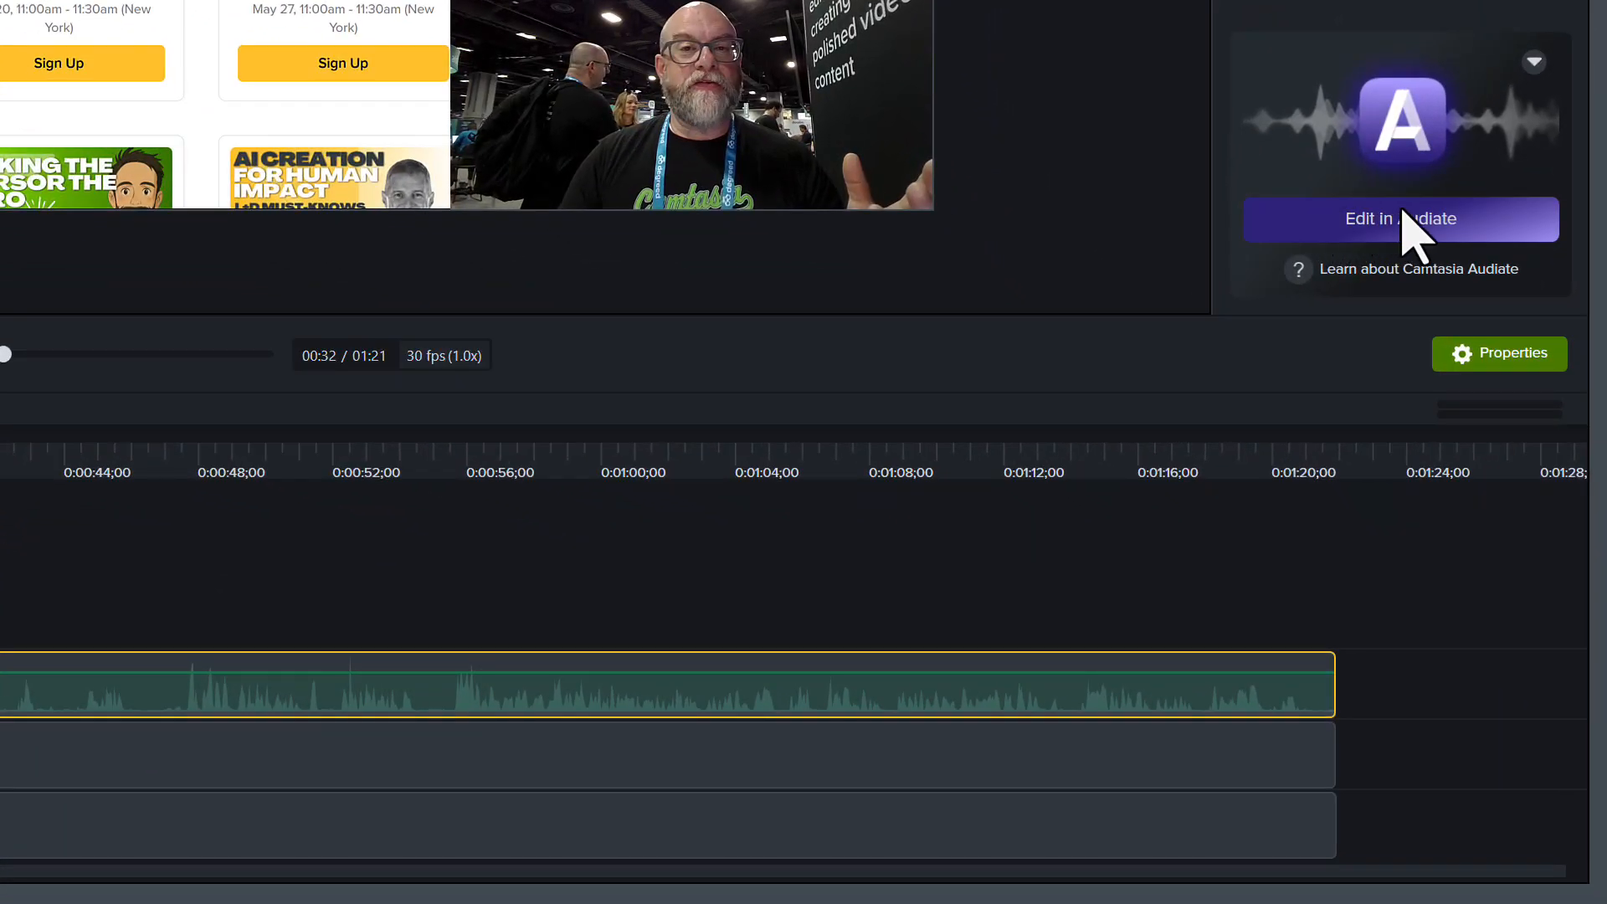
mouse_move(1491, 236)
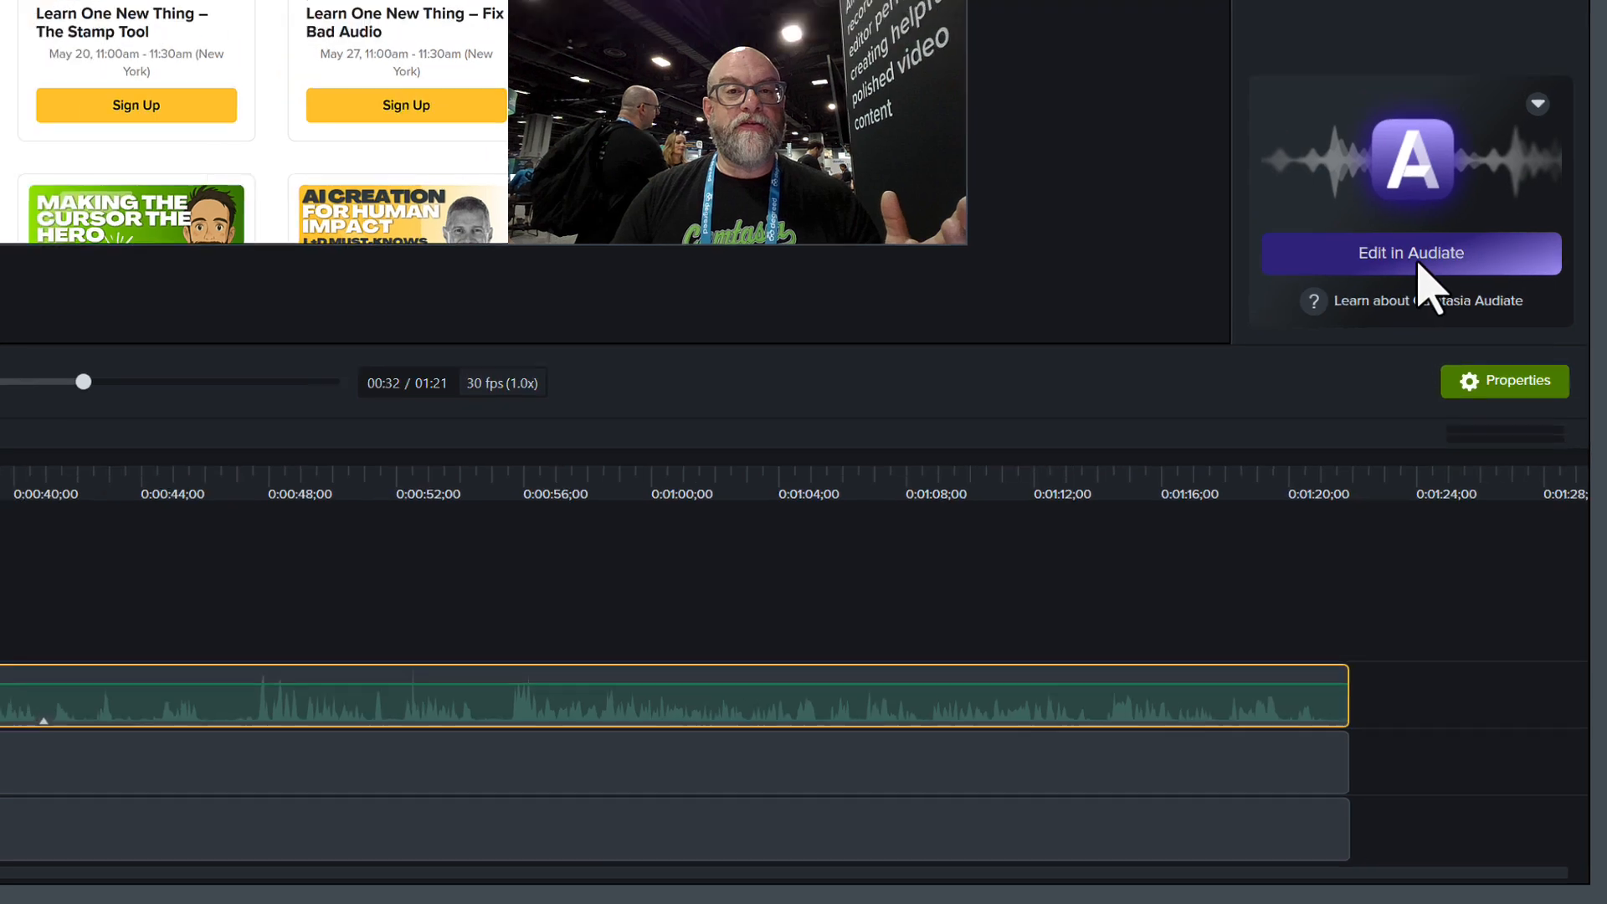
Step: Send the show floor clip to Audiate, saving the Camtasia project, and transcribe it in English (US)
click(1410, 252)
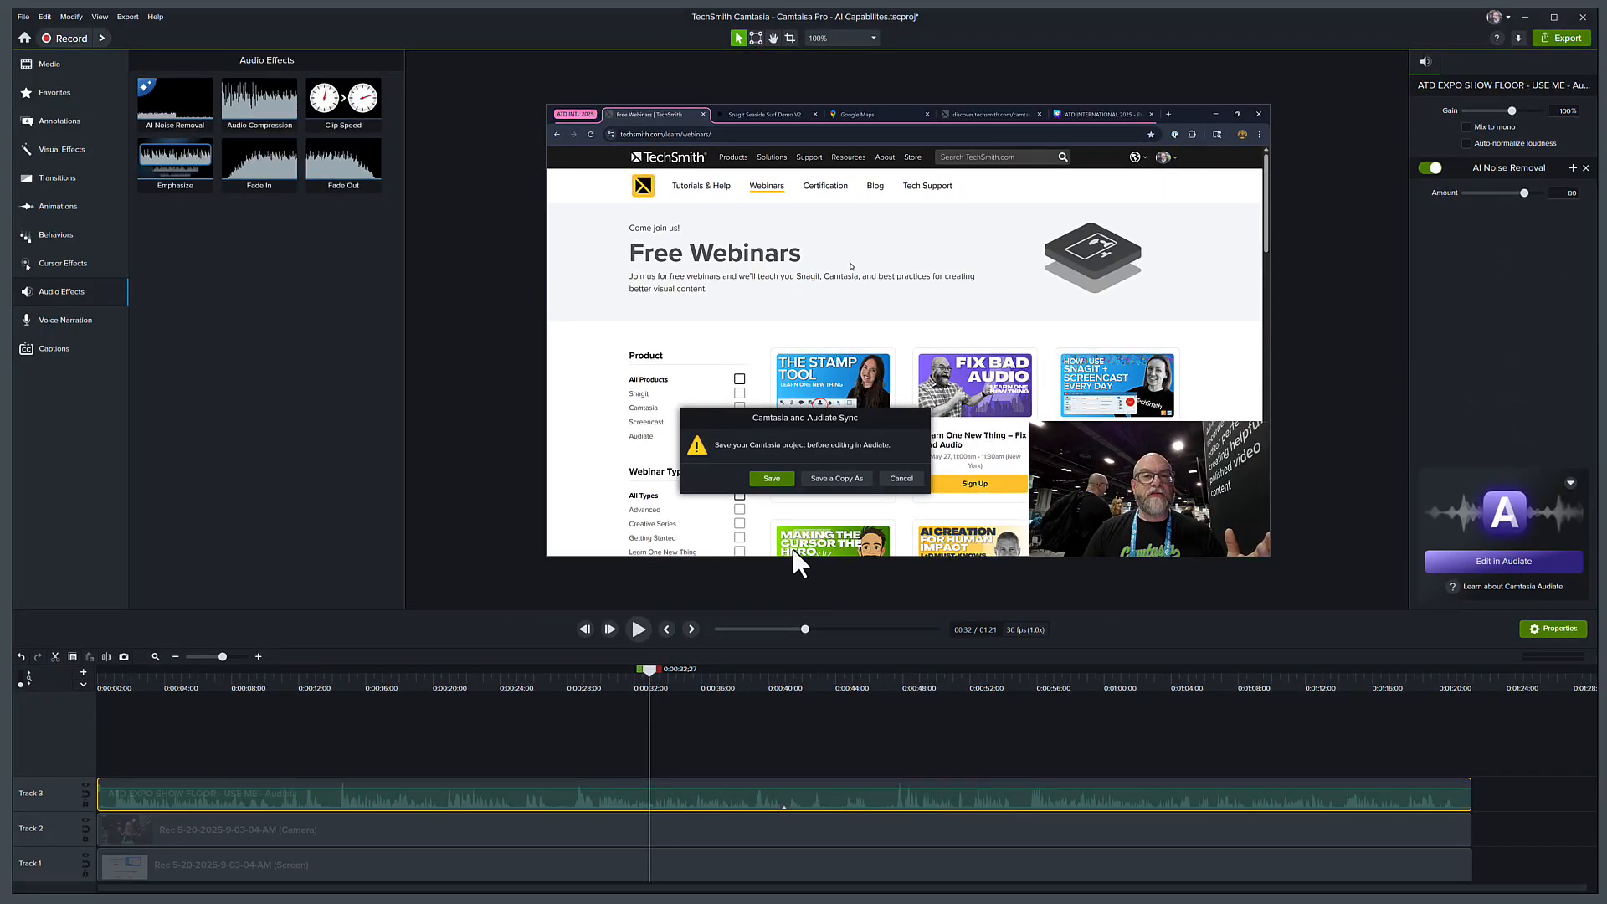
click(899, 477)
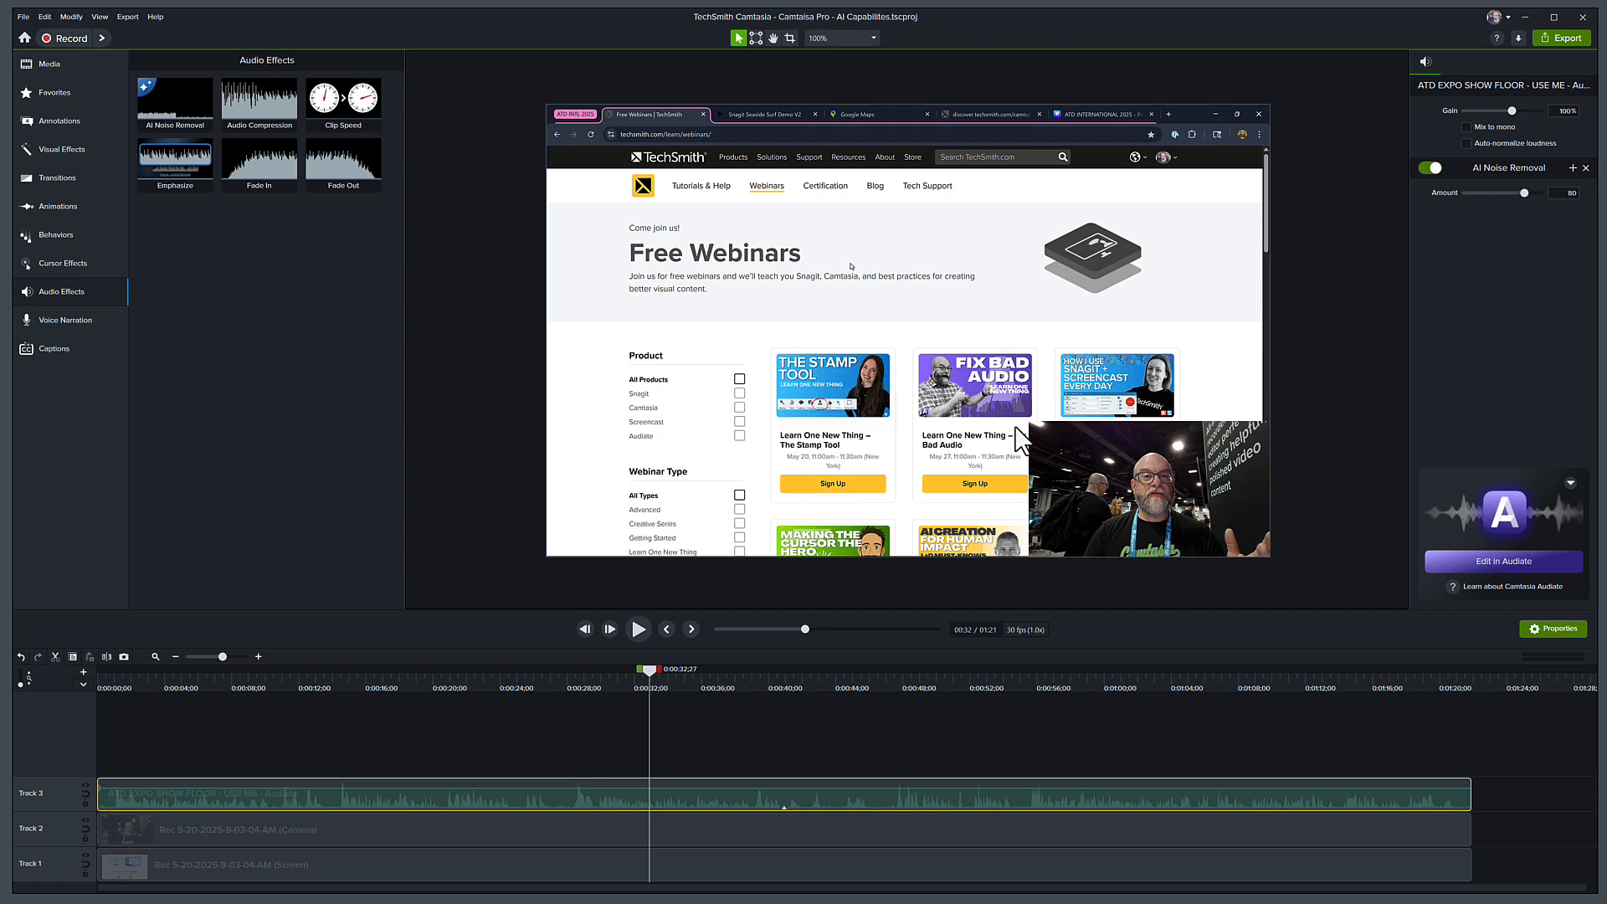
click(1502, 561)
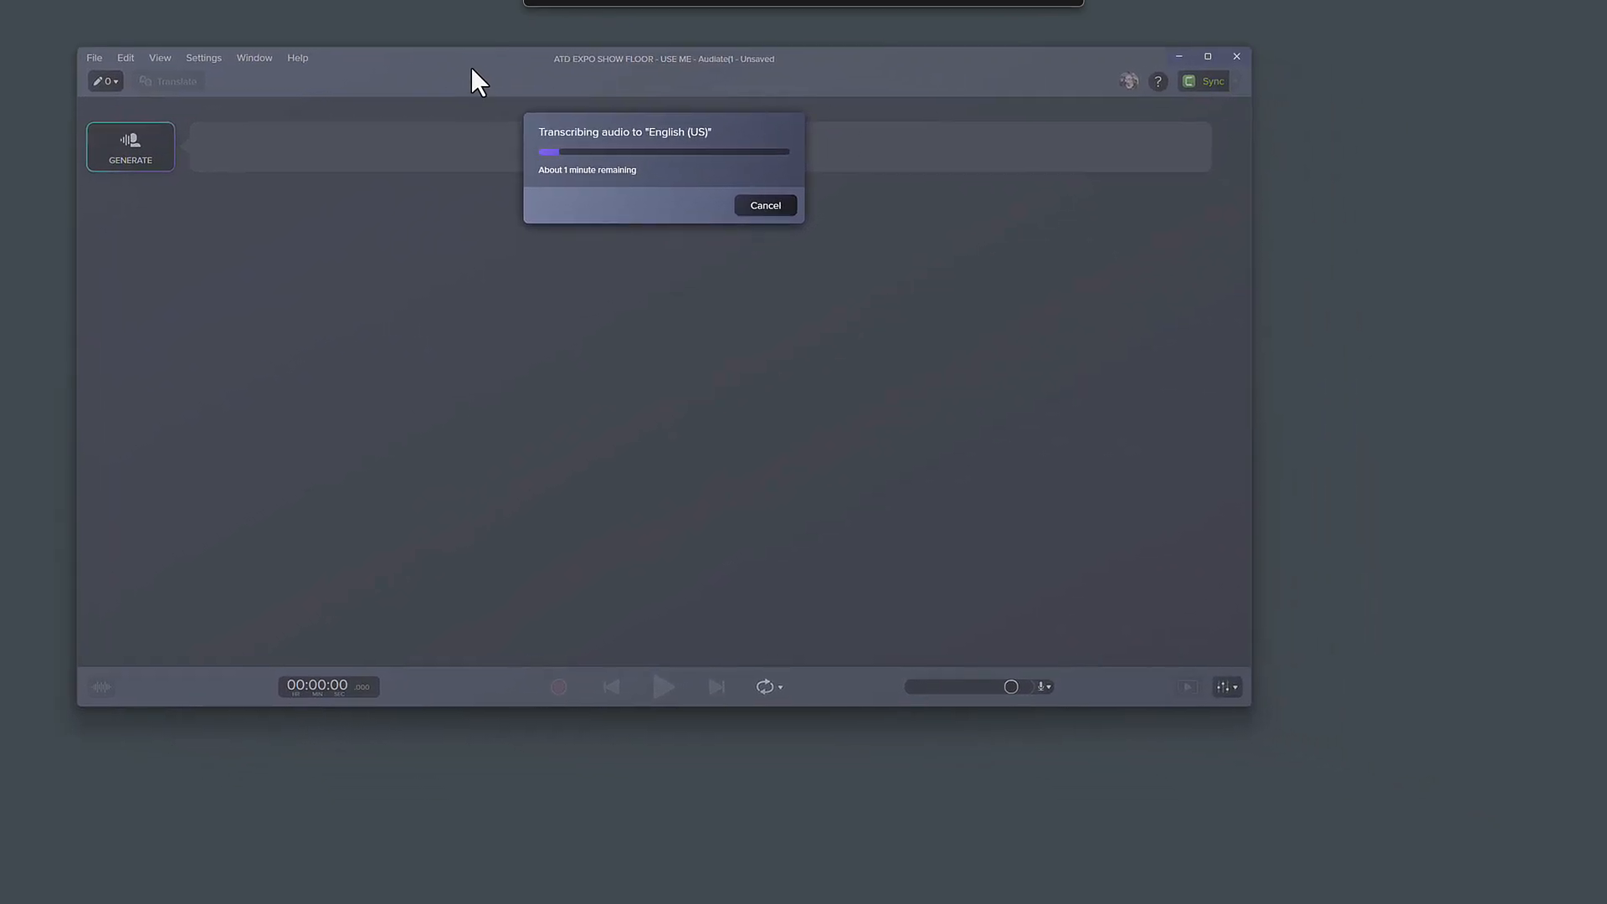
mouse_move(1258, 725)
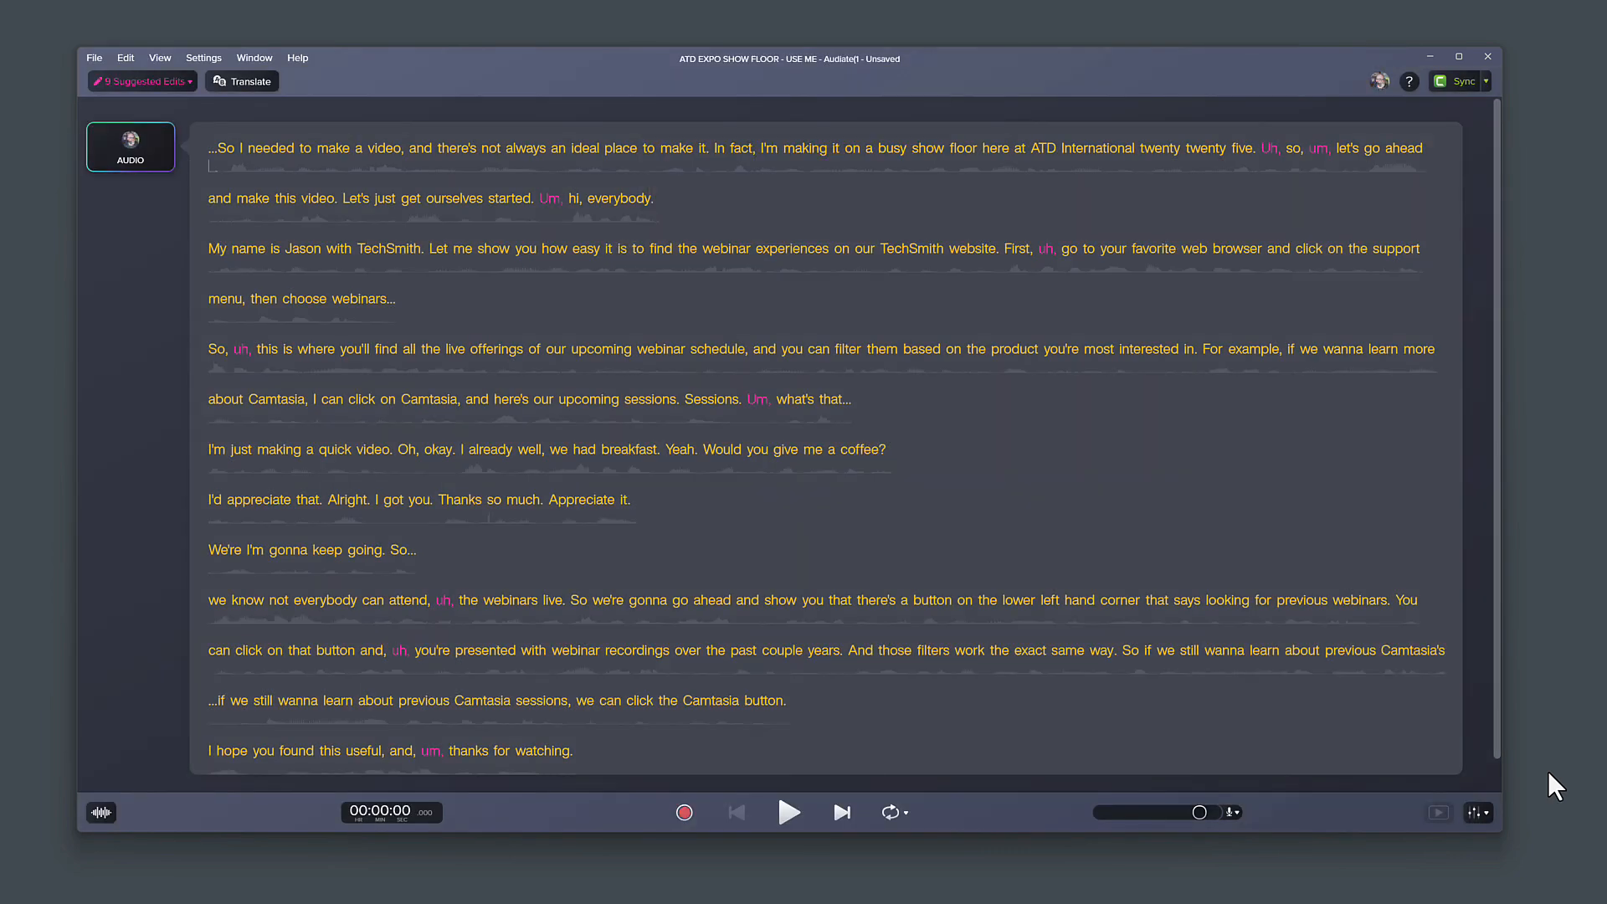
mouse_move(1493, 697)
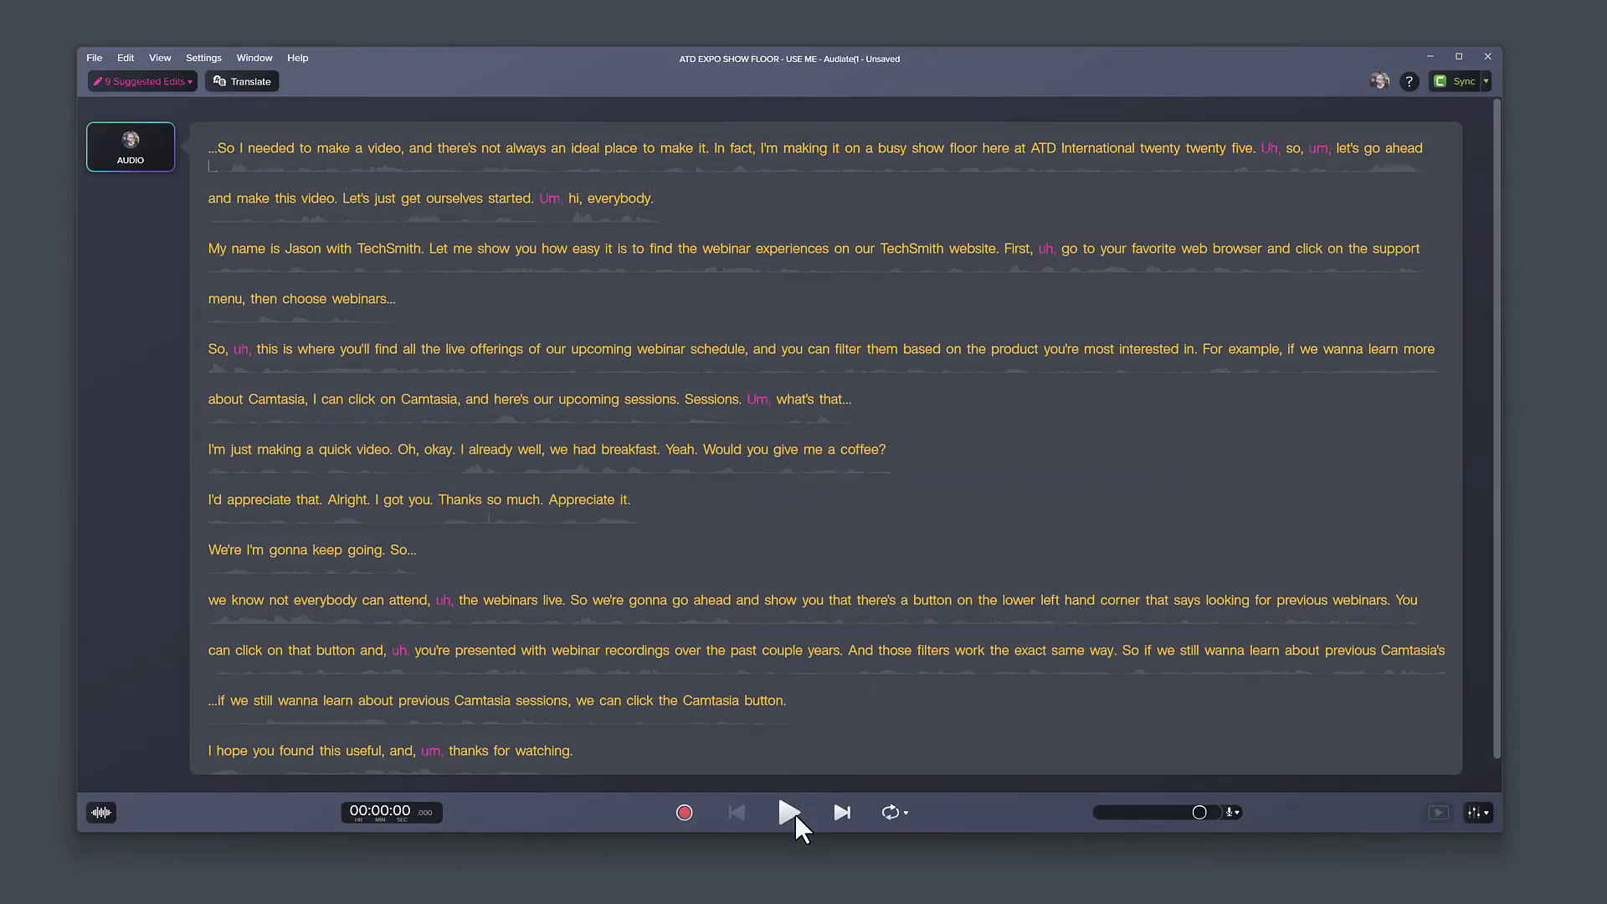
click(788, 812)
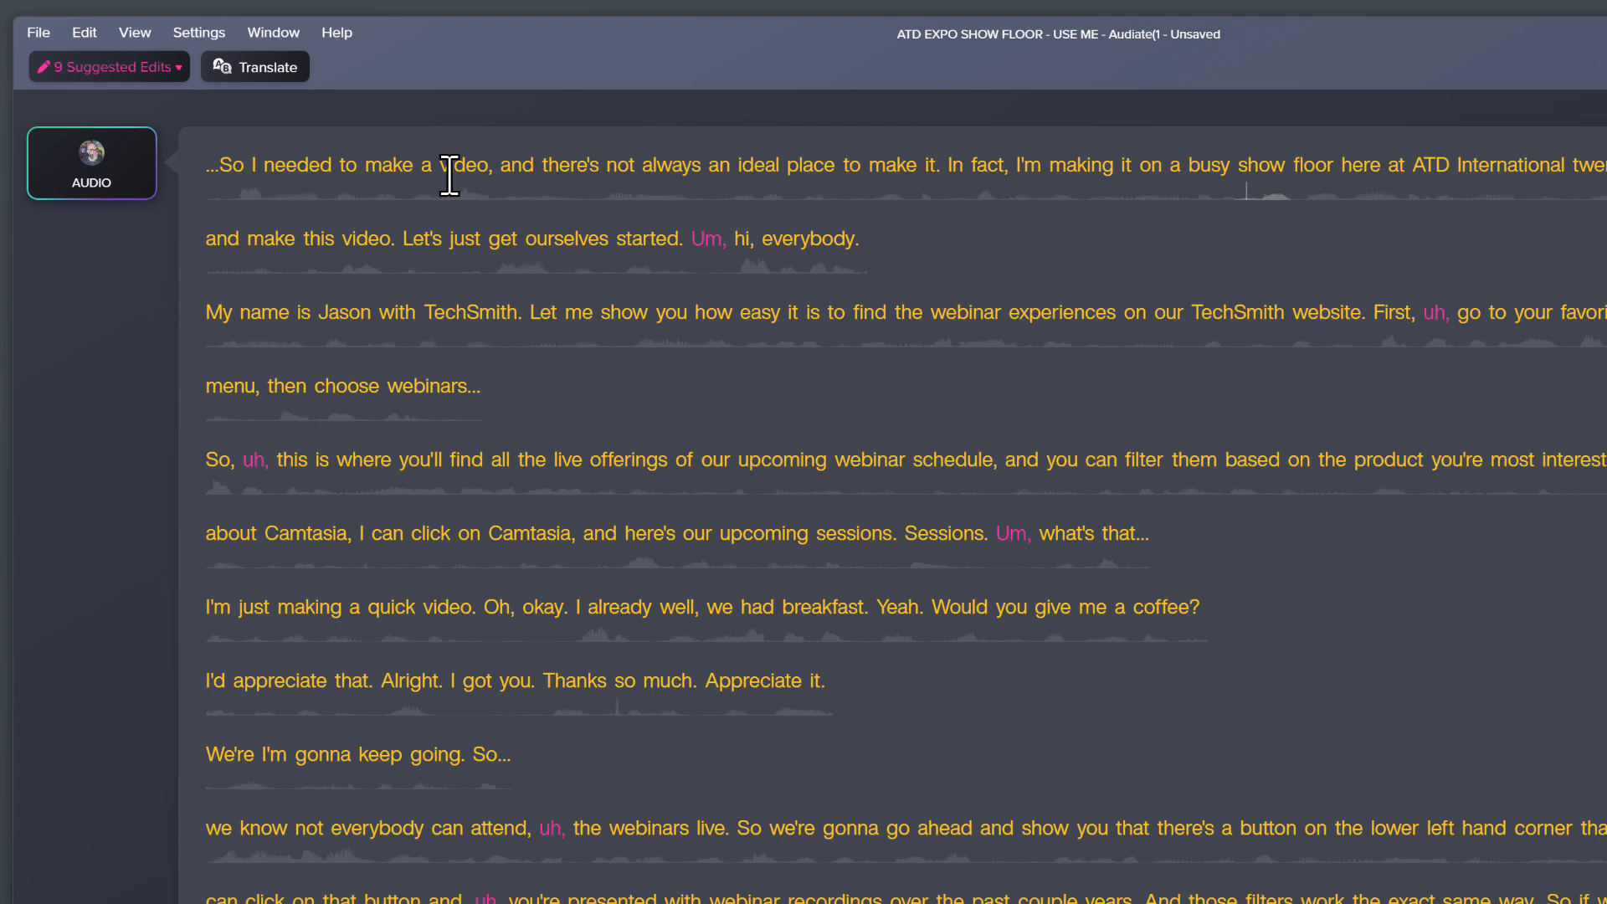
mouse_move(463, 184)
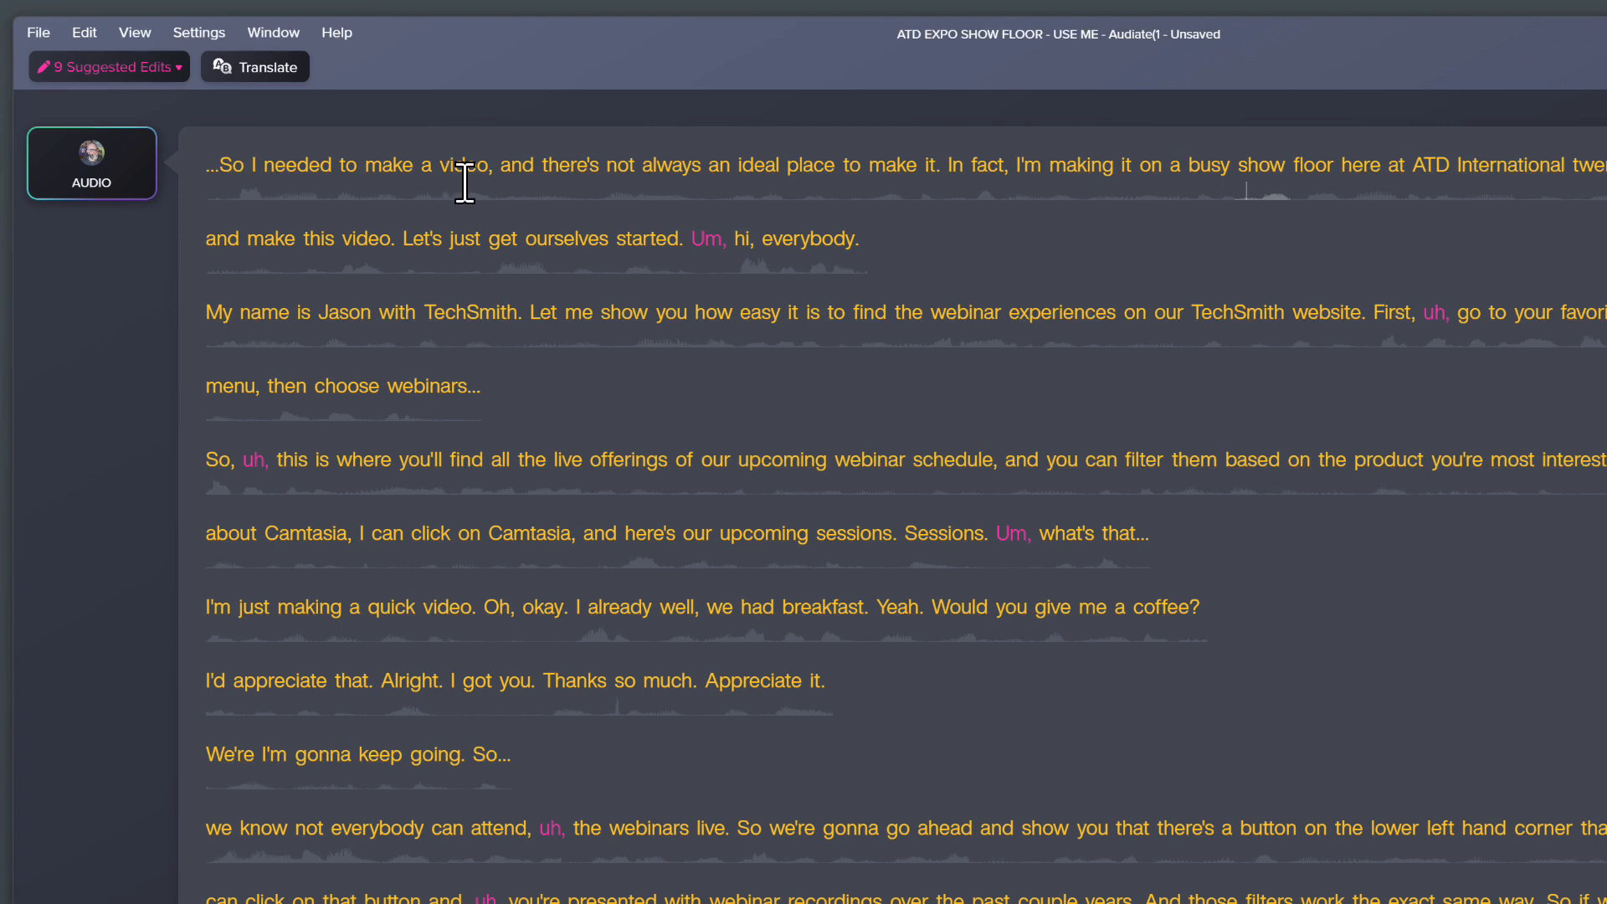
mouse_move(556, 217)
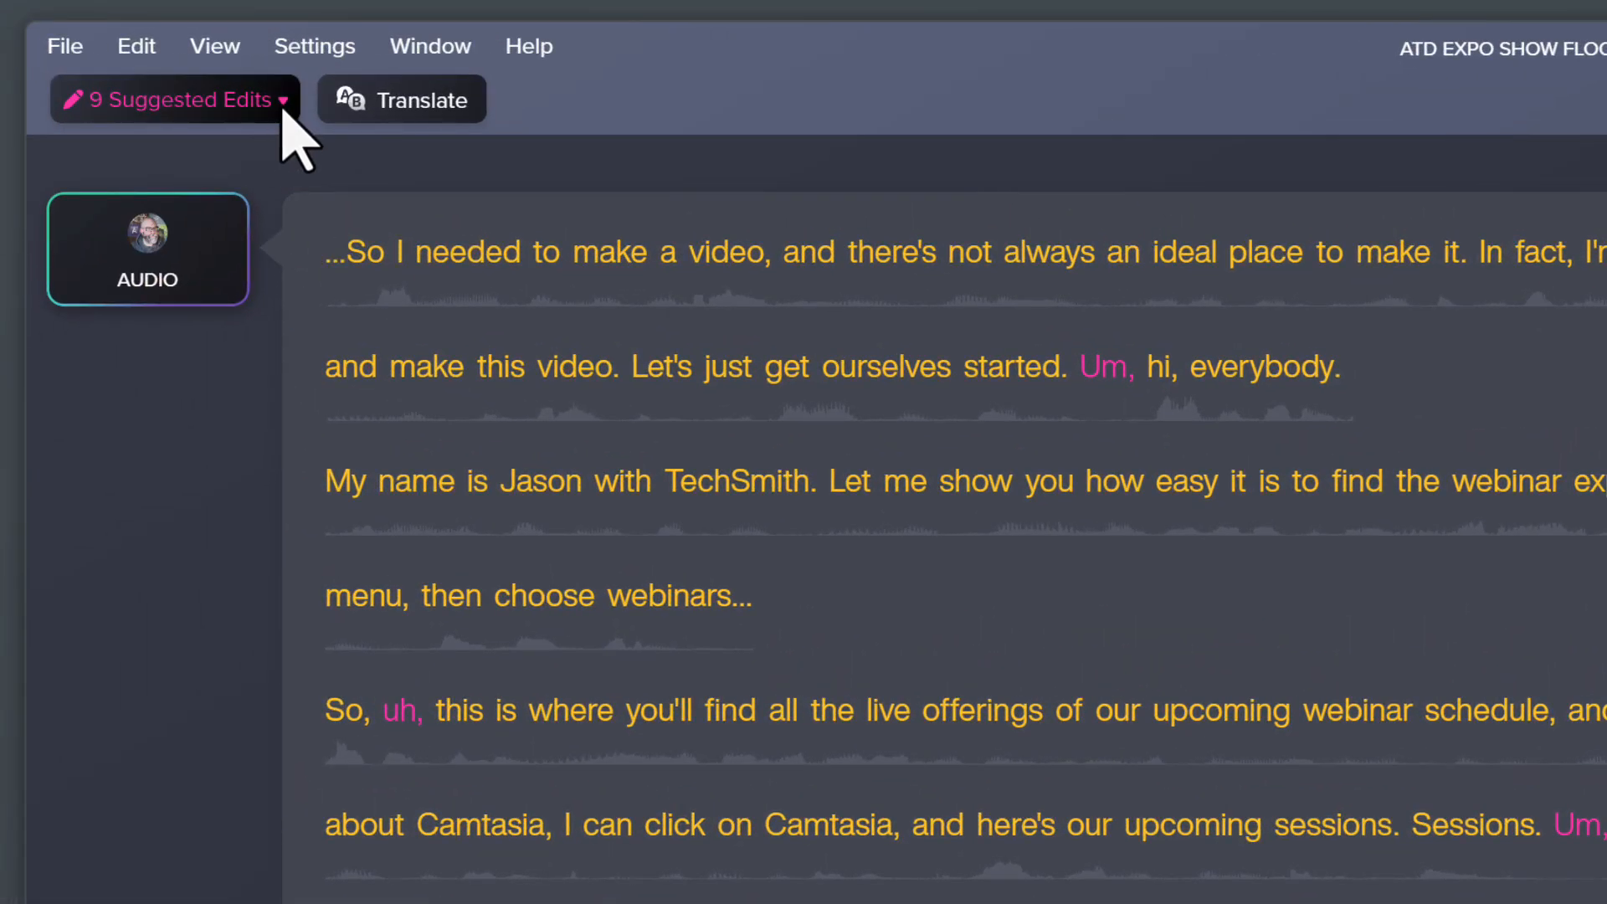
Step: Use Suggested Edits to delete all nine filler words, leaving zero suggestions
click(164, 99)
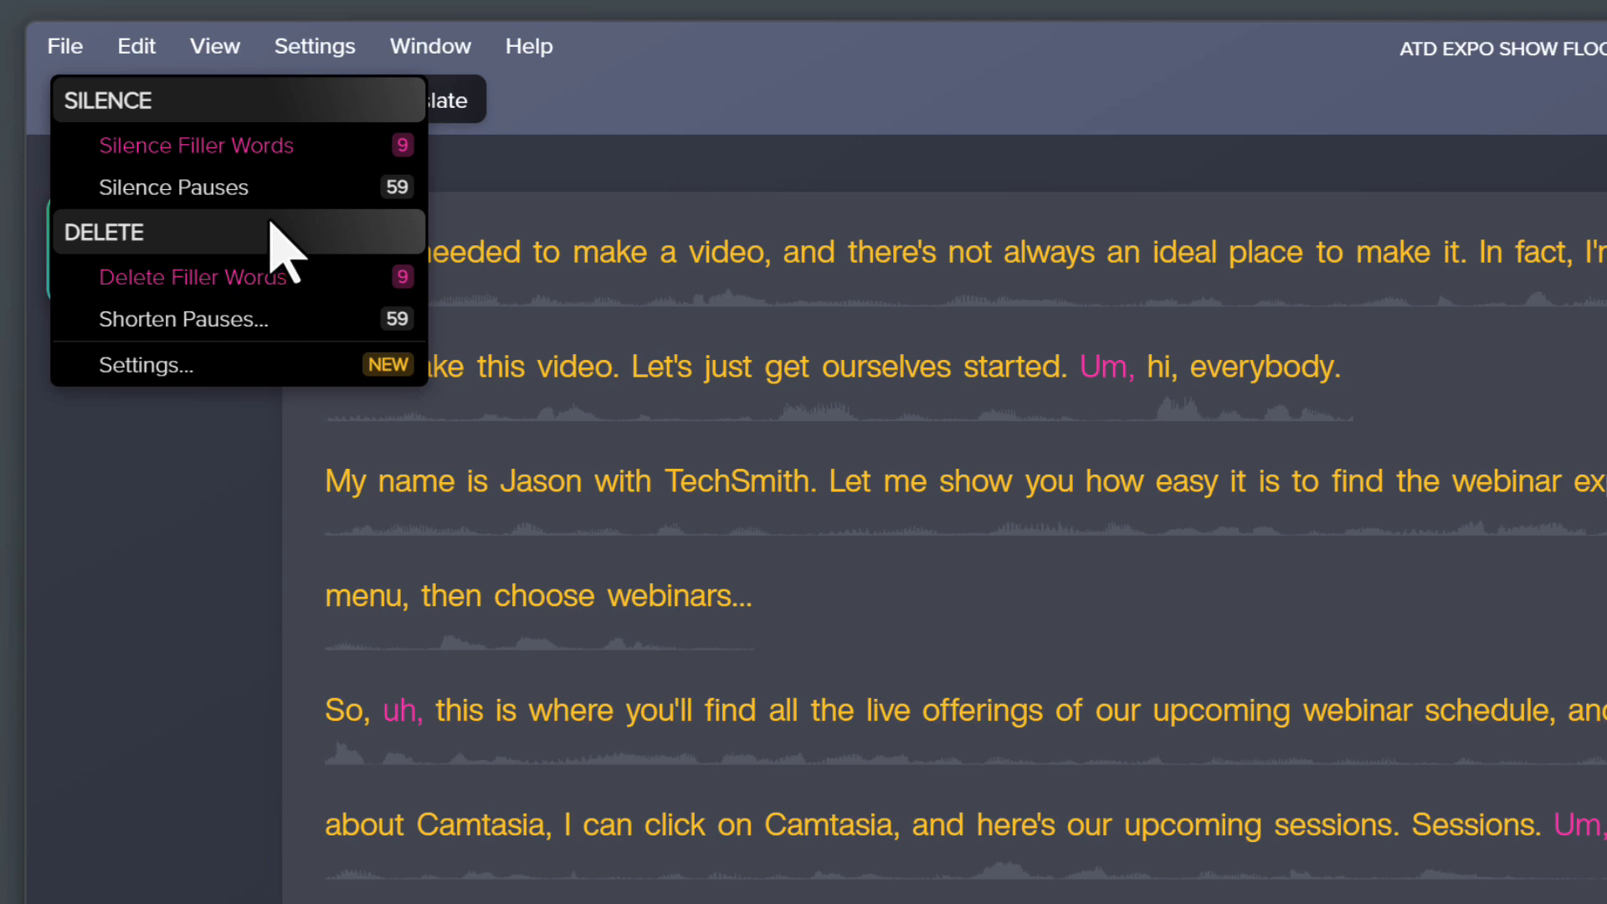
mouse_move(205, 277)
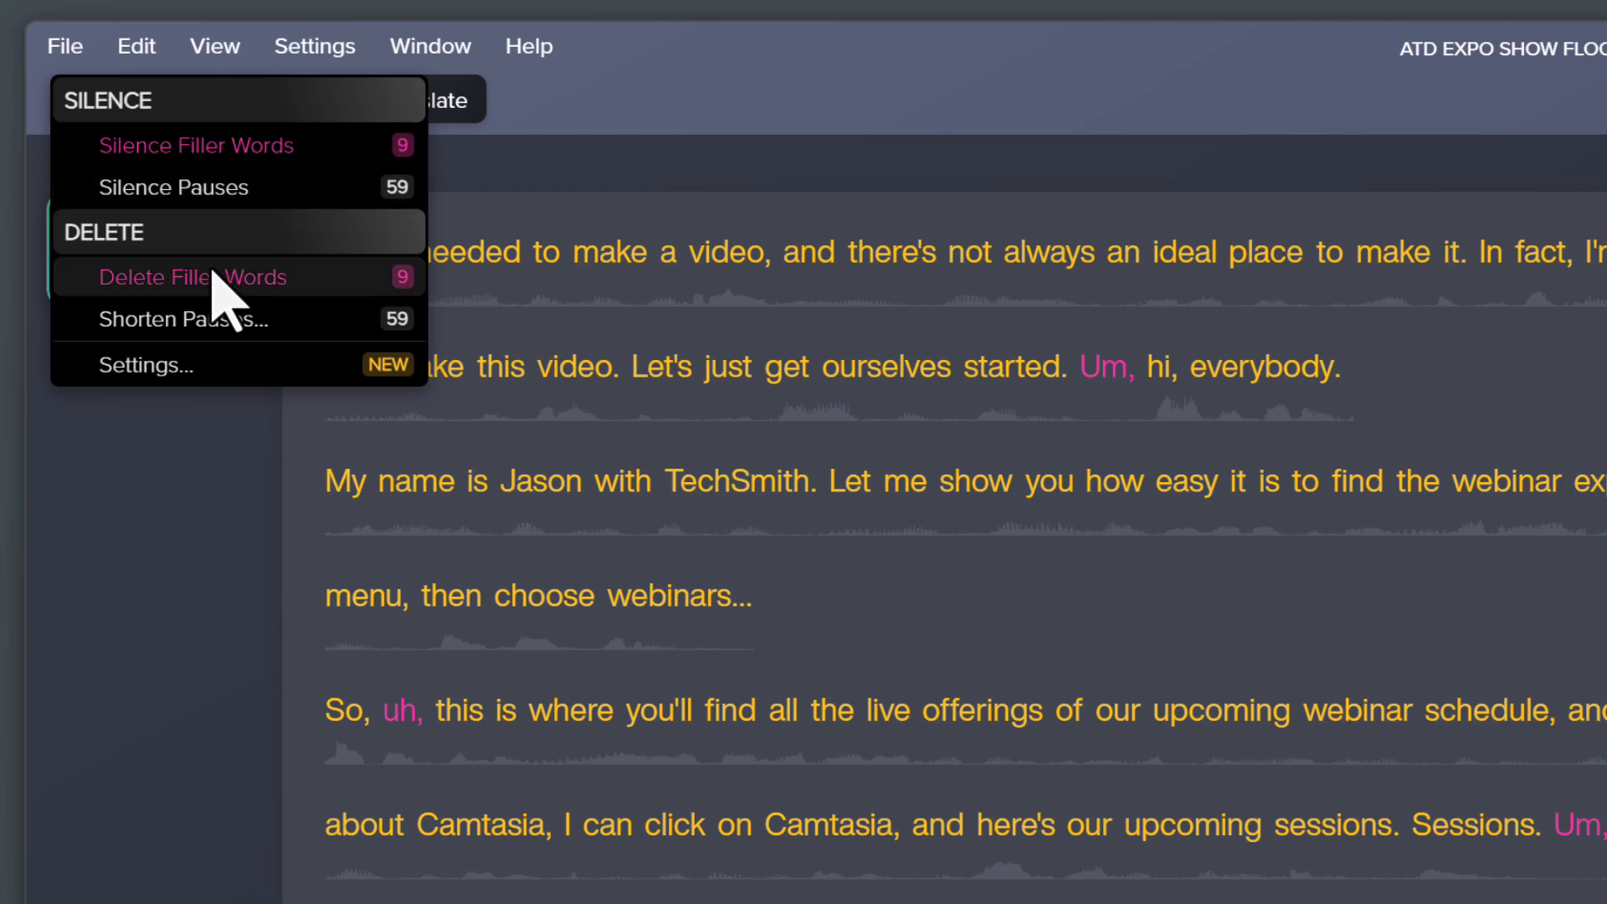
click(193, 277)
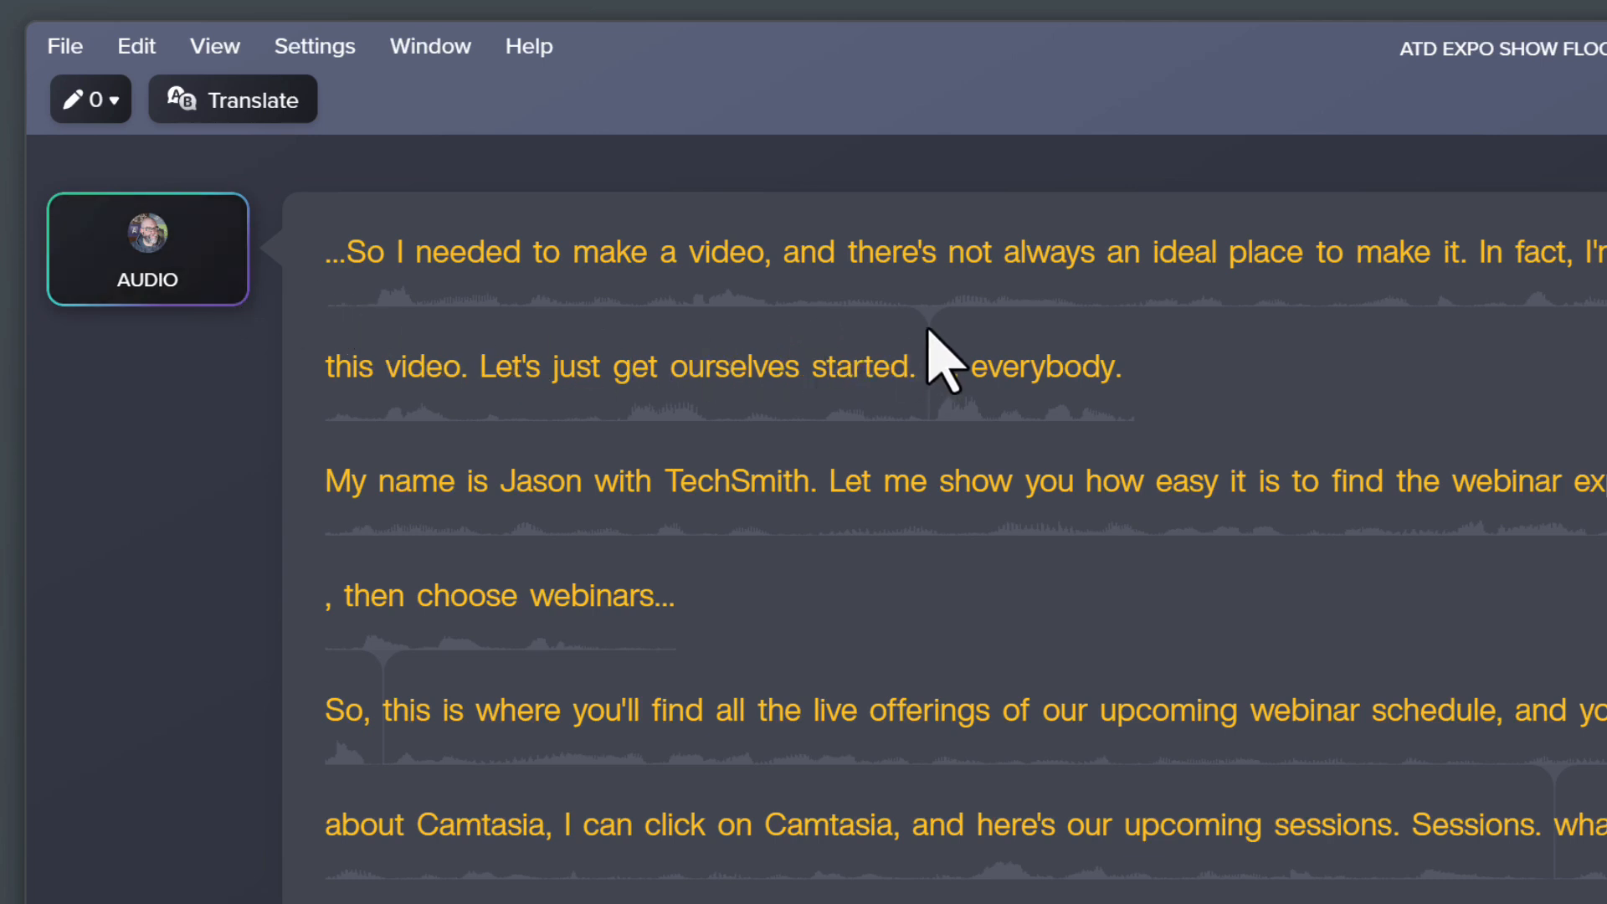
click(930, 364)
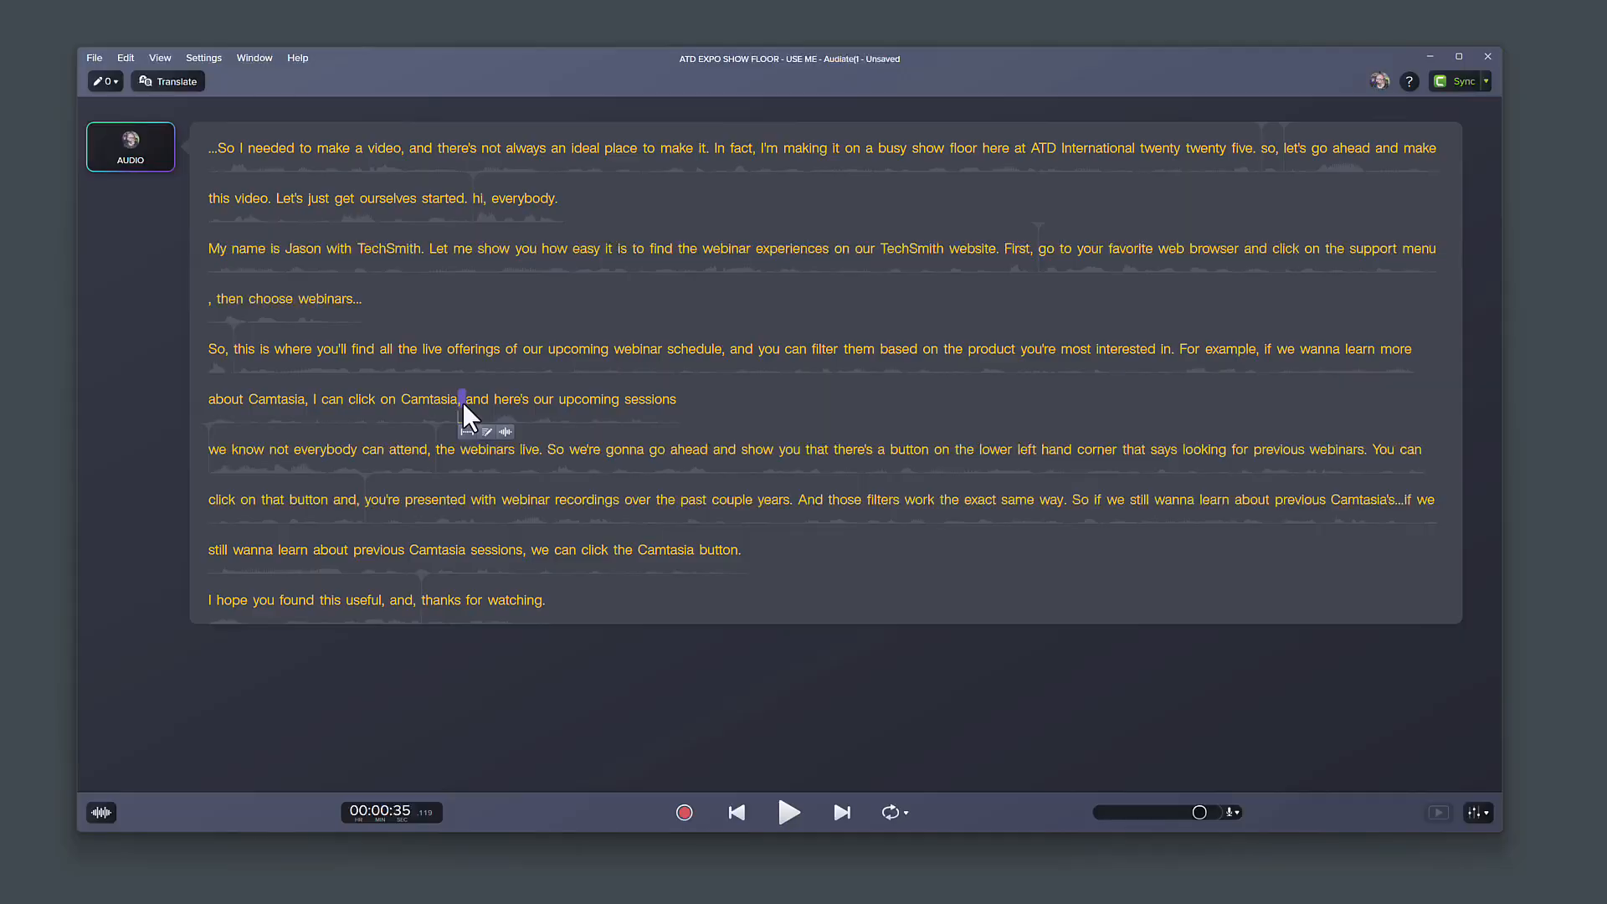
mouse_move(789, 812)
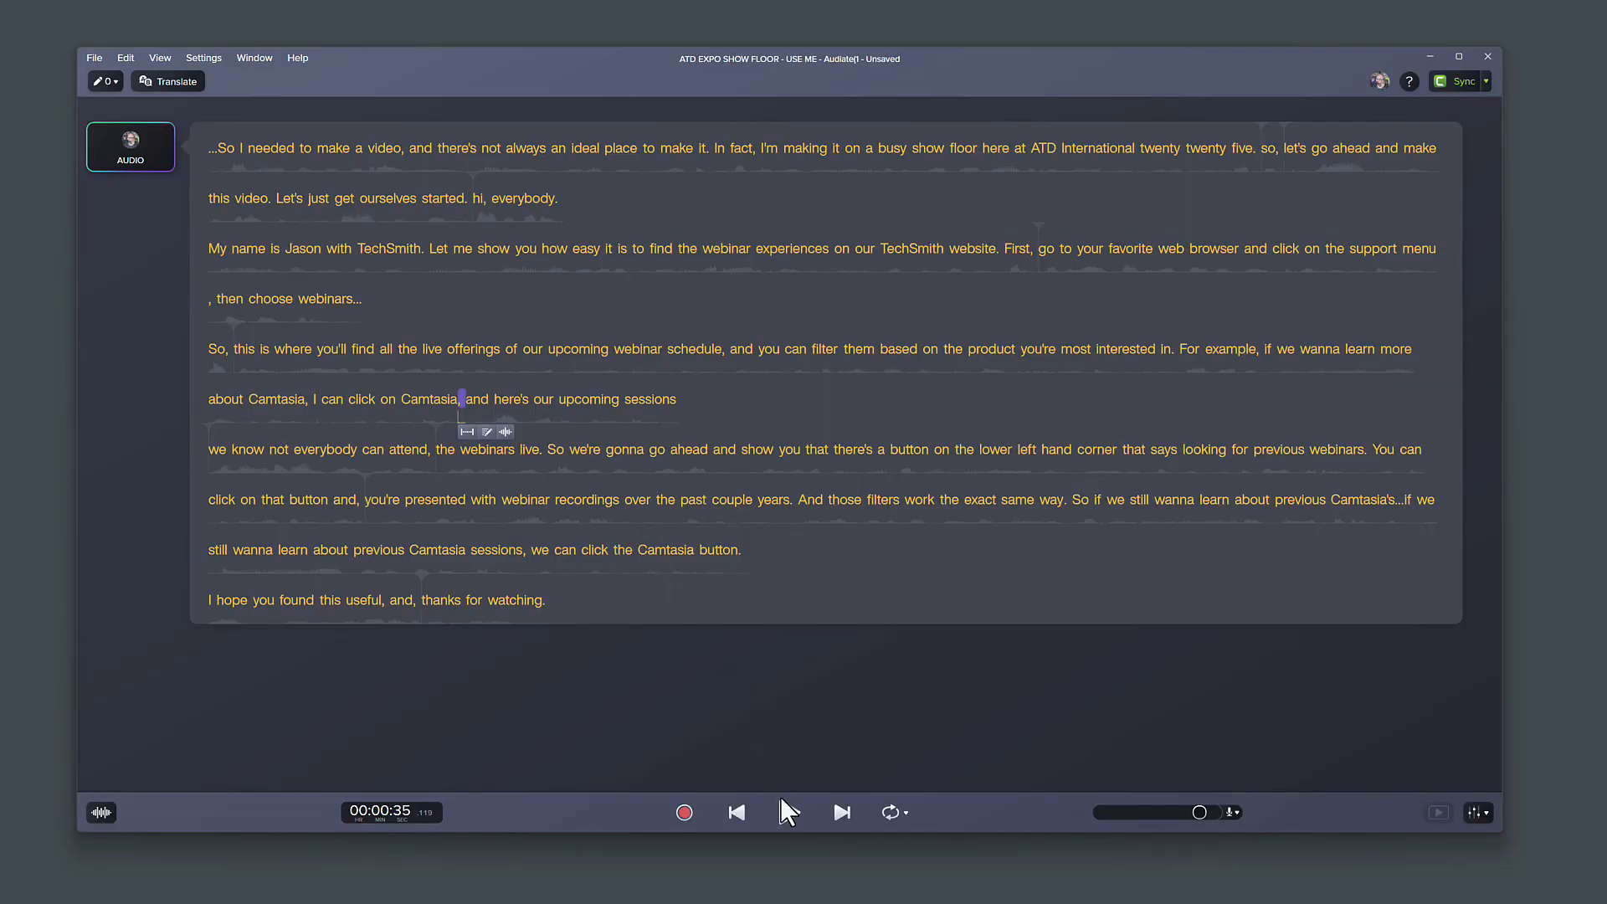
click(789, 812)
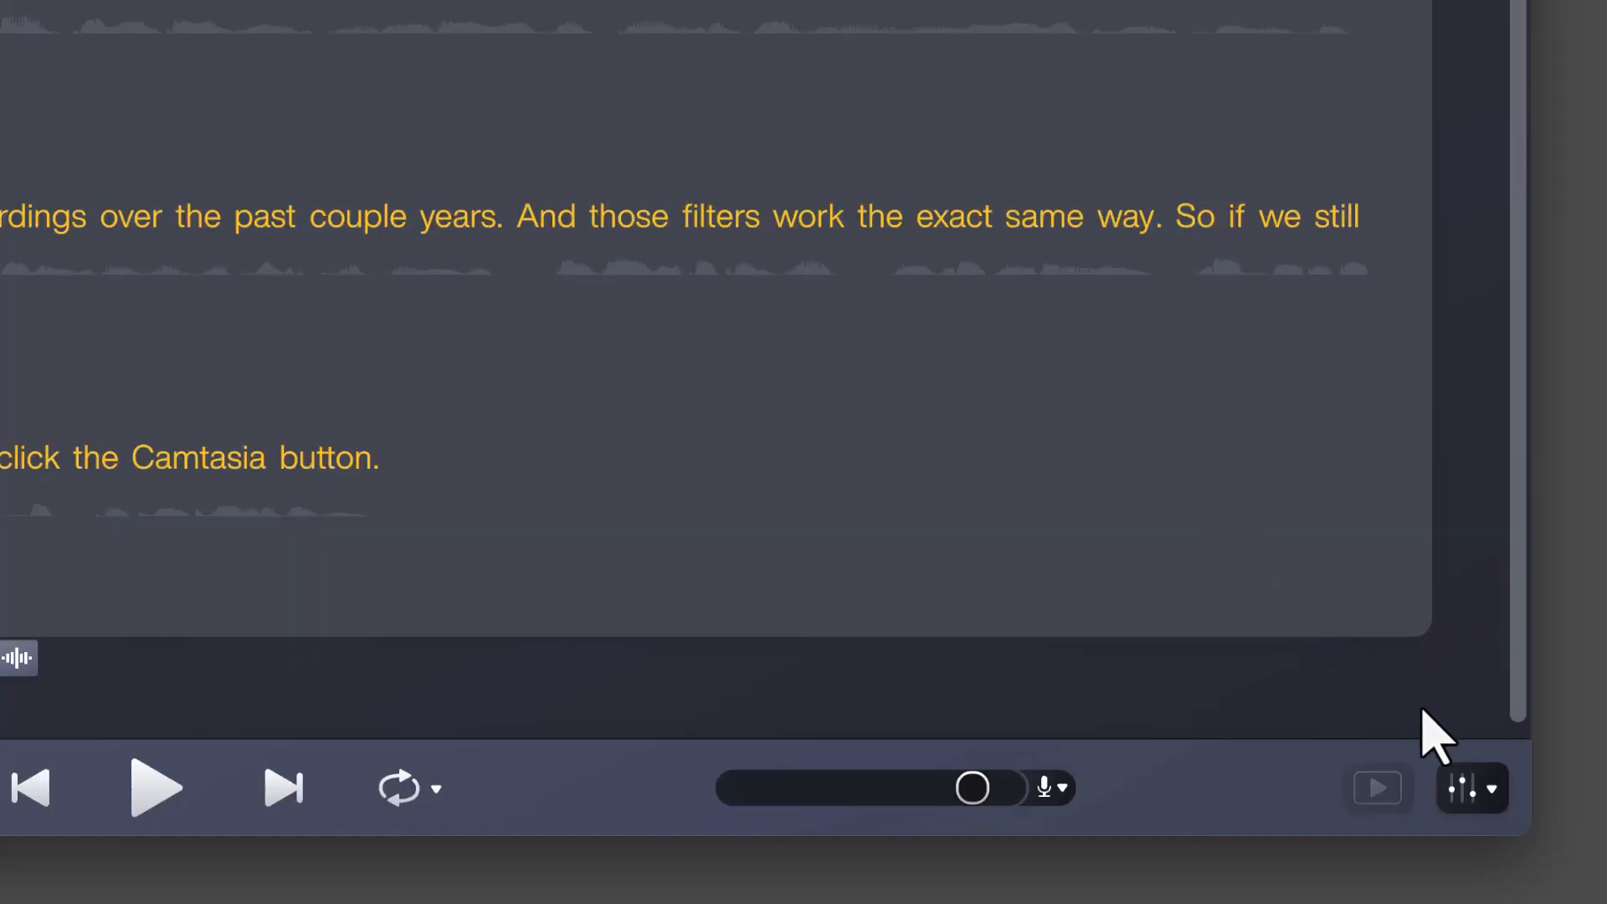
Step: Add a Remove Noise effect (Default preset, amount 80) to the narration in the mixer
click(1462, 787)
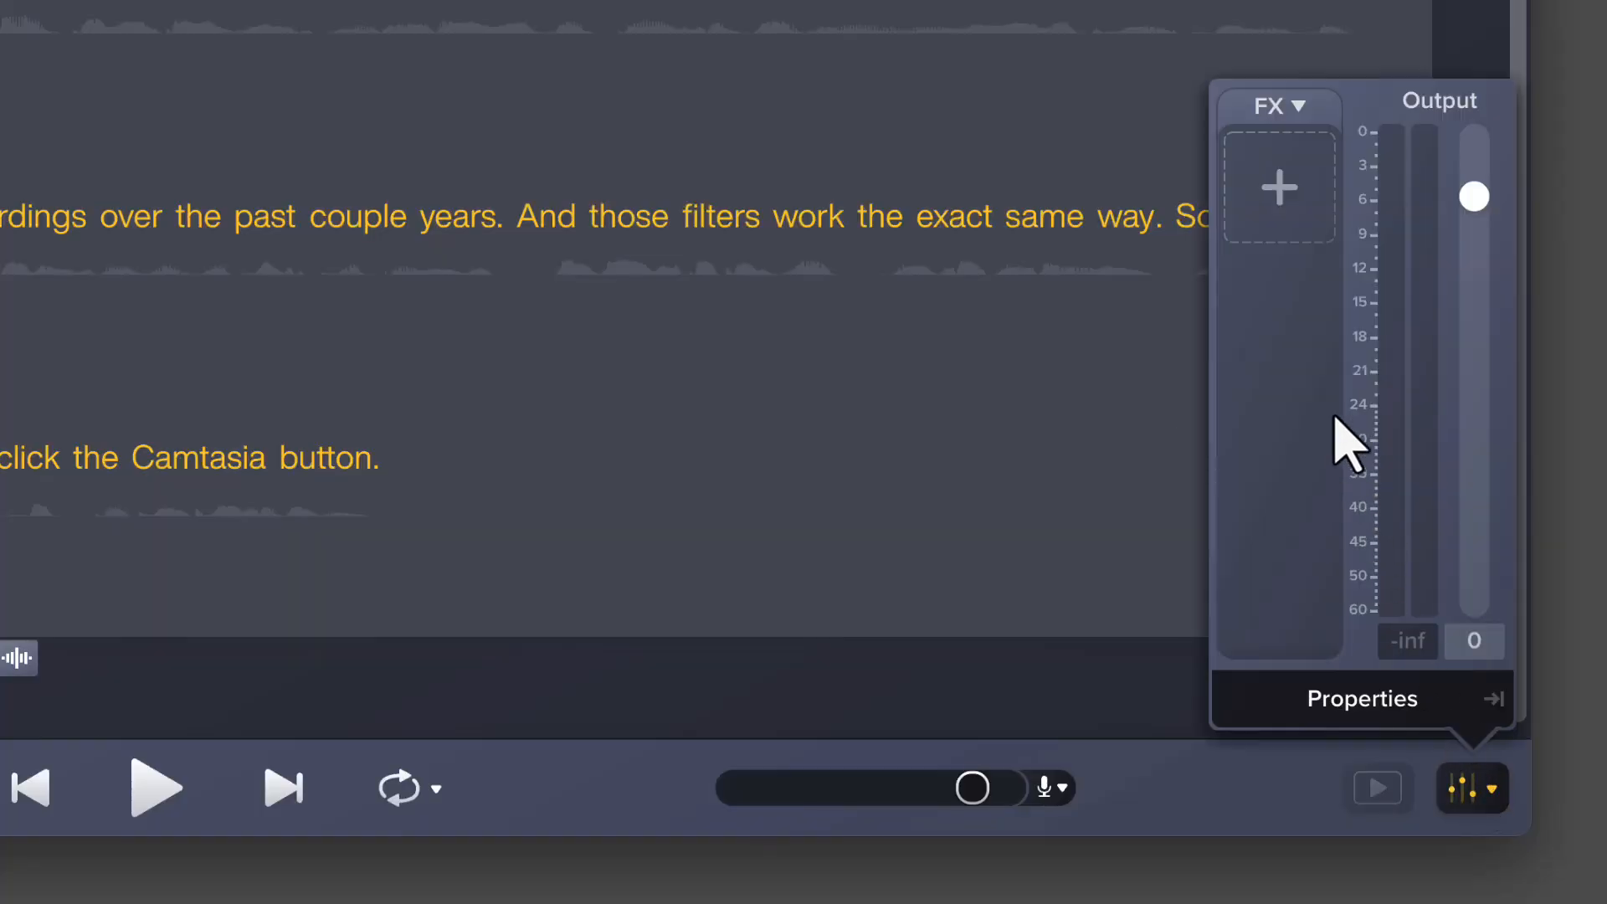
click(1278, 187)
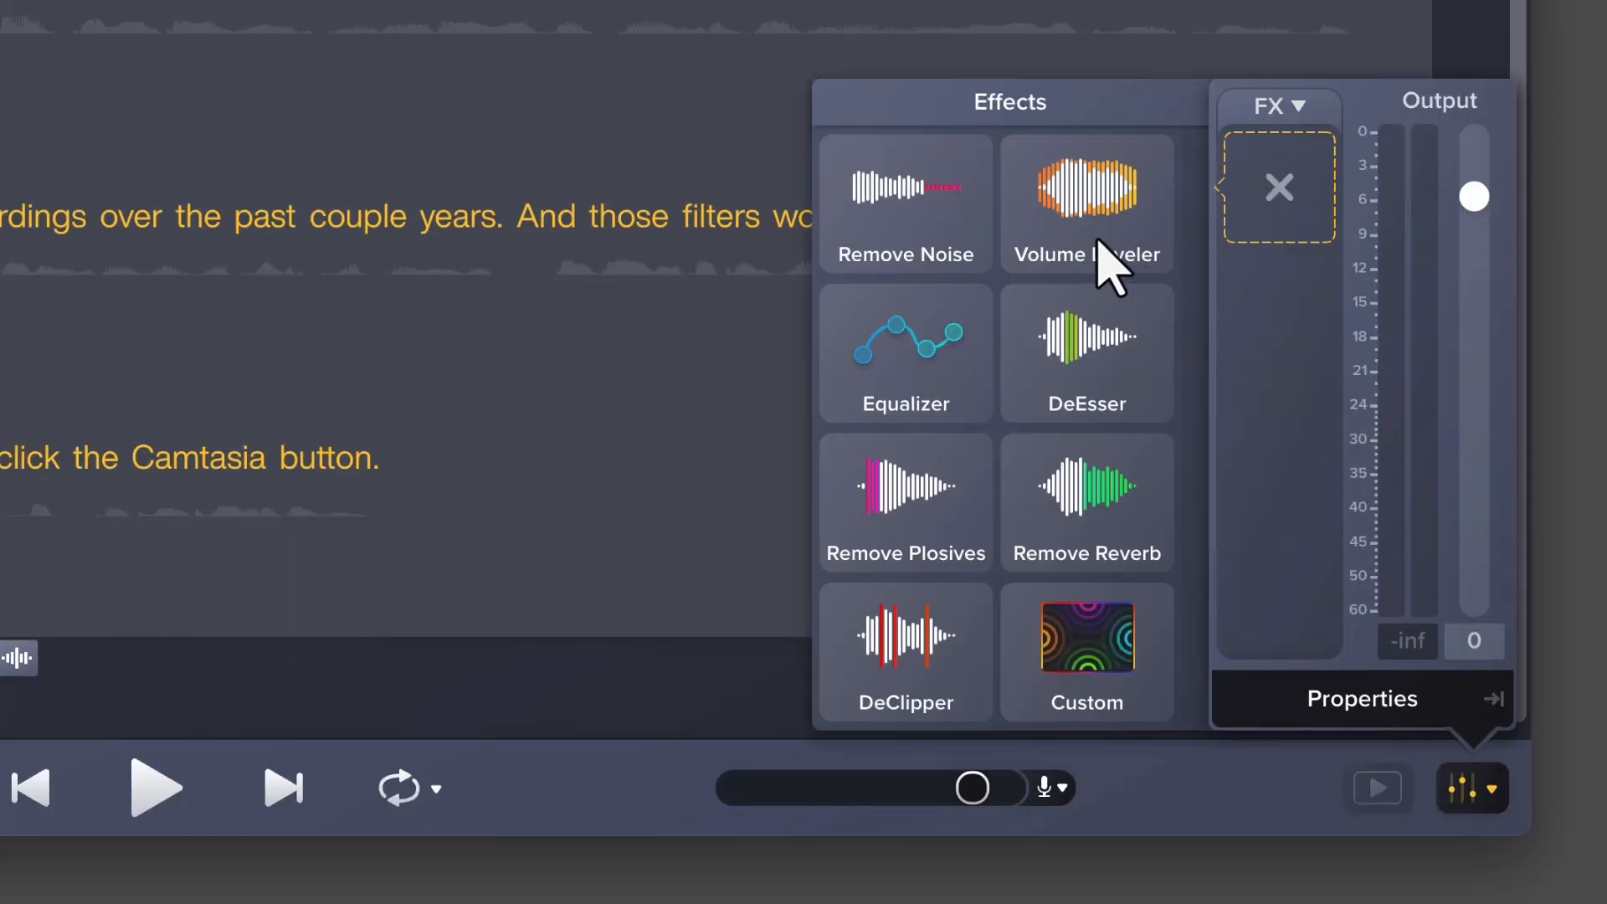
click(905, 203)
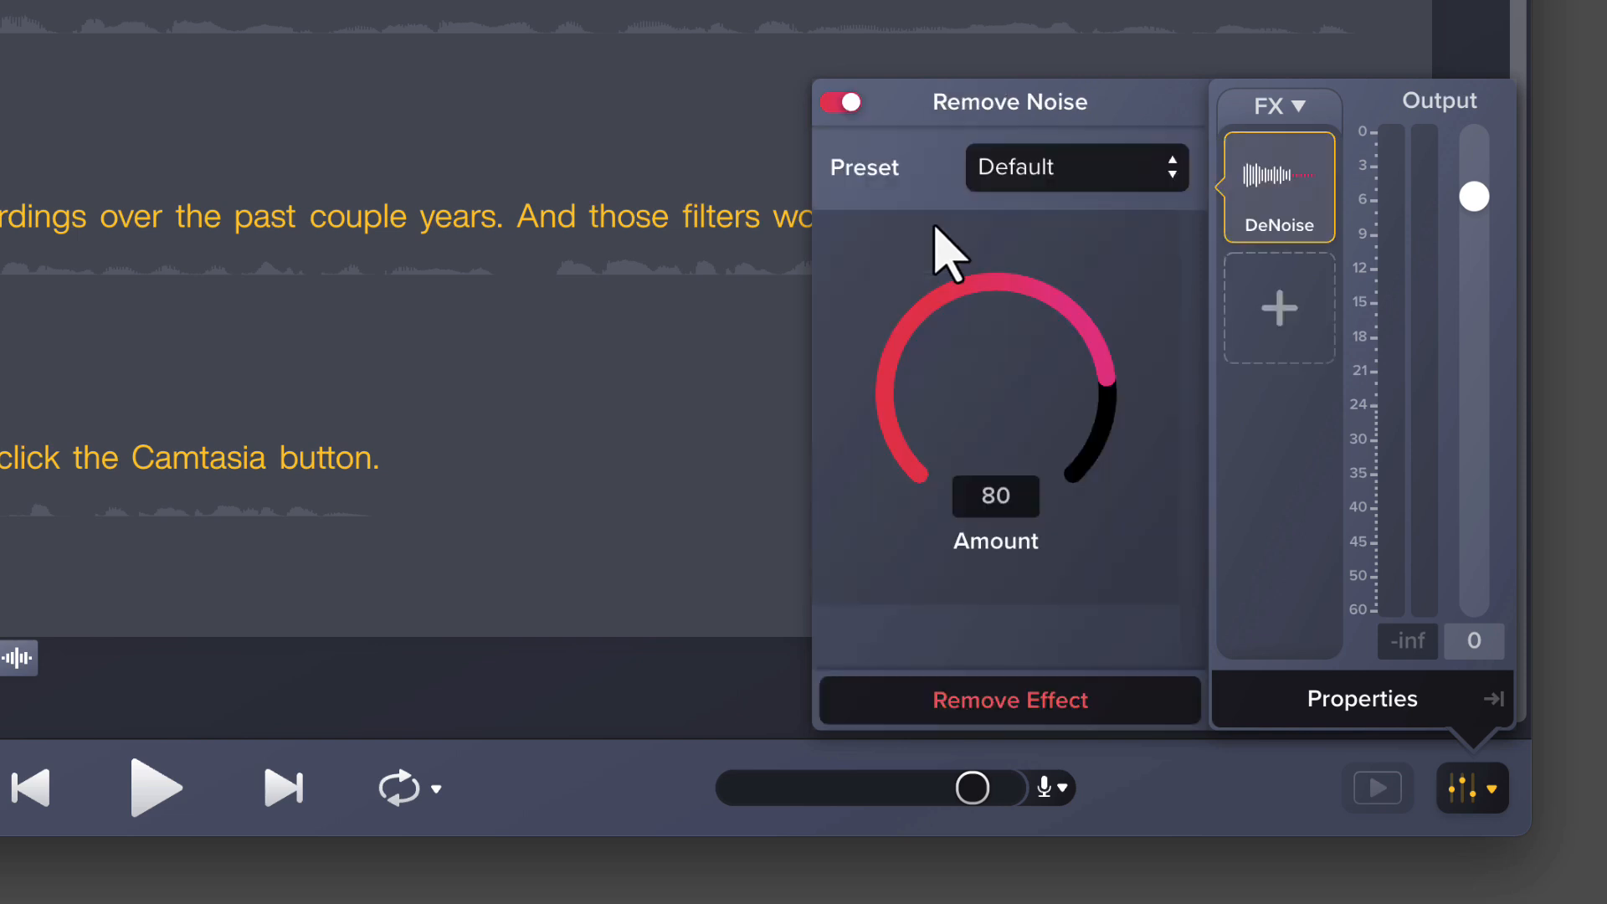
click(1278, 307)
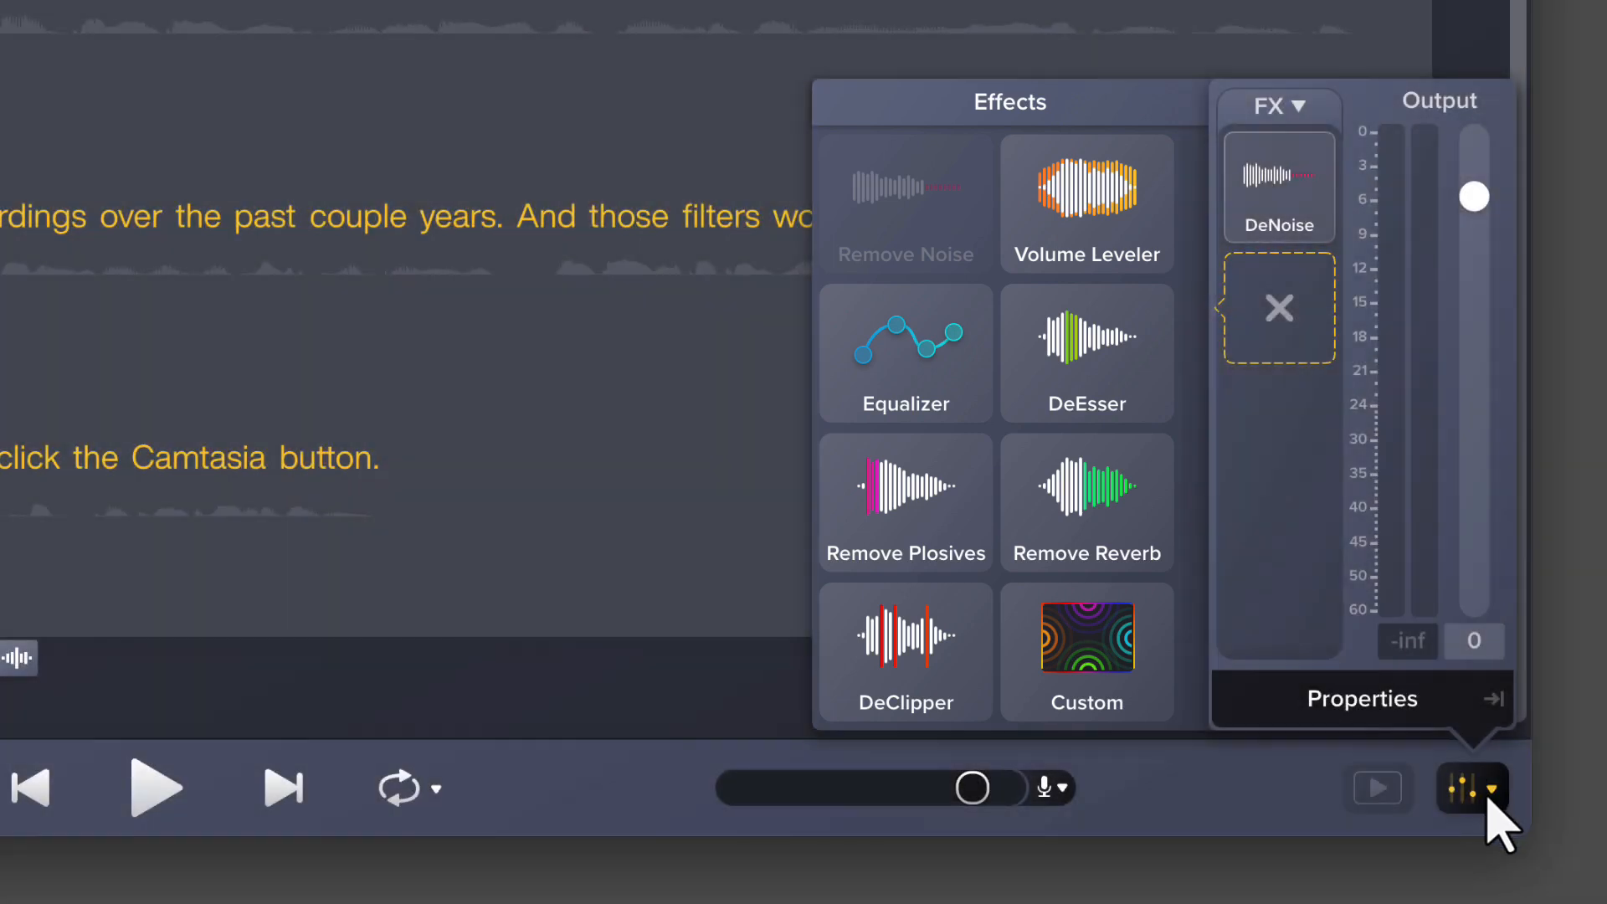
Step: Close the mixer's FX panel to get back to the transcript view
click(1470, 787)
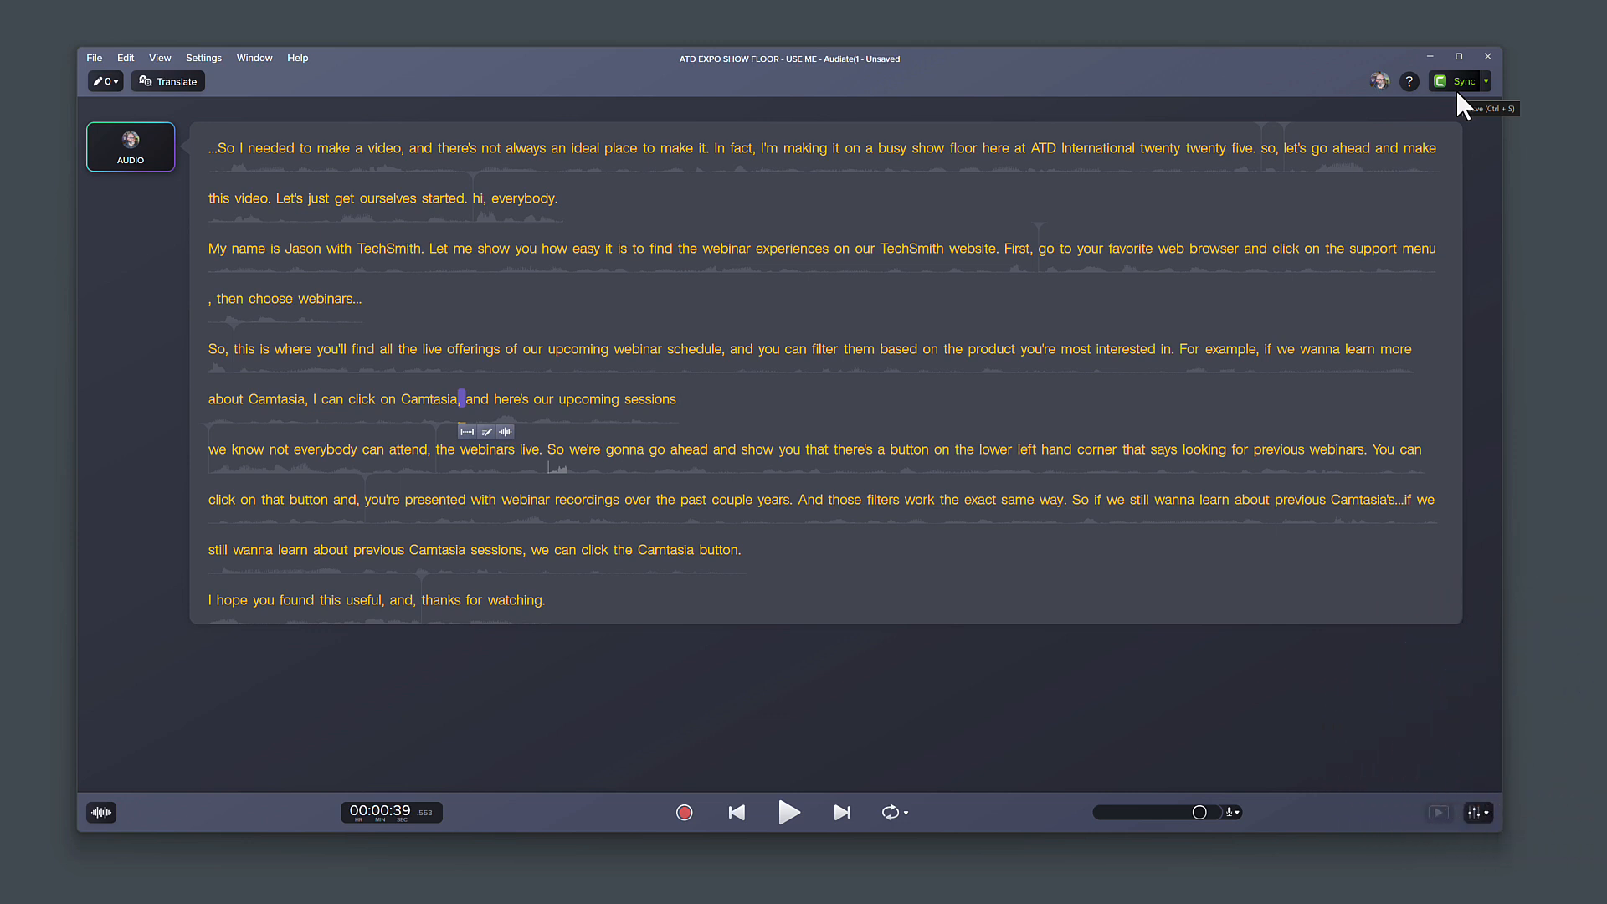
Step: Sync the edited narration by saving the project to the Desktop under a new name
click(1460, 81)
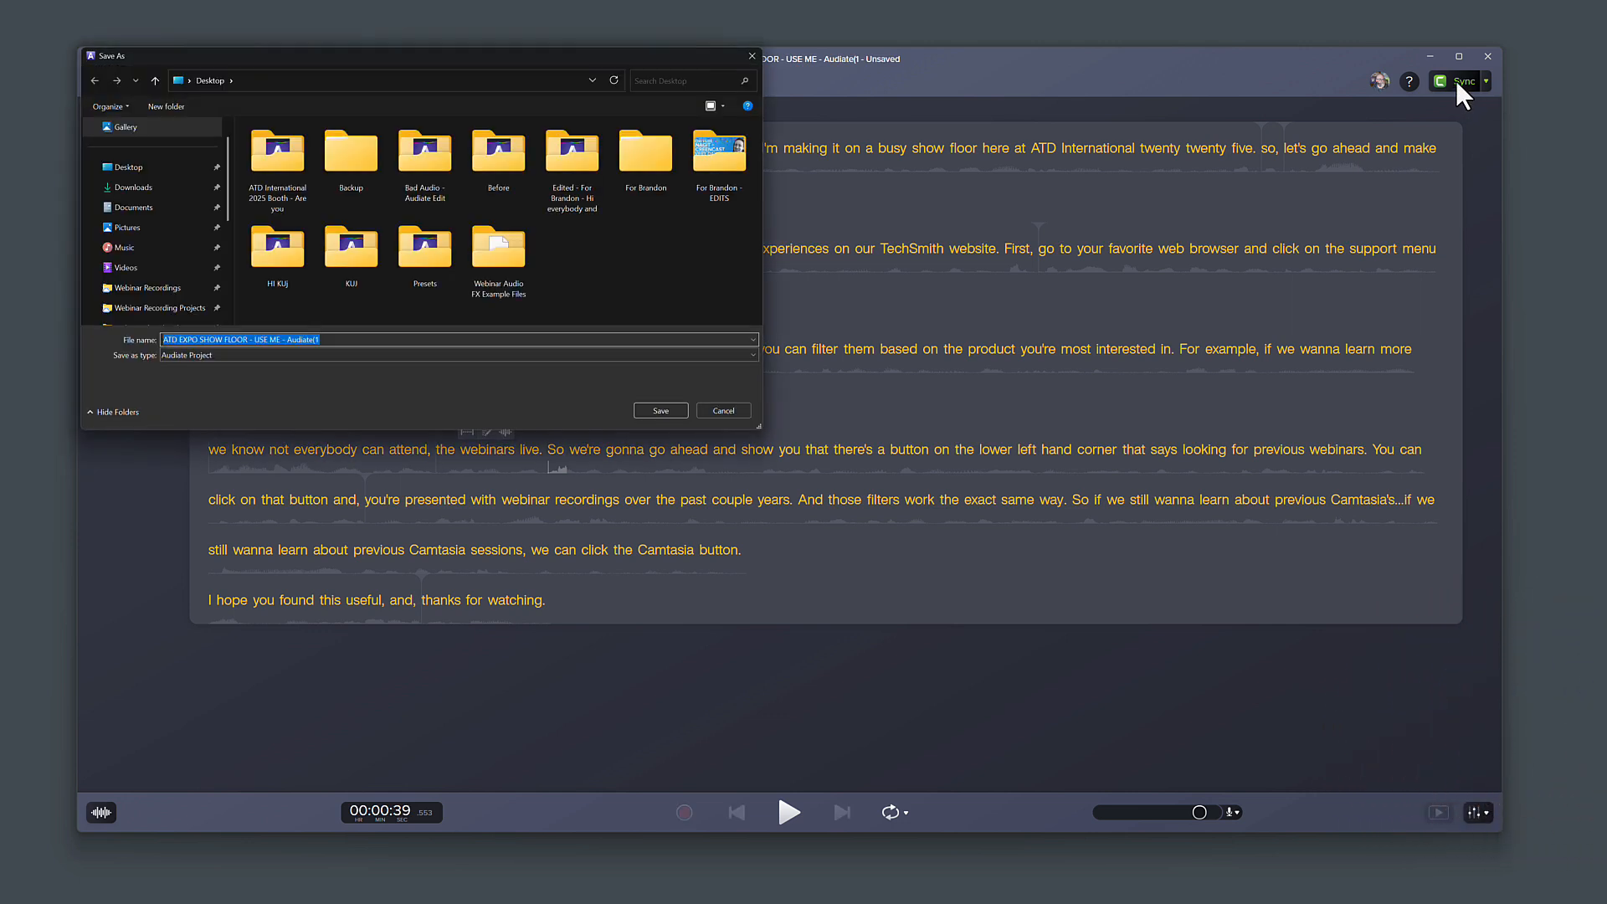
mouse_move(958, 332)
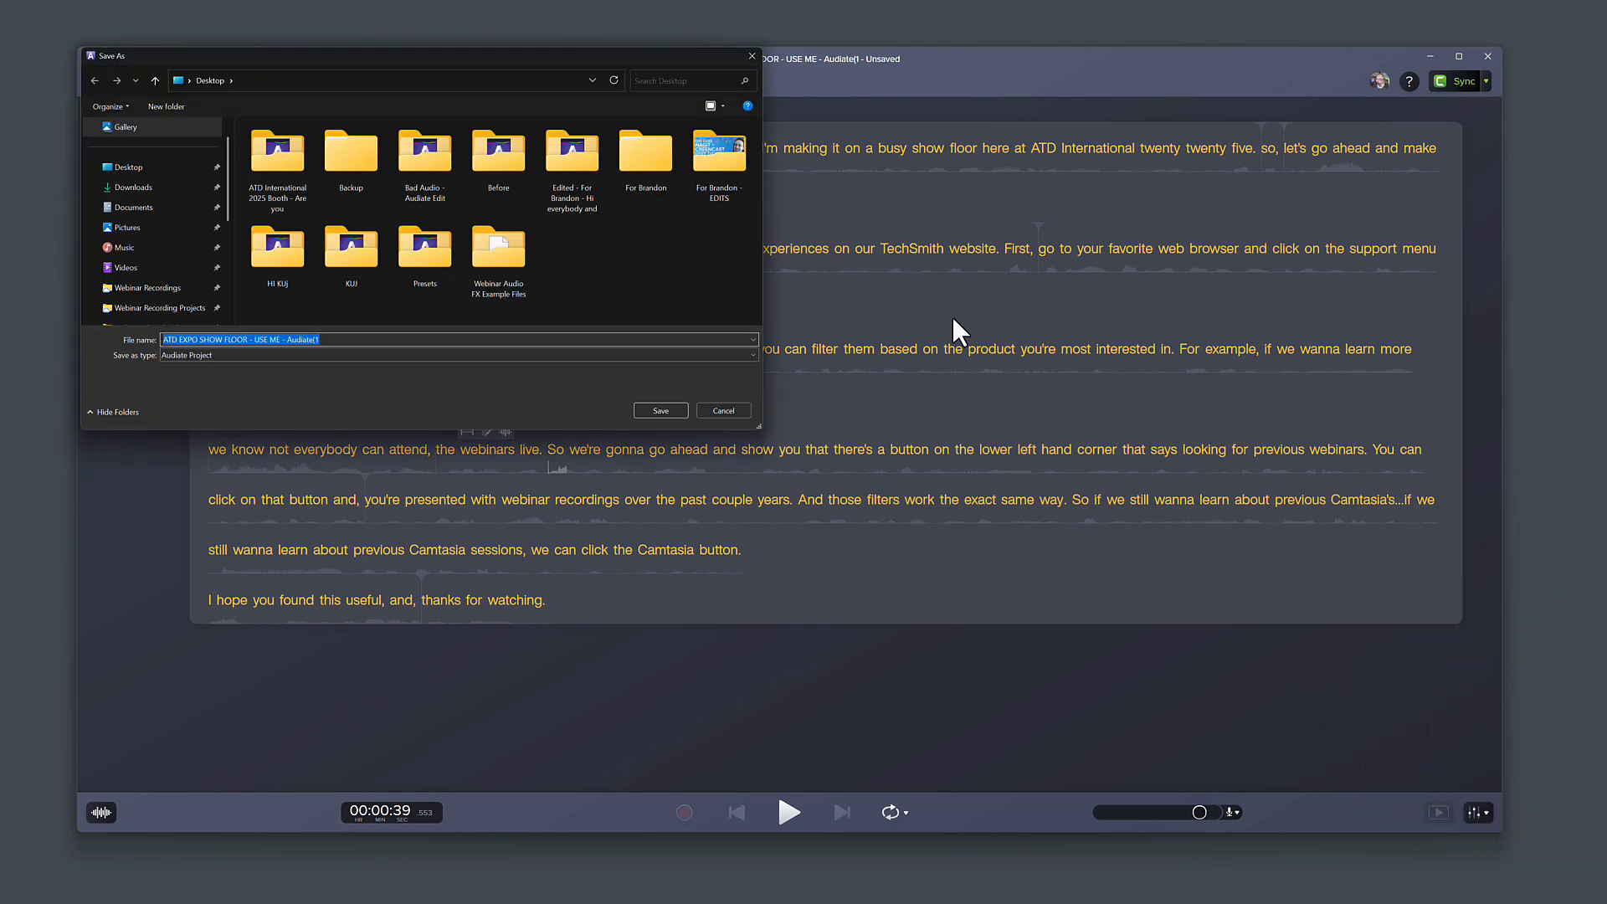
text(Test)
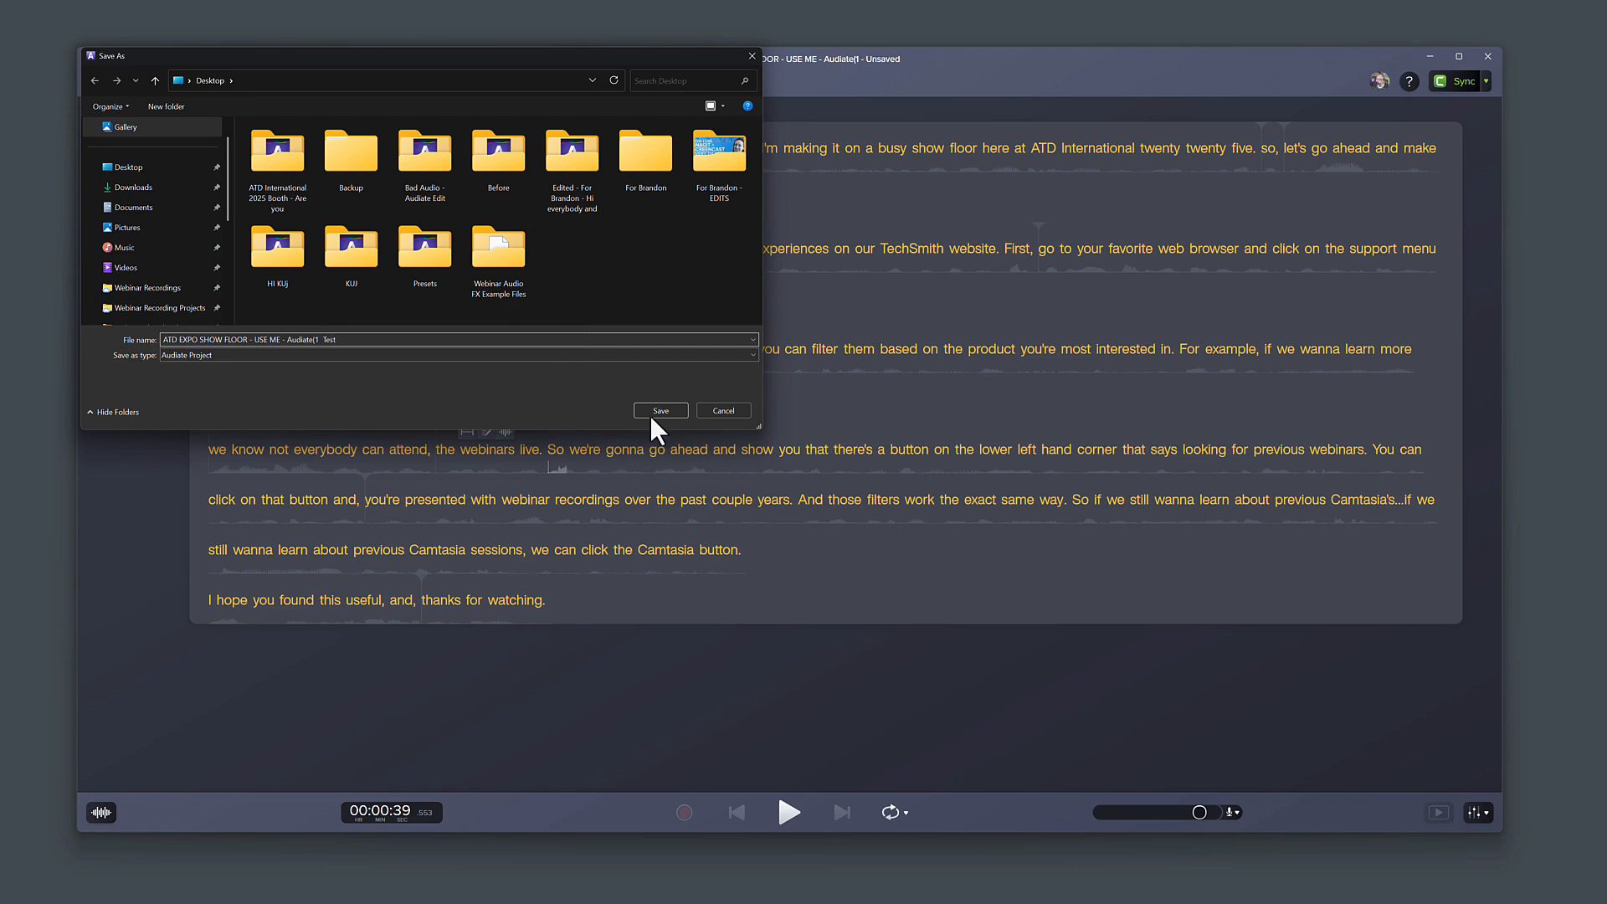
click(660, 410)
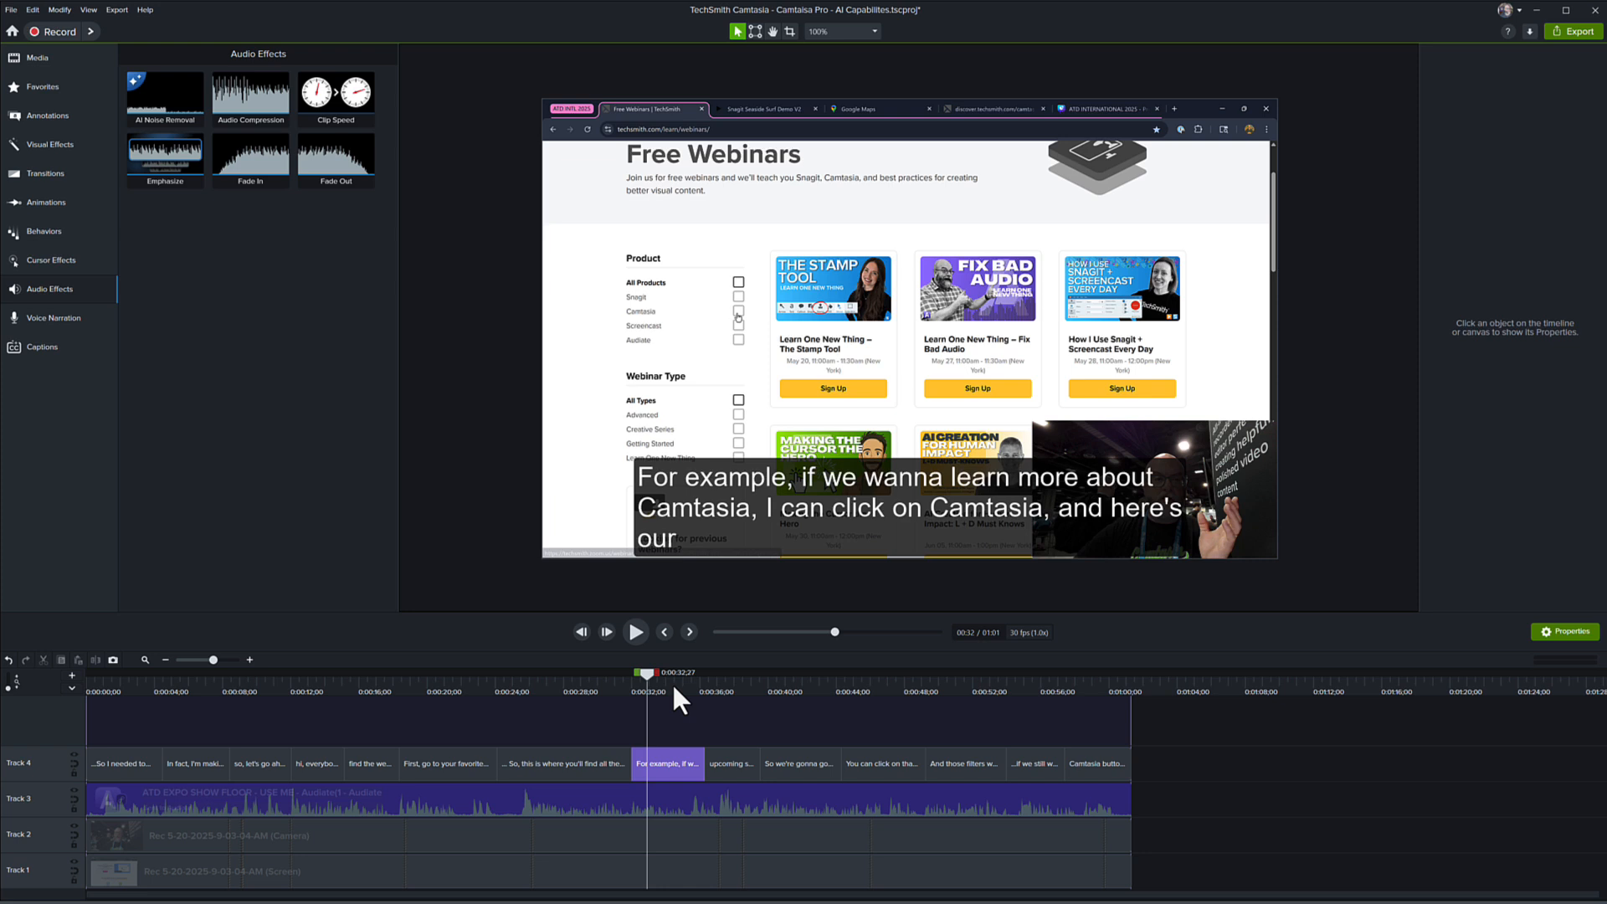
mouse_move(240, 813)
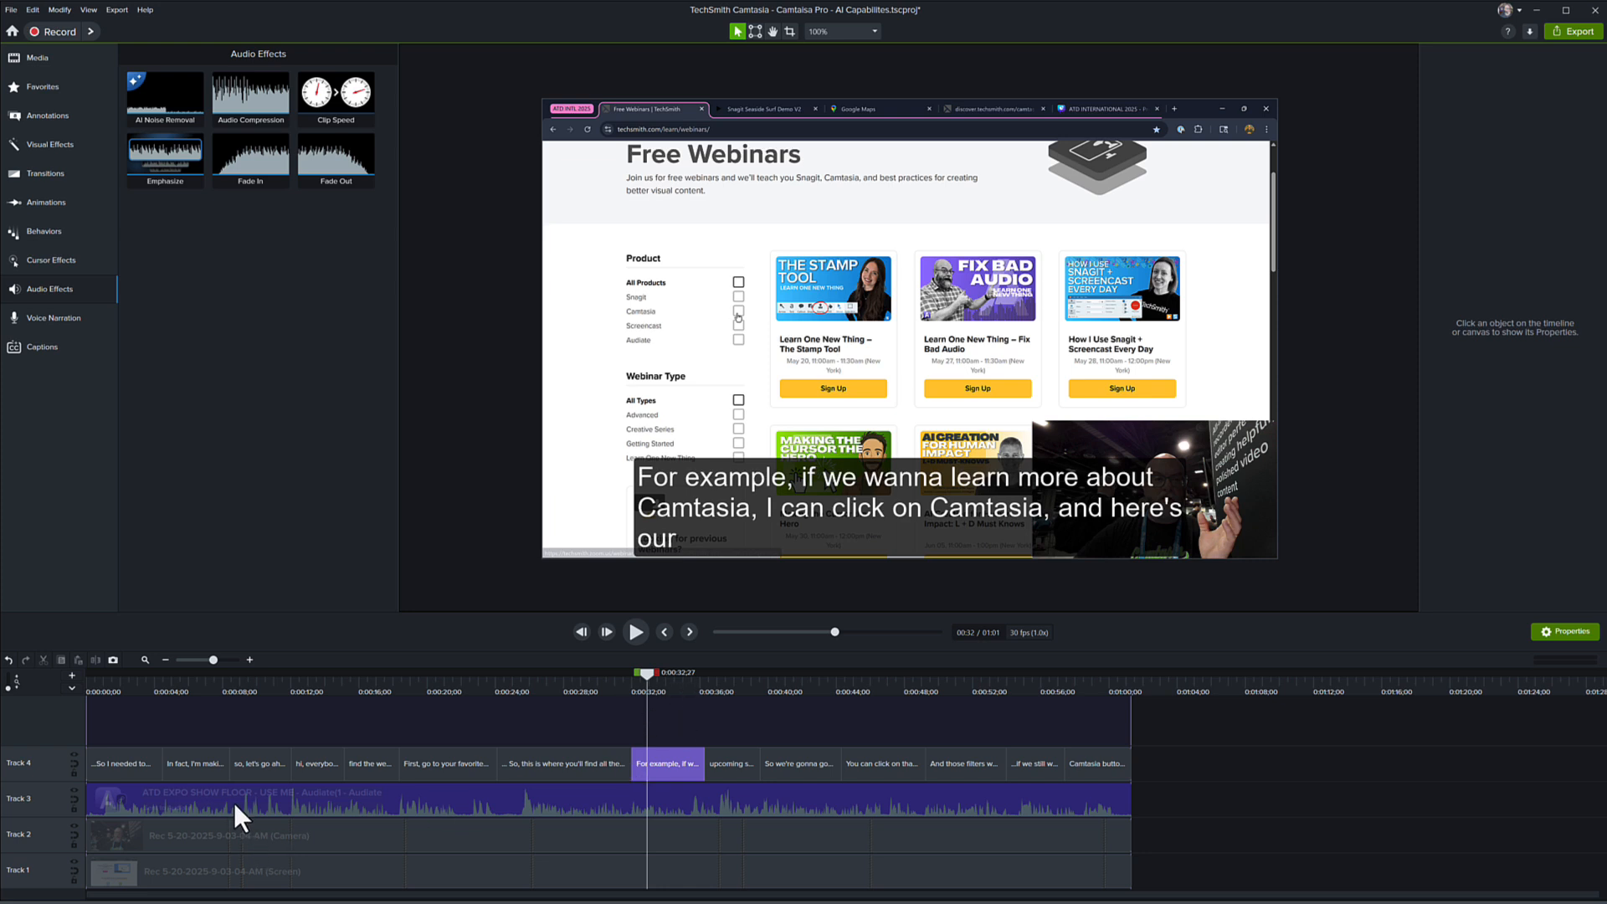
mouse_move(608, 809)
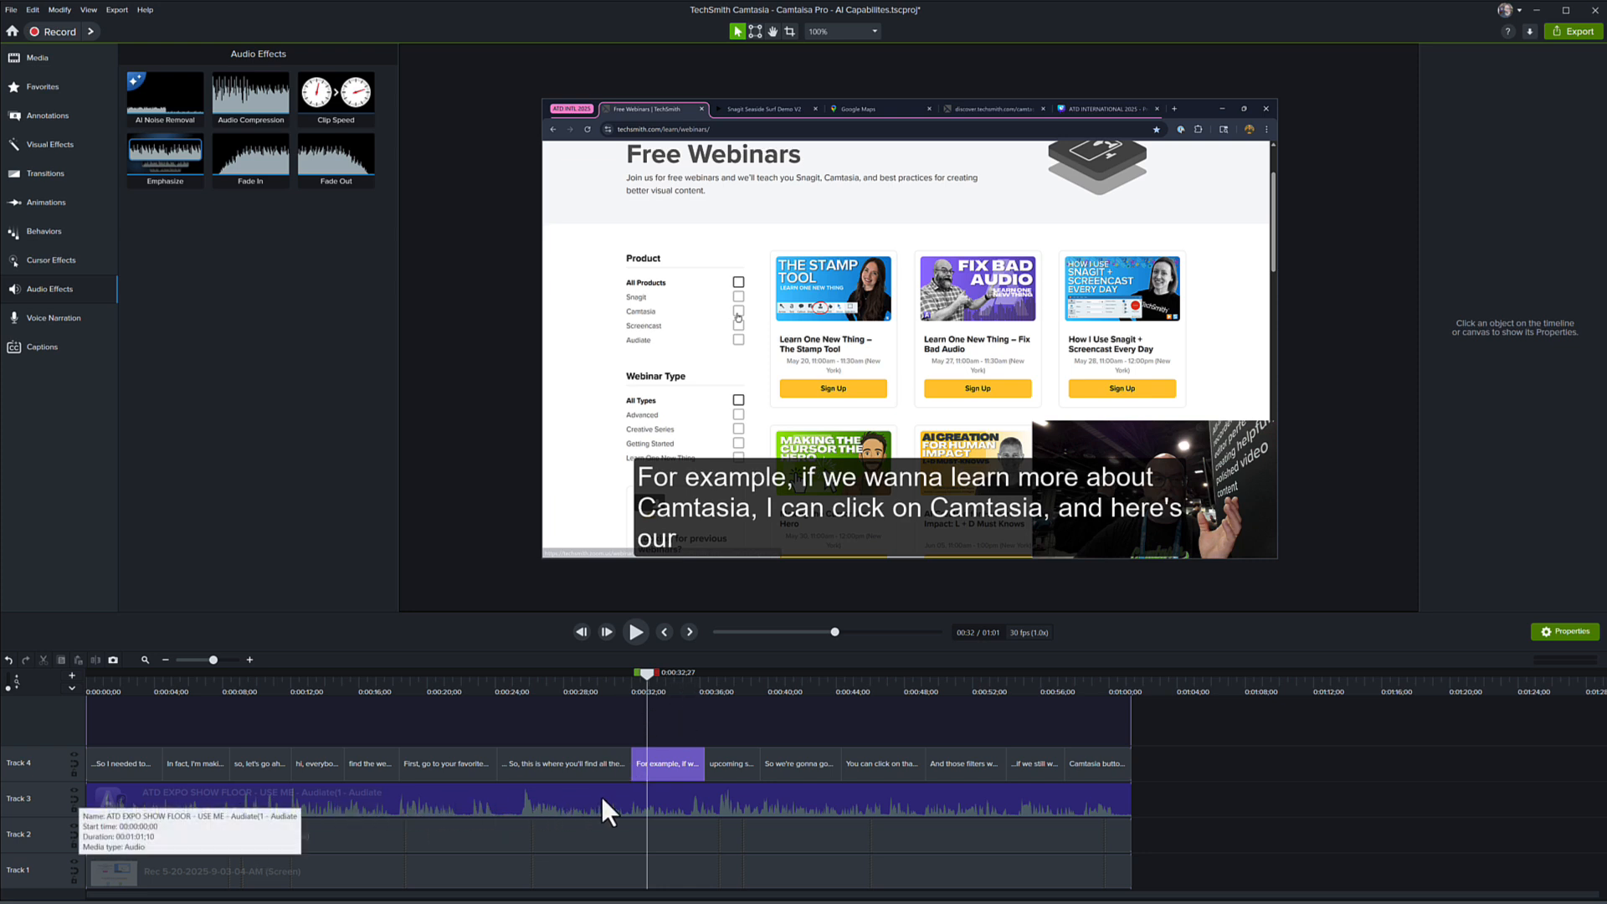
mouse_move(475, 704)
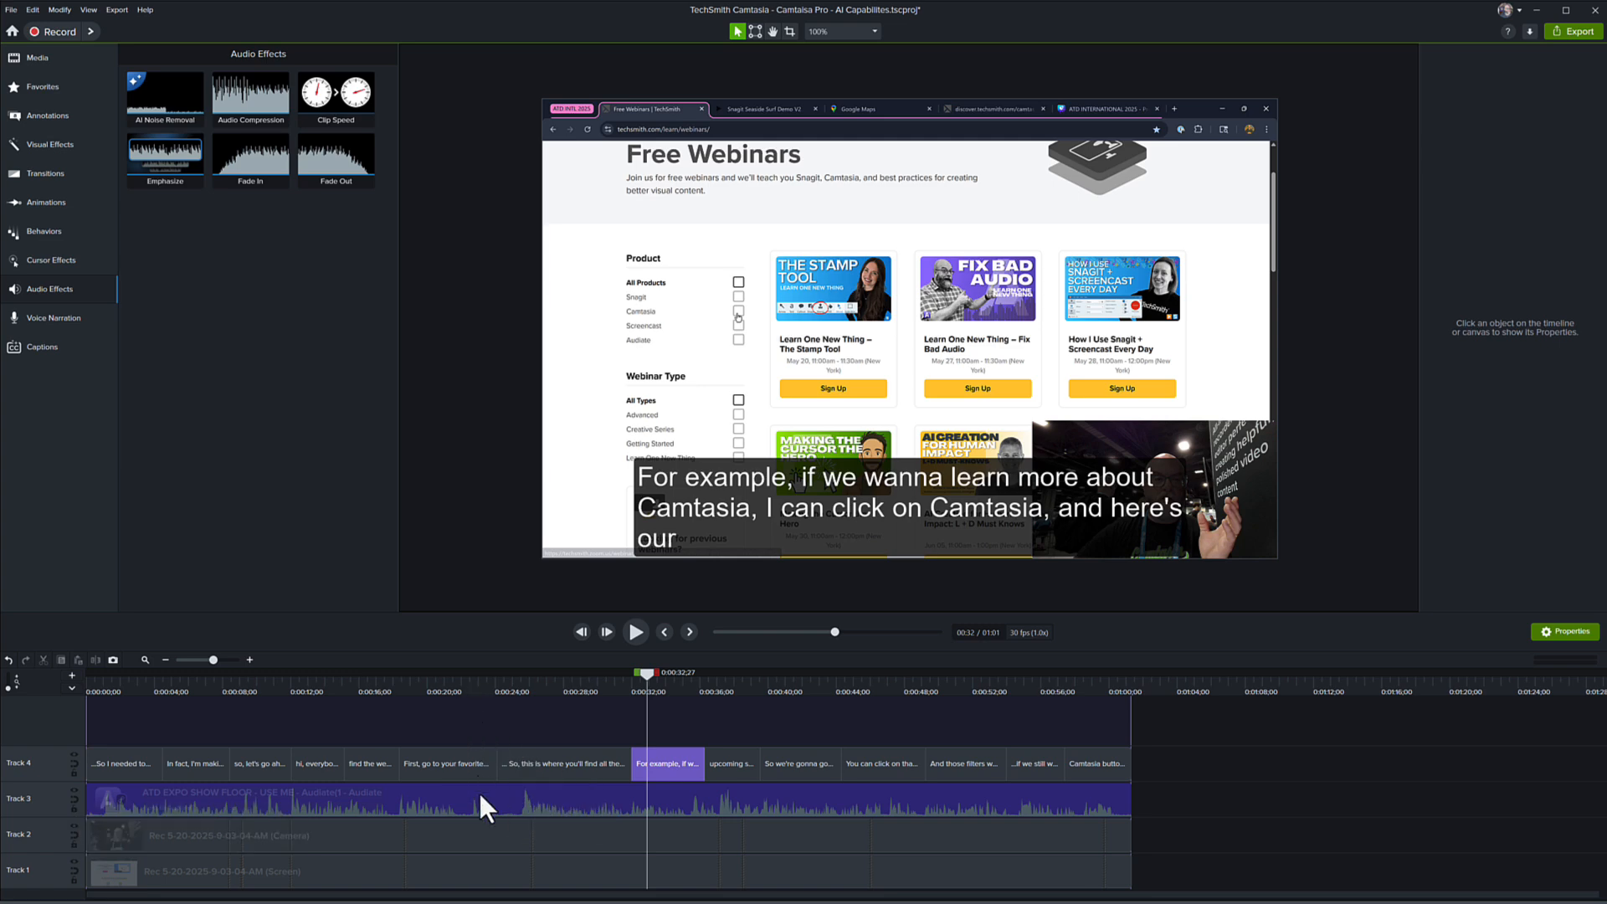
Step: Select the Audiate-linked narration clip on Track 3 to show its properties and link panel
click(482, 799)
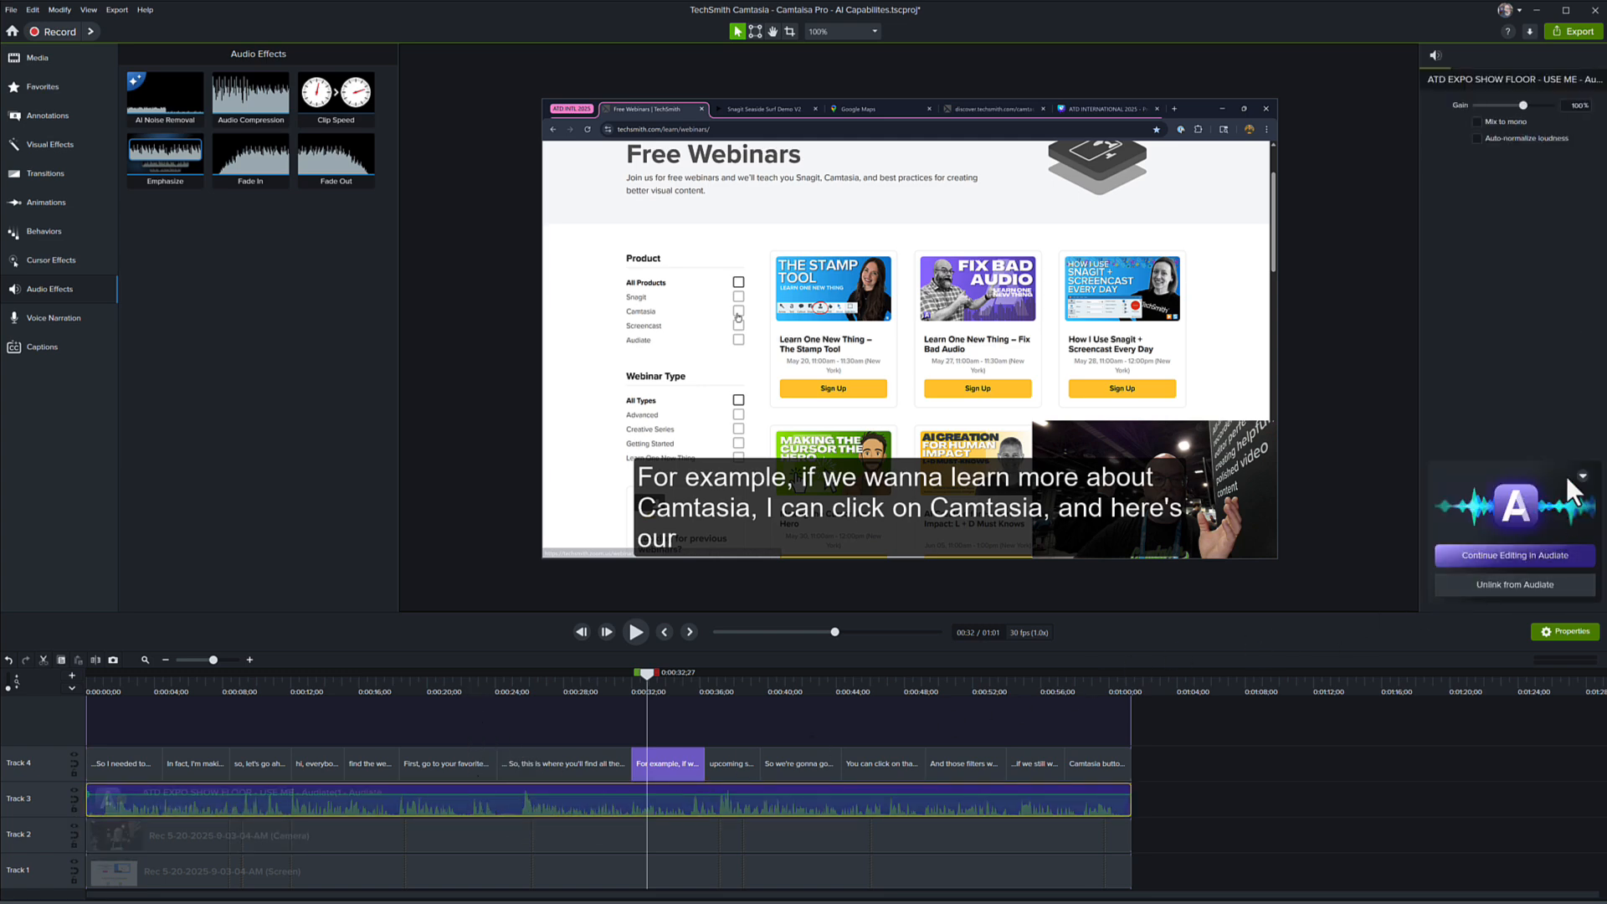
mouse_move(1419, 610)
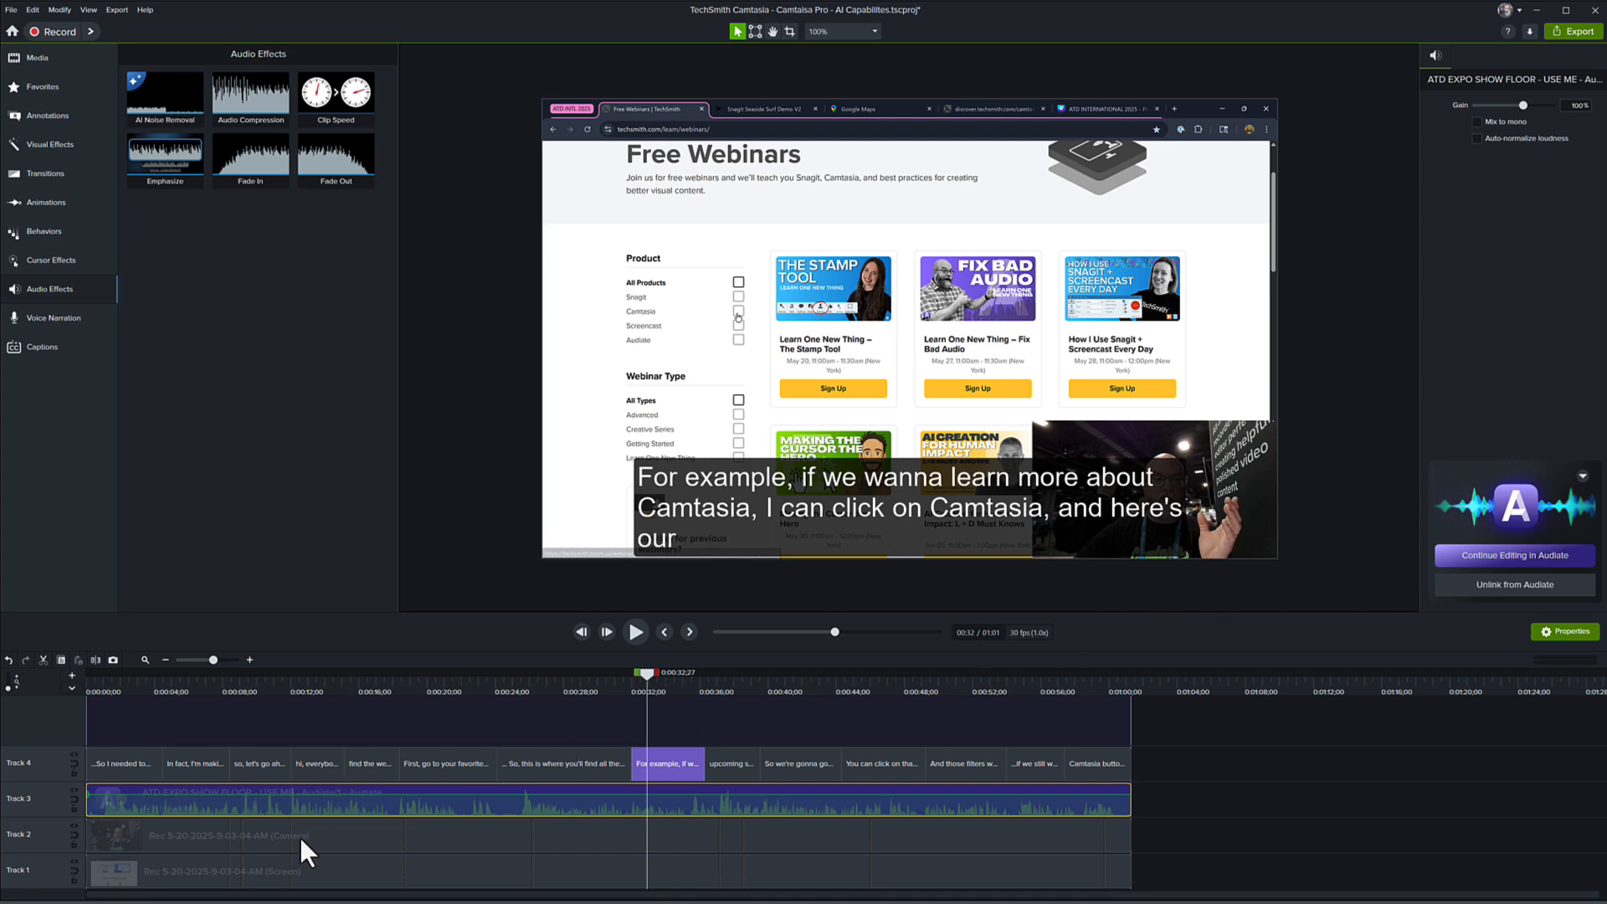
click(195, 763)
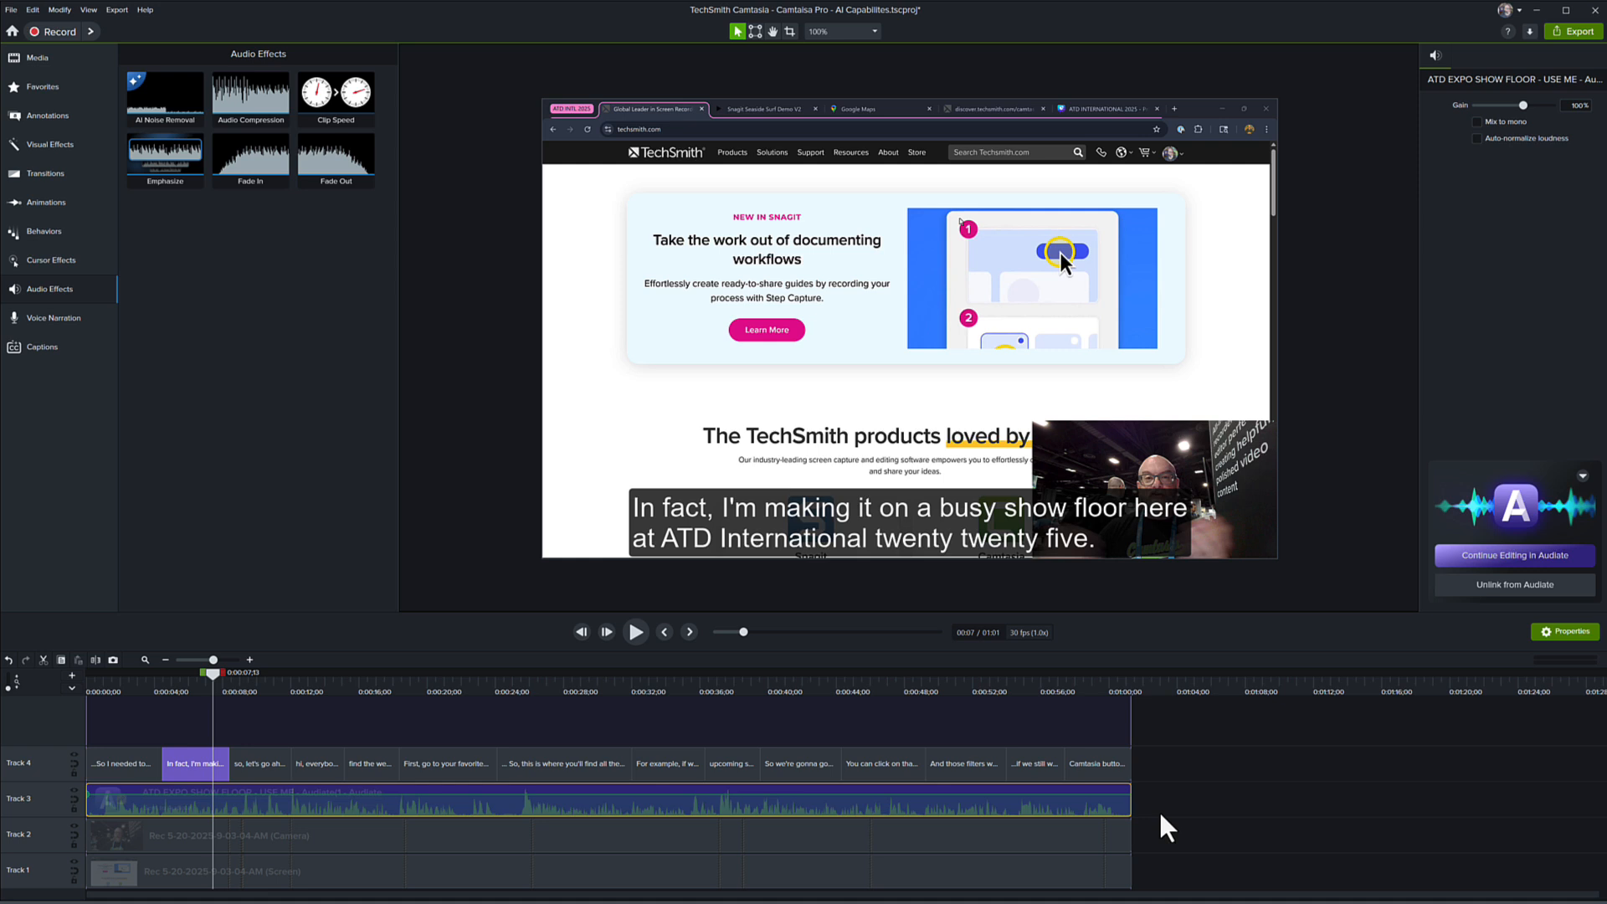
click(97, 679)
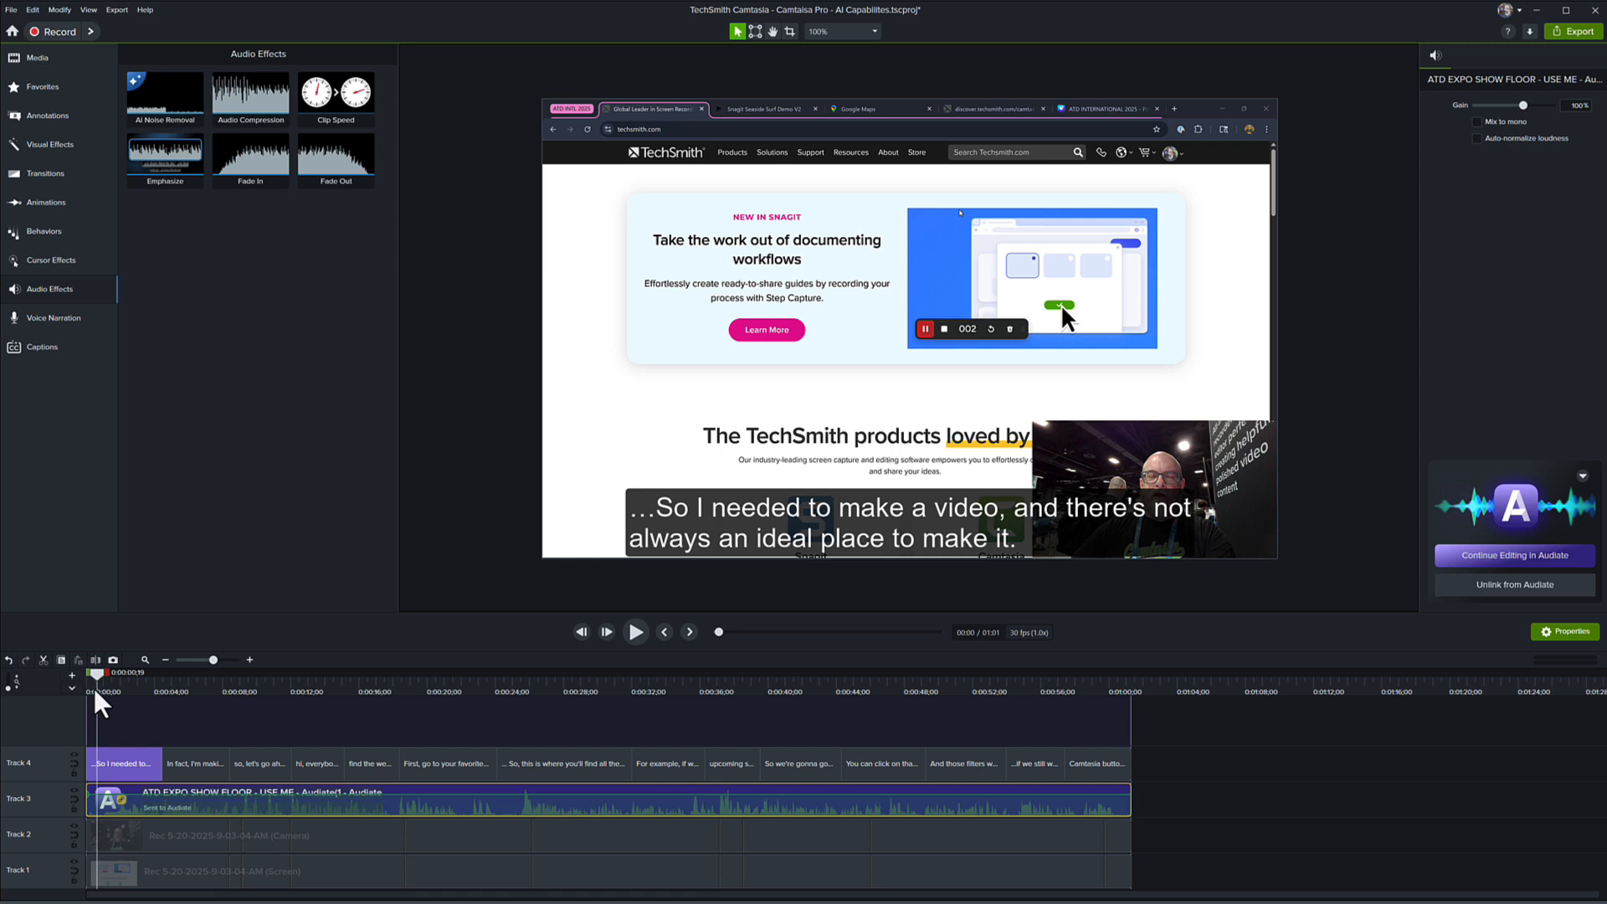
mouse_move(232, 685)
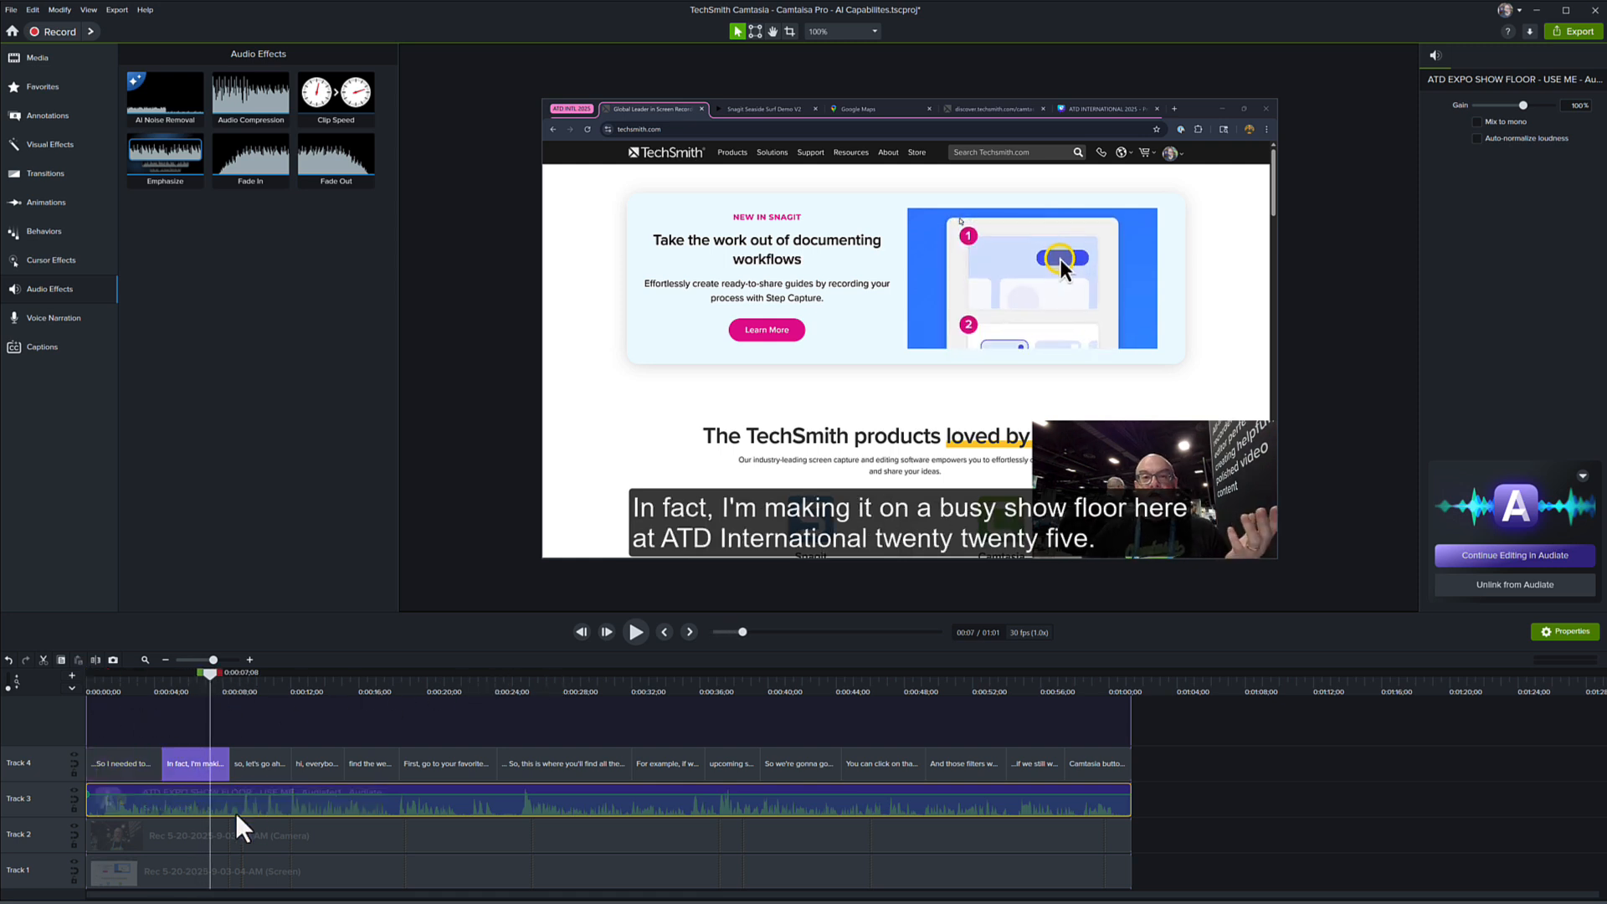
Step: Play the Track 3 narration clip with AI Noise Removal at 80, pausing around 16 seconds
click(634, 630)
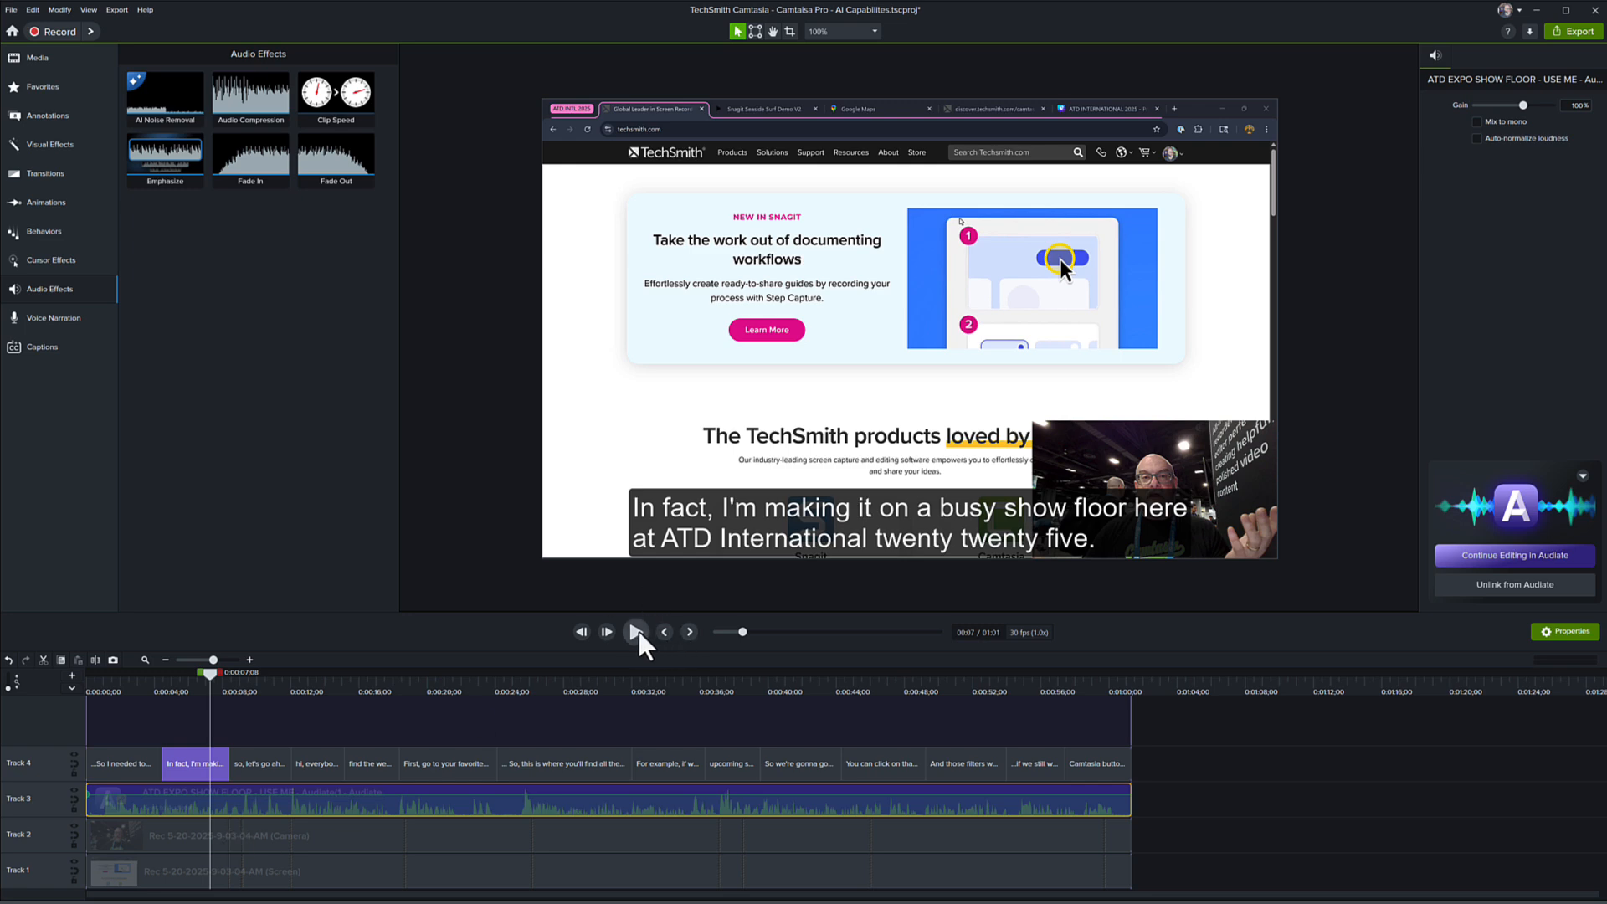
click(635, 631)
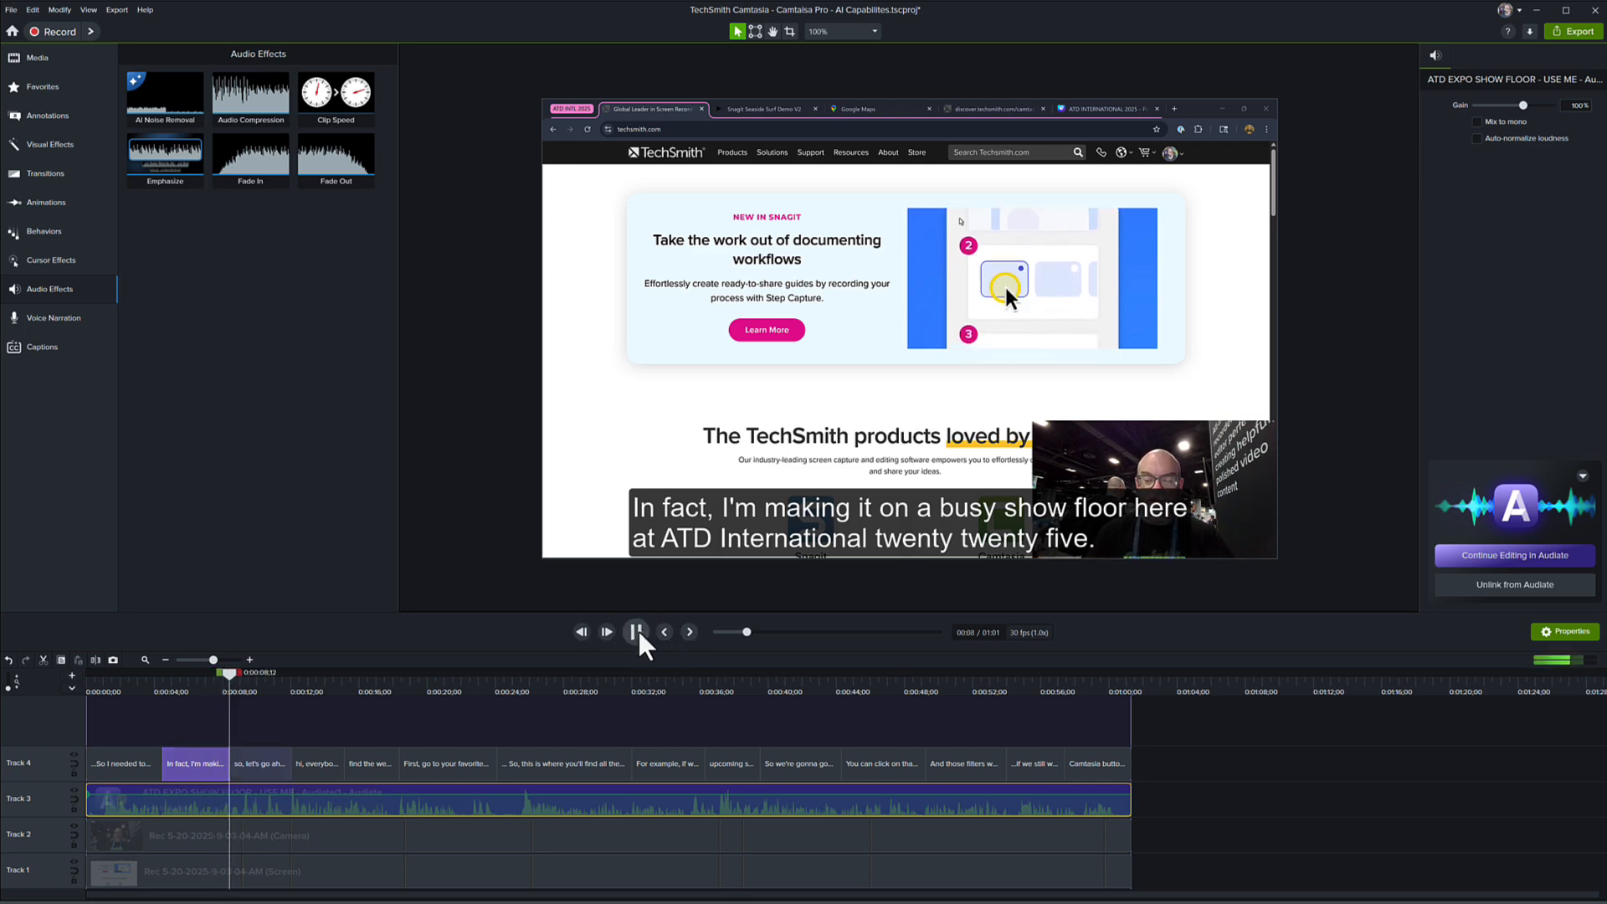
click(635, 631)
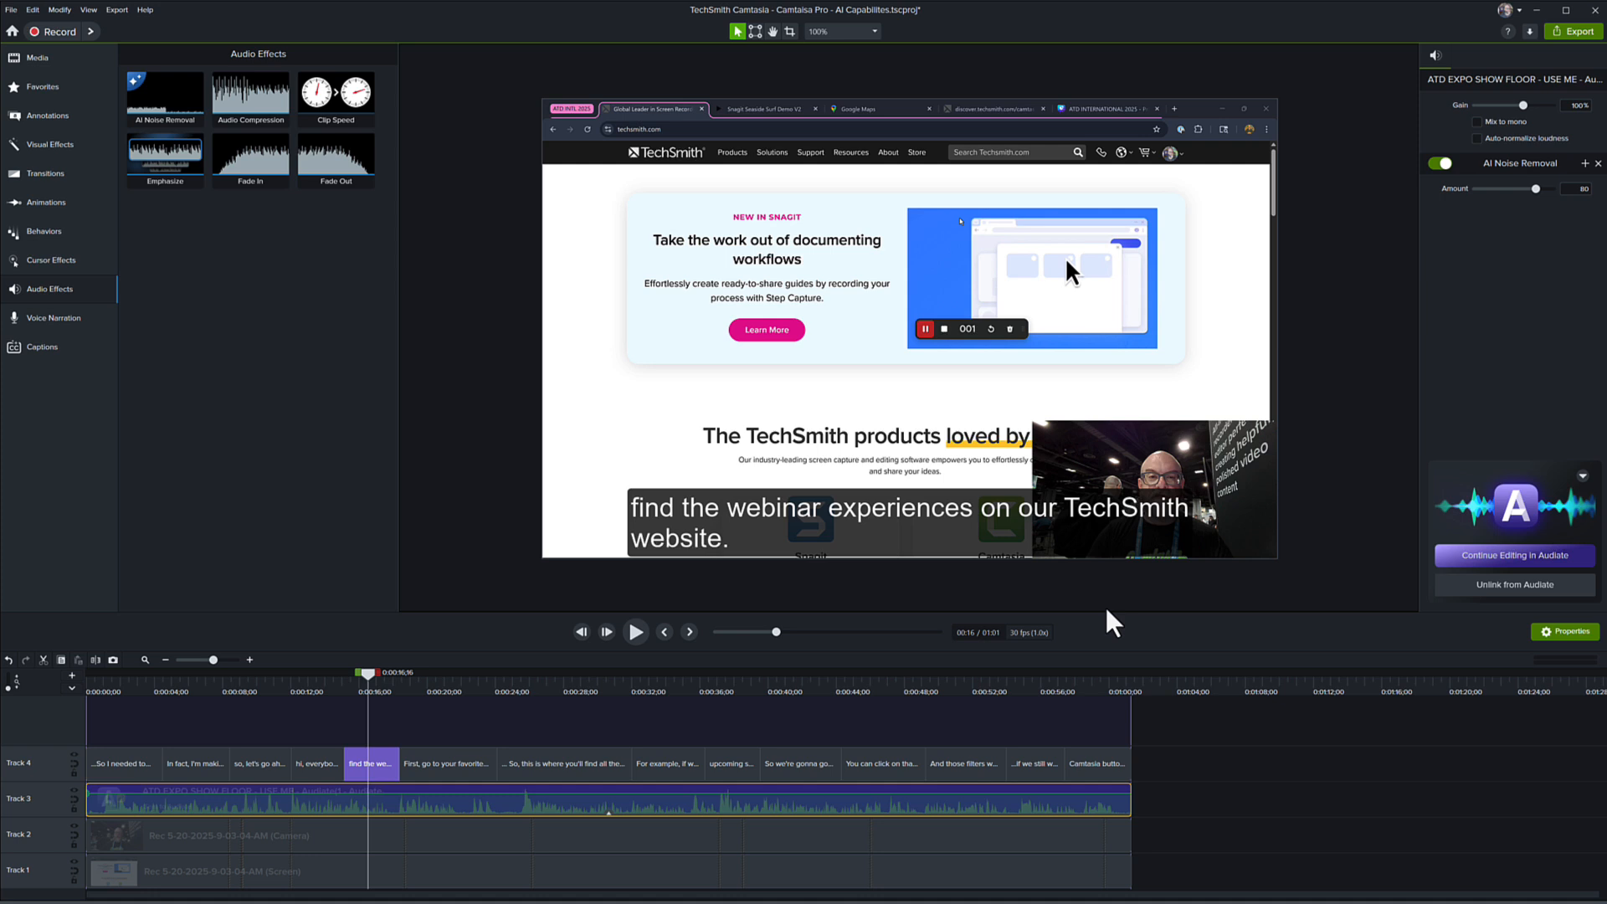
mouse_move(1108, 618)
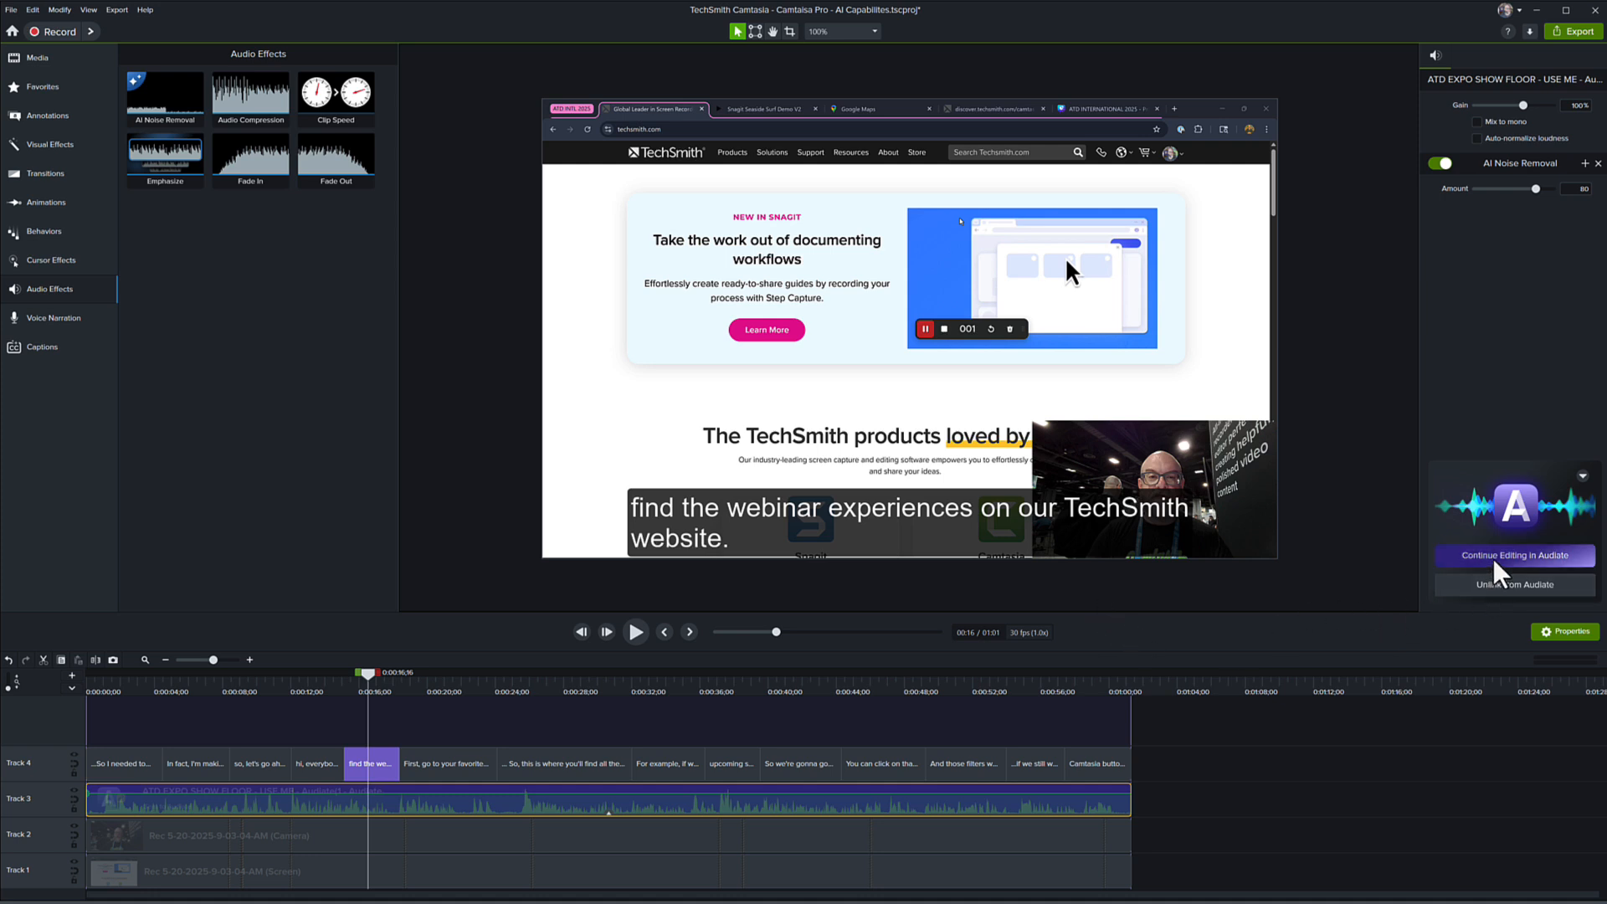
click(1514, 554)
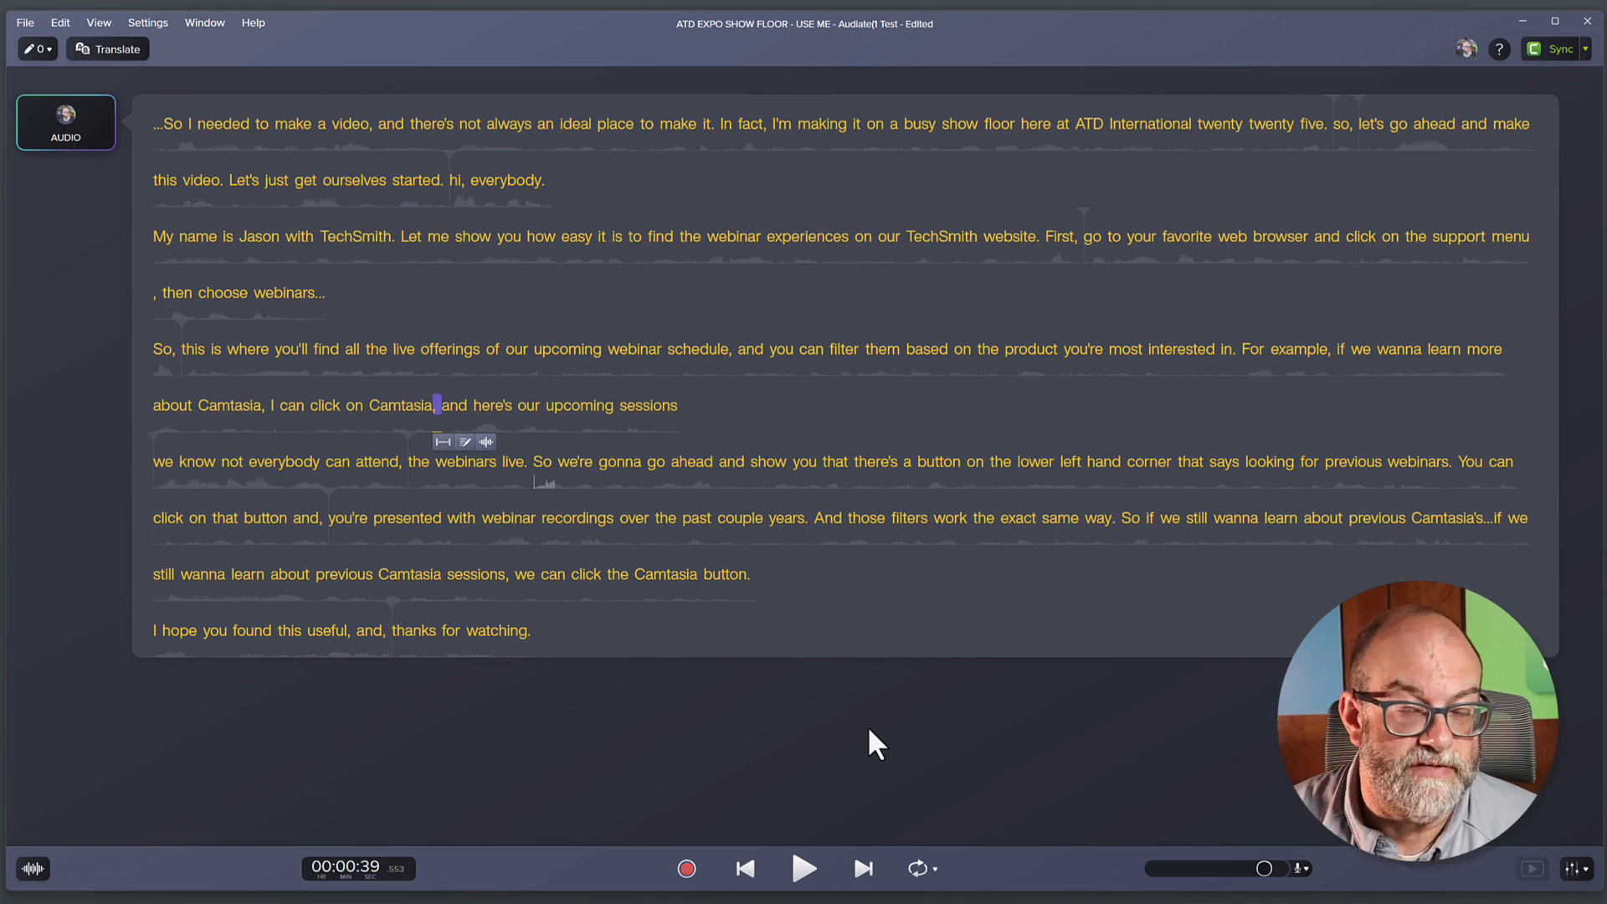
mouse_move(854, 688)
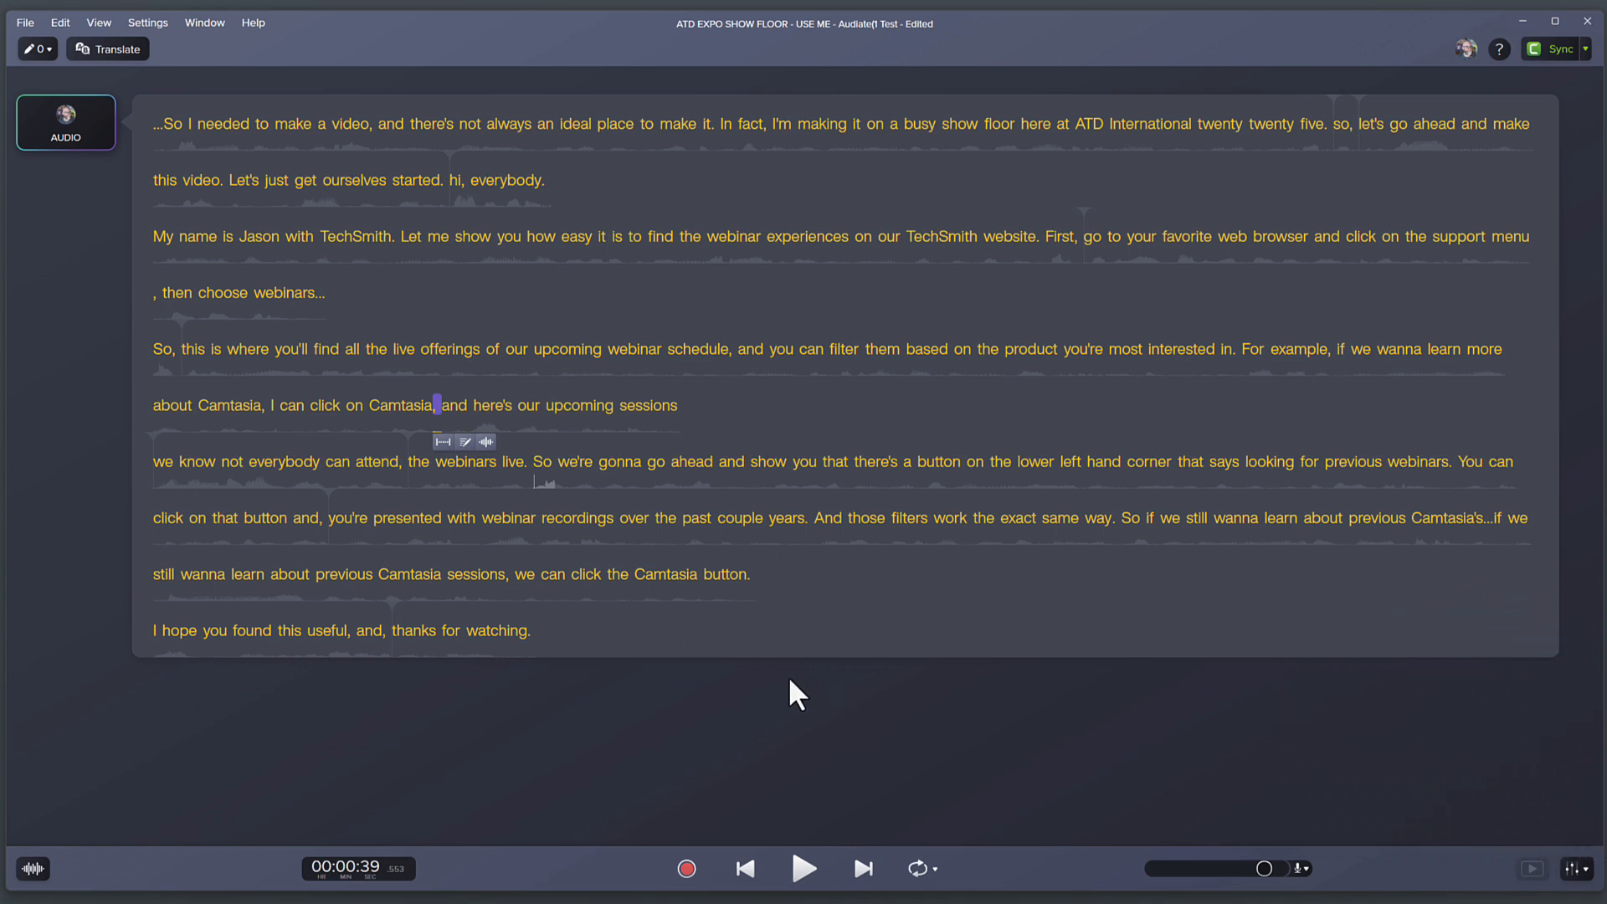
mouse_move(108, 49)
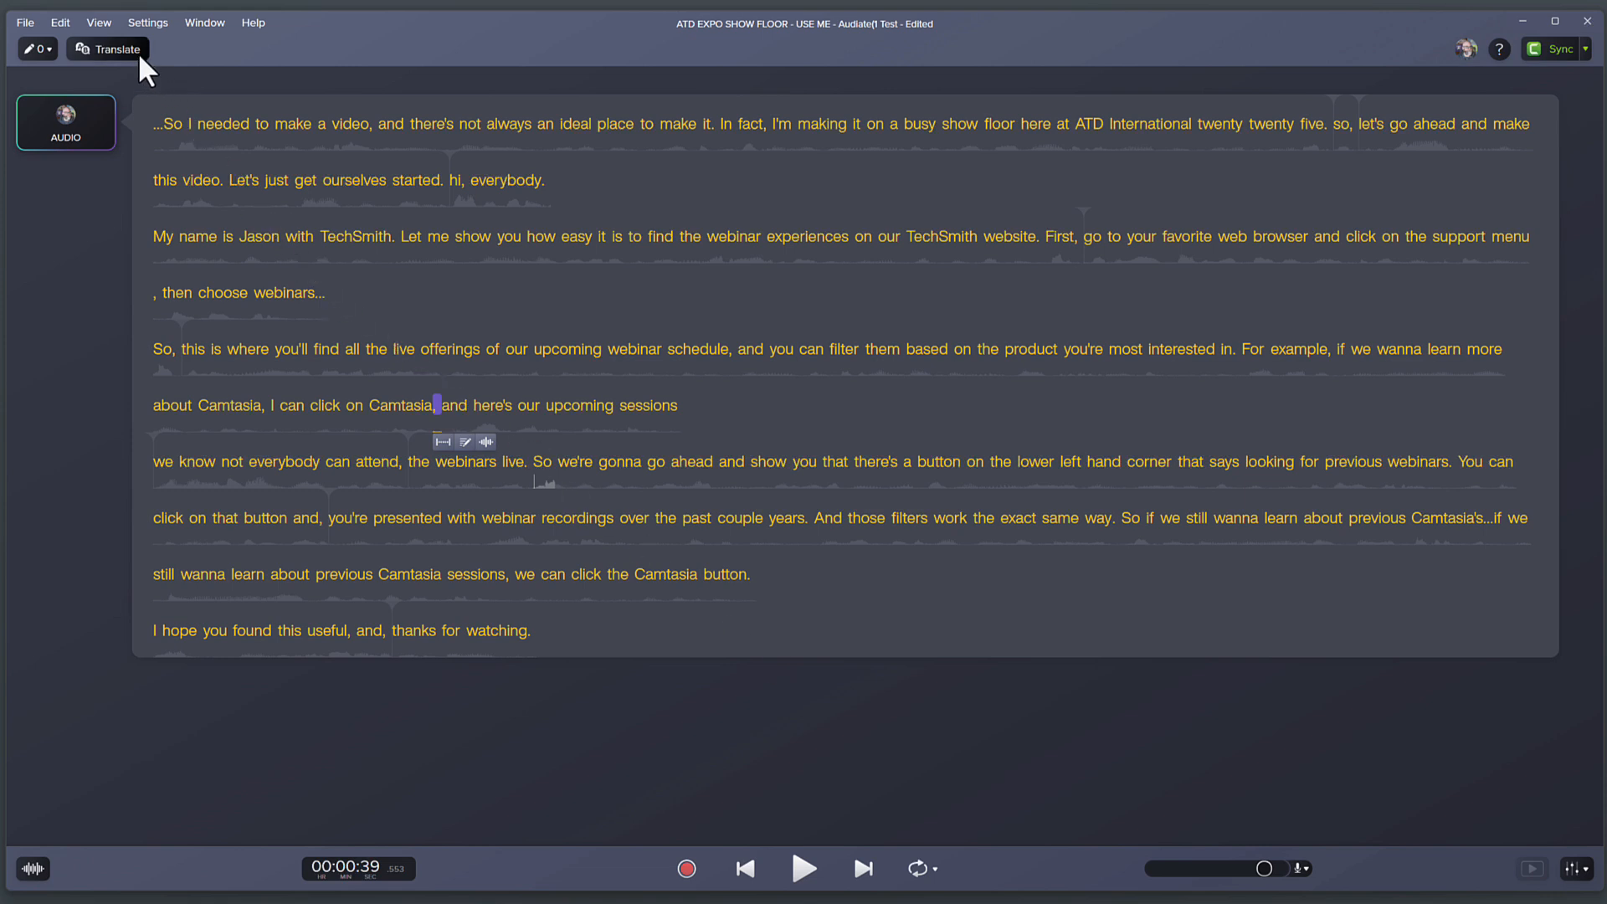
Step: Translate the English show floor transcript into French
click(106, 49)
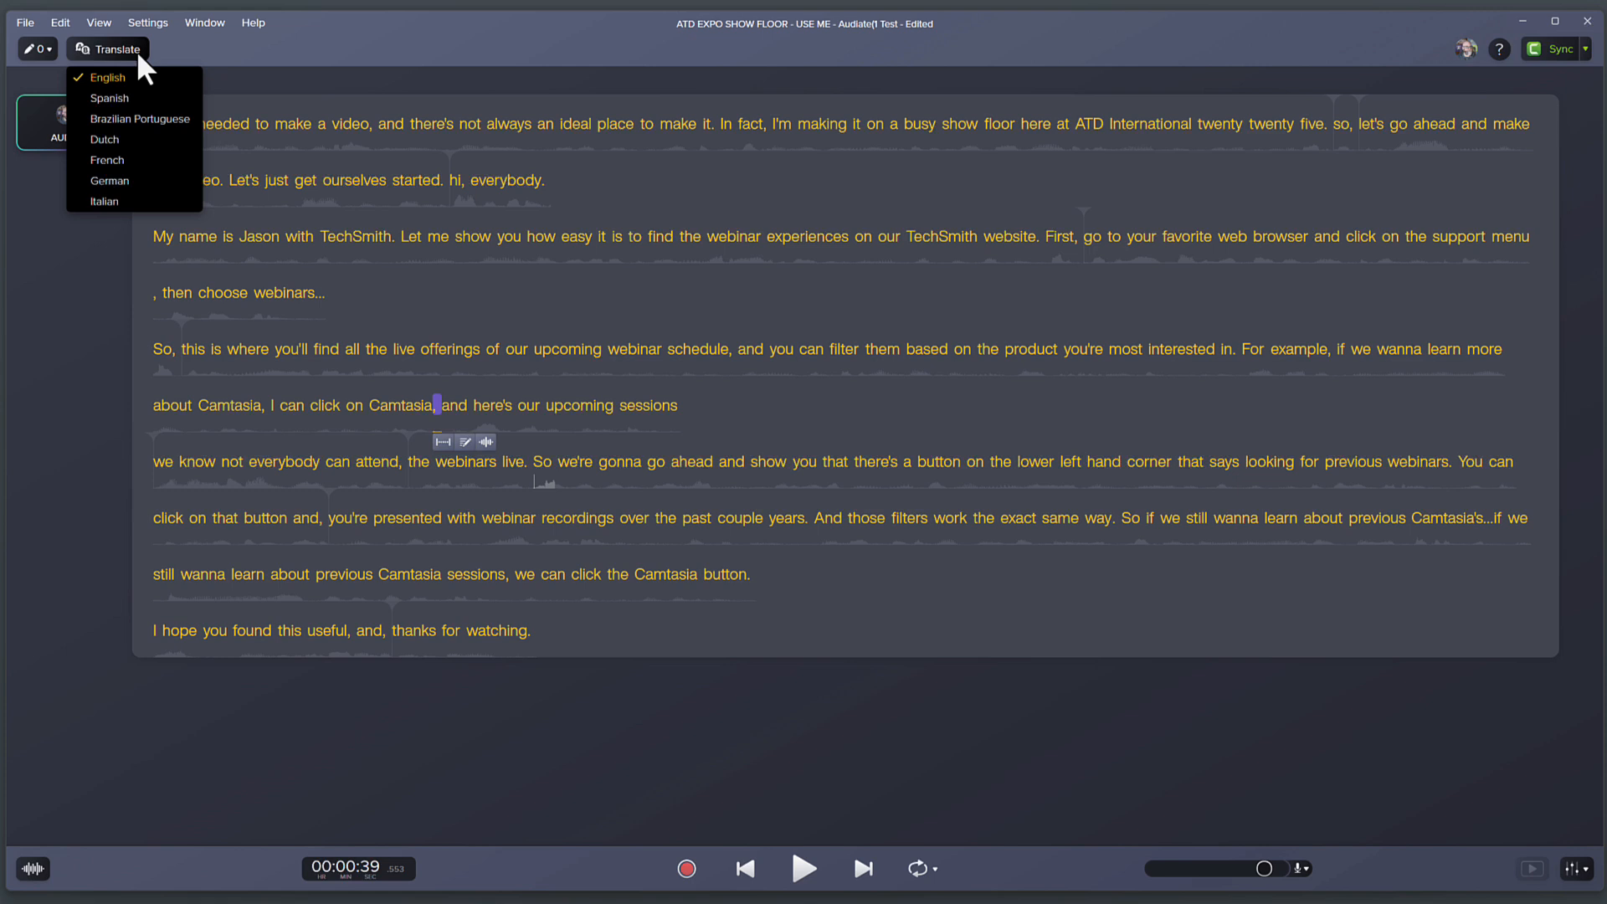
mouse_move(113, 160)
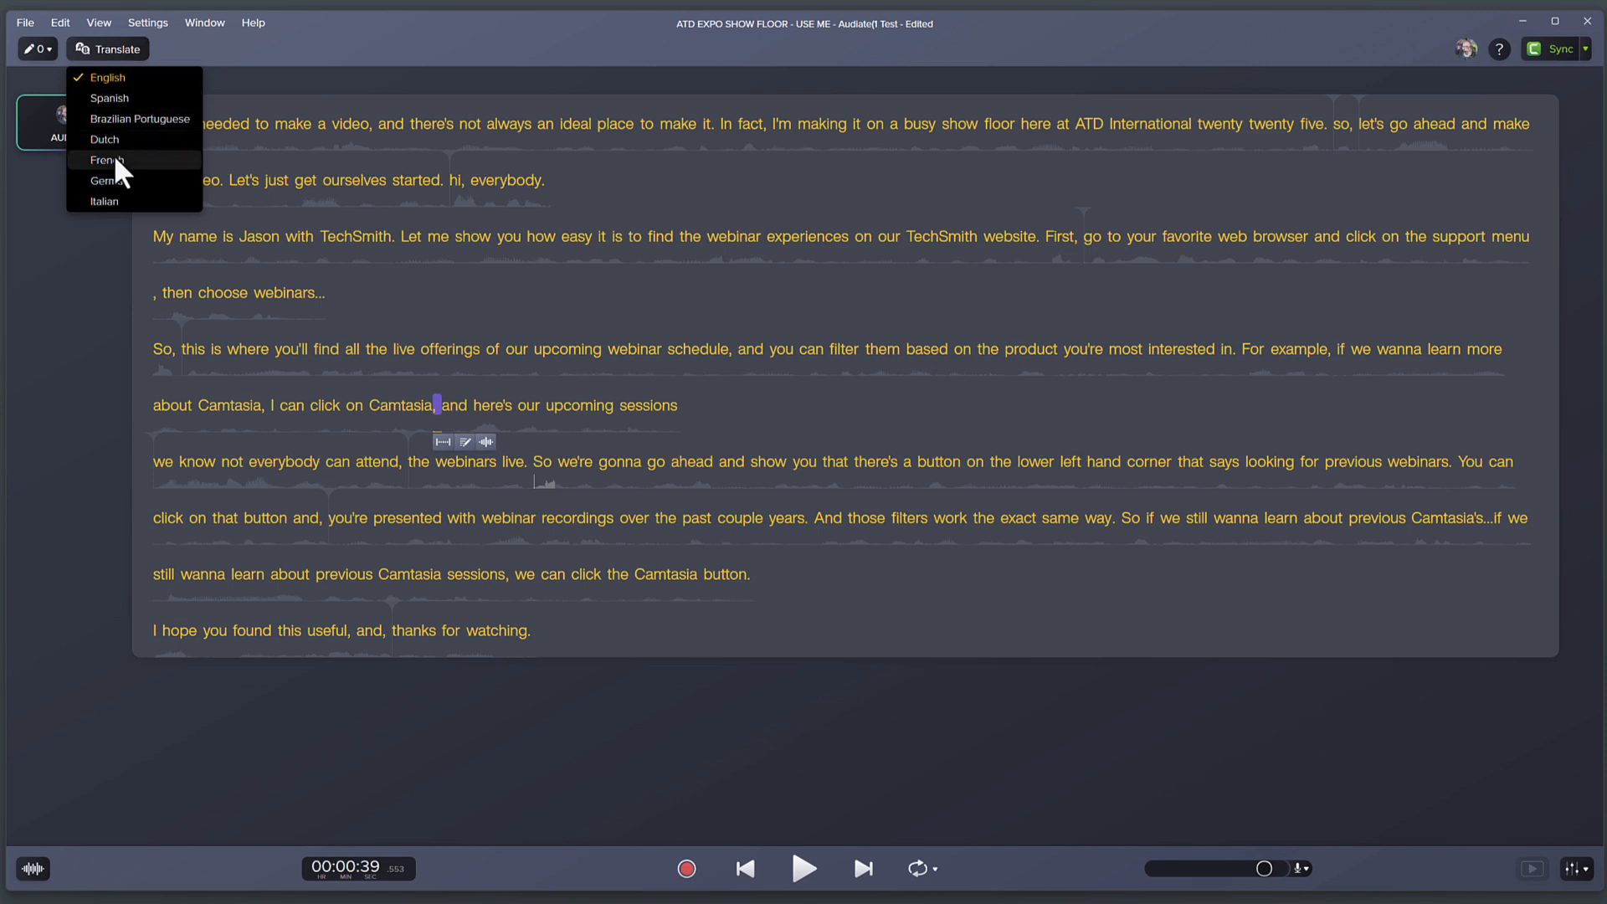
click(104, 160)
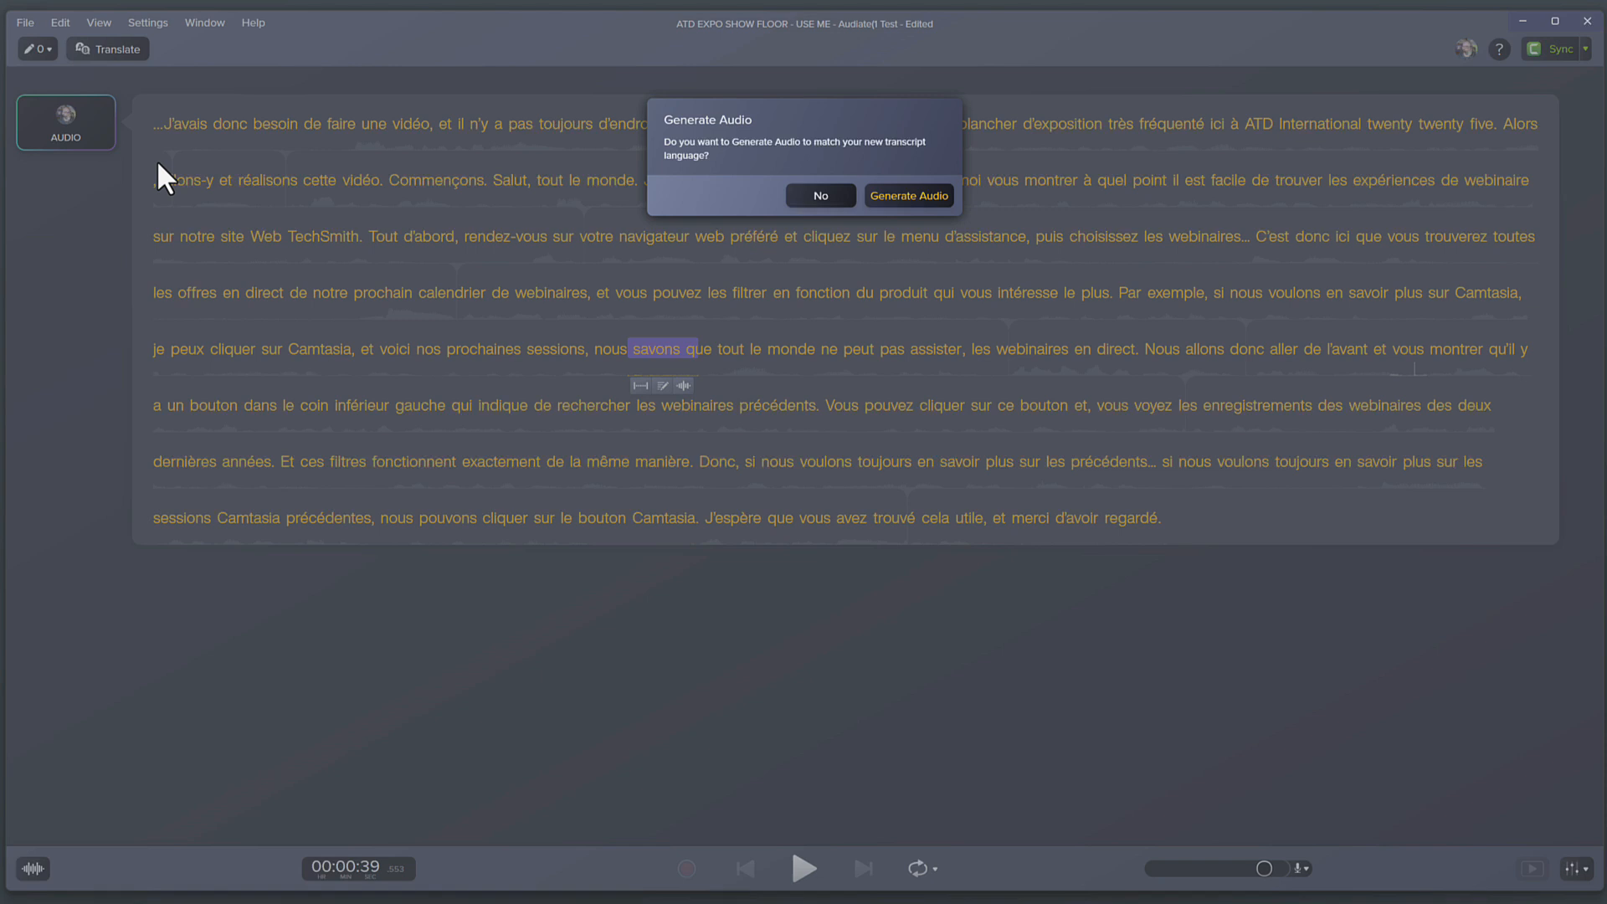
mouse_move(179, 182)
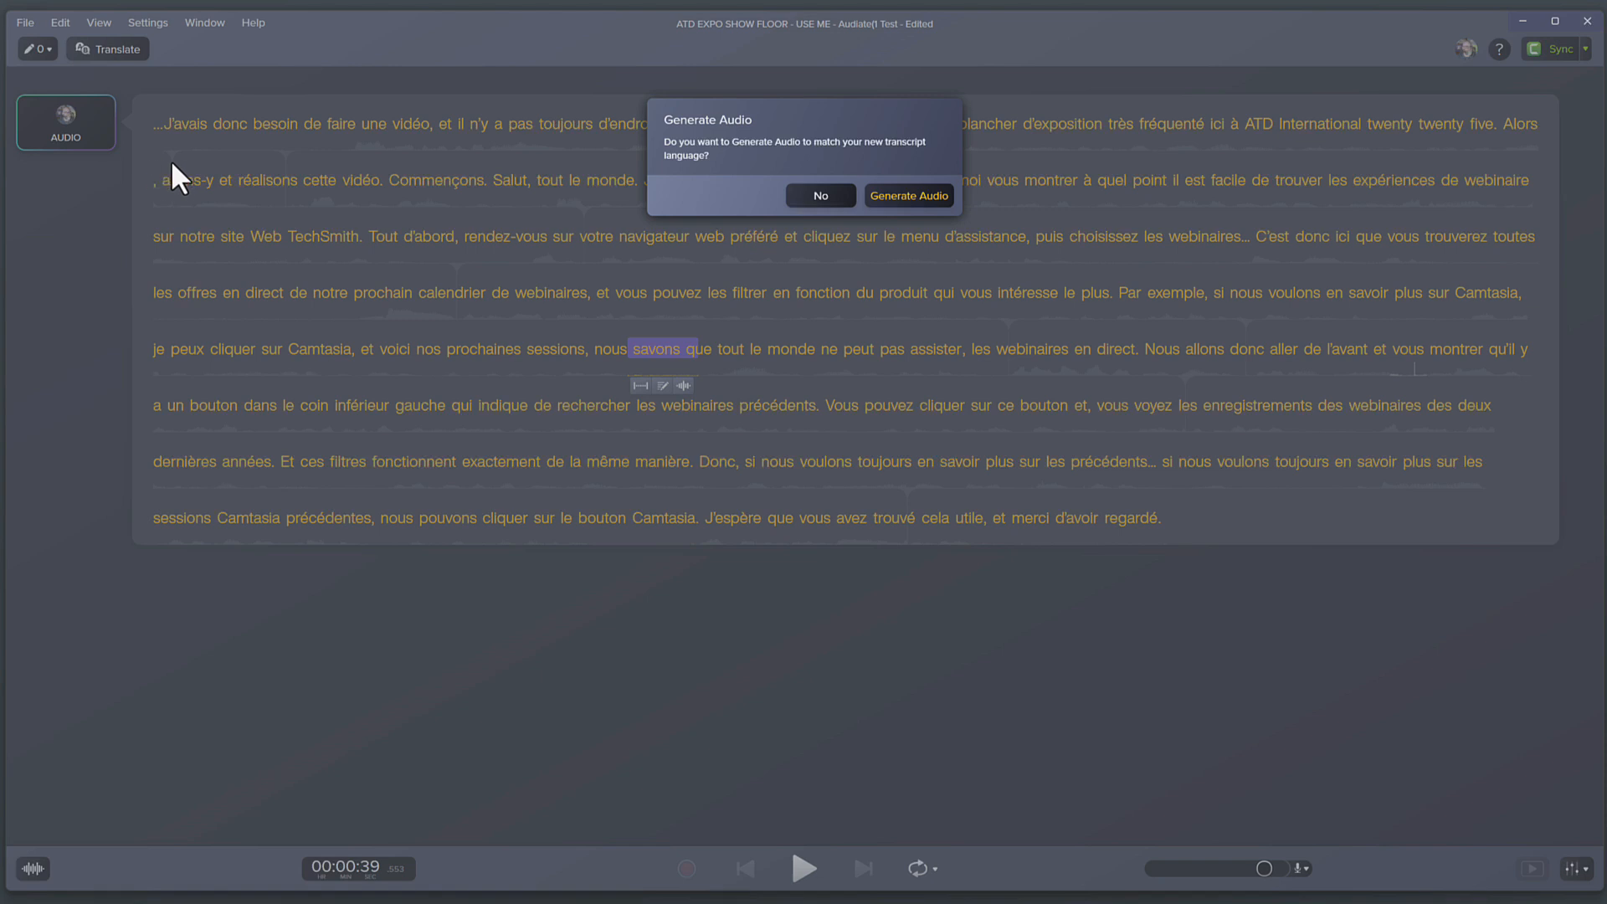
mouse_move(980, 209)
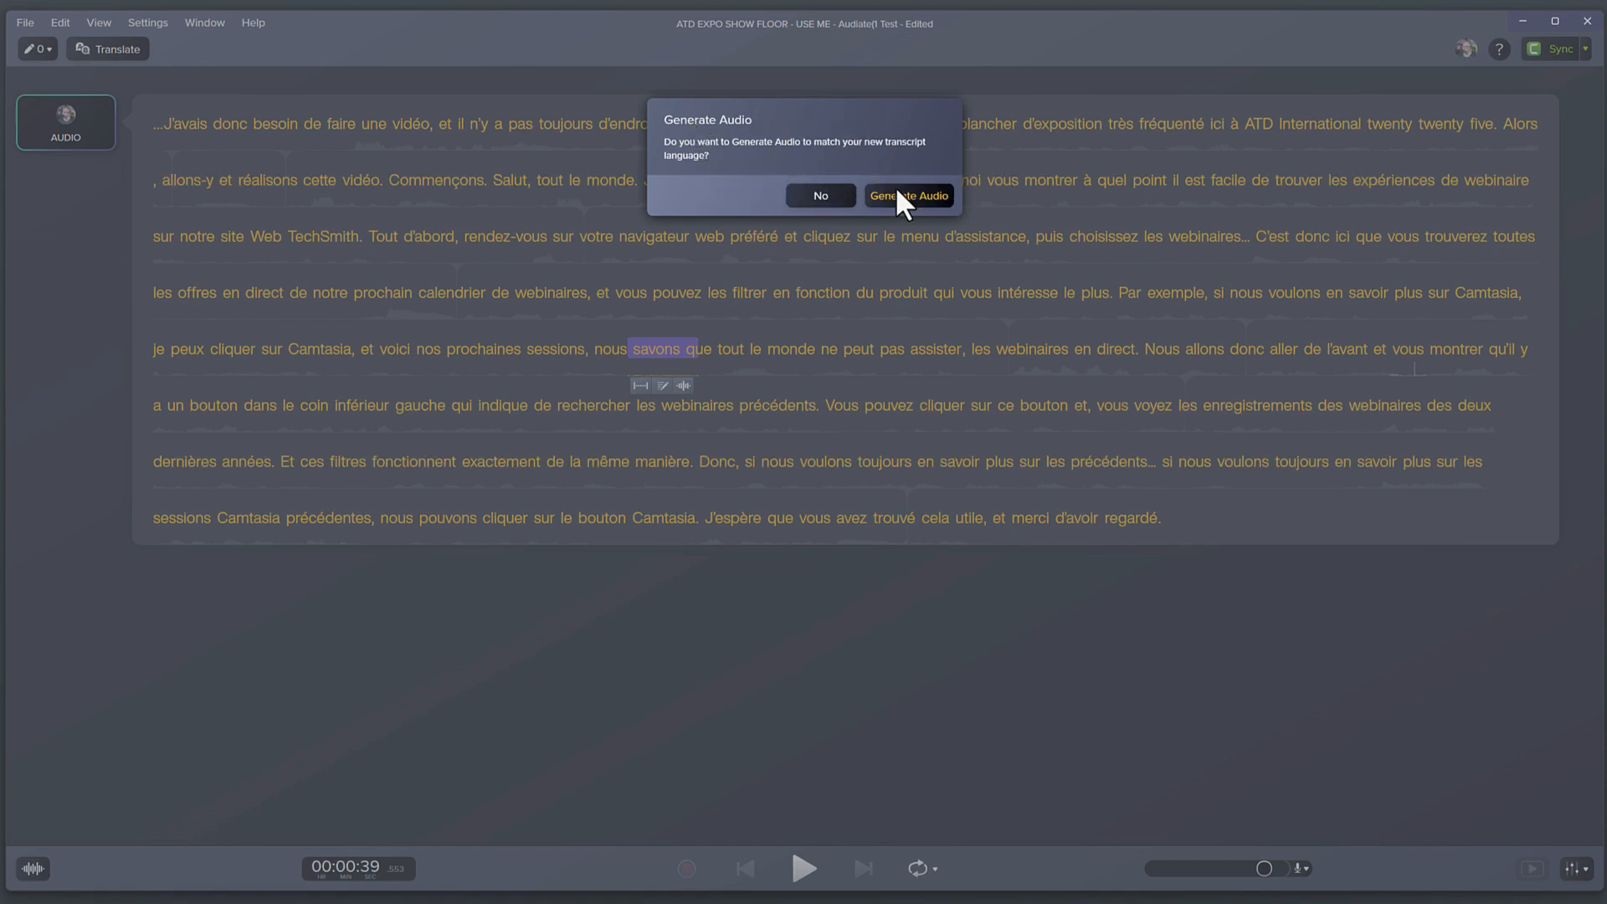
Step: Generate French audio for the translated transcript, then play and pause it
click(908, 195)
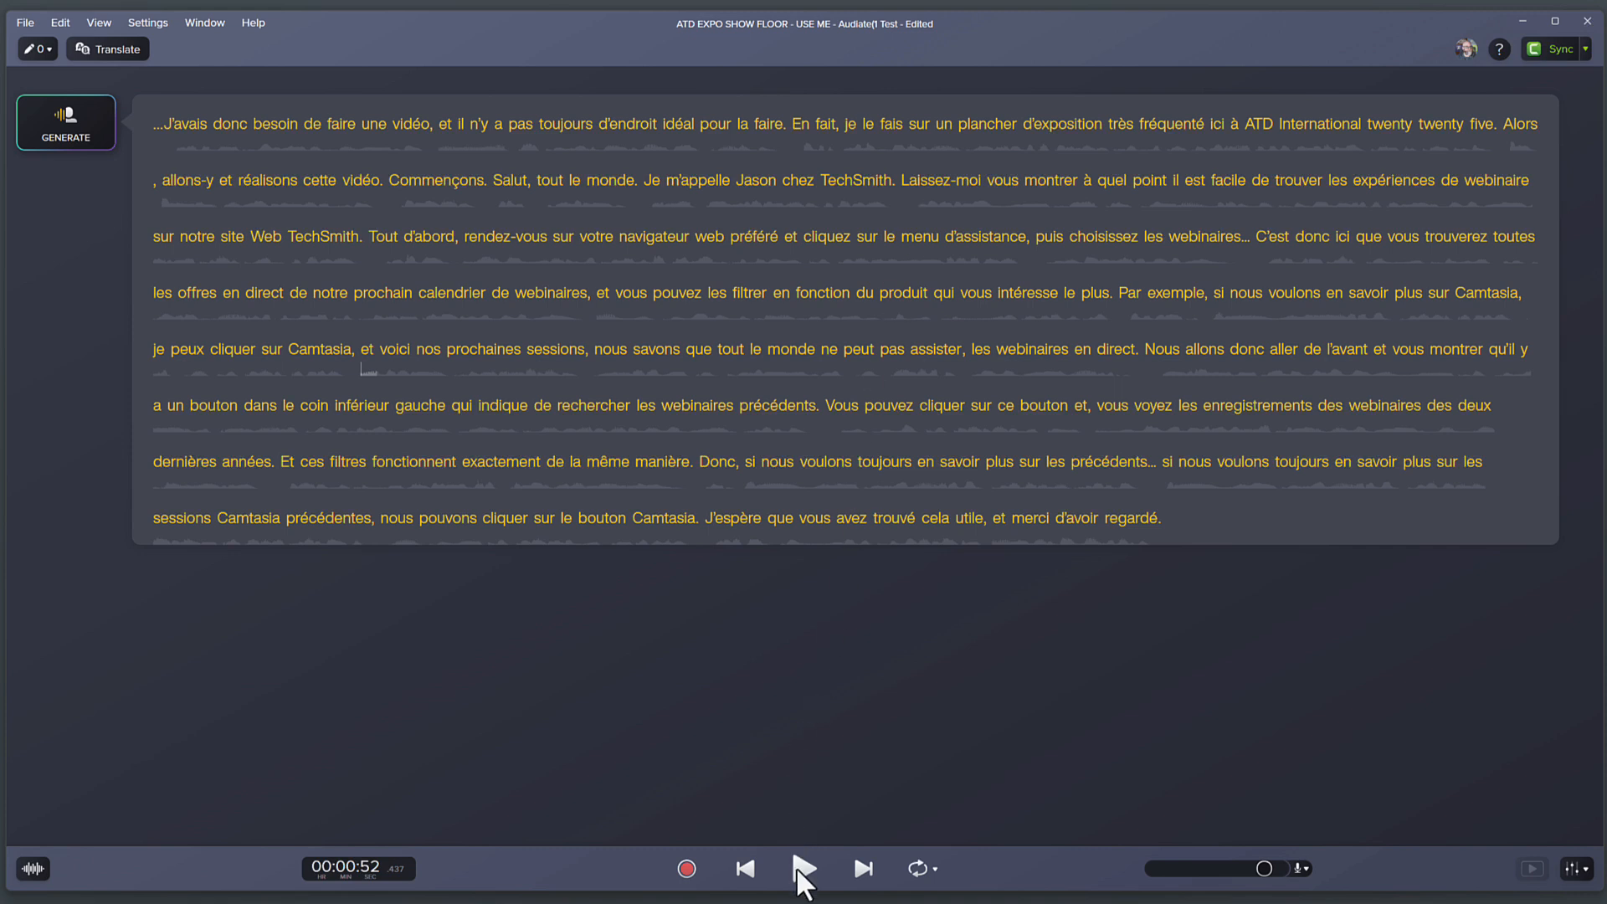
click(803, 868)
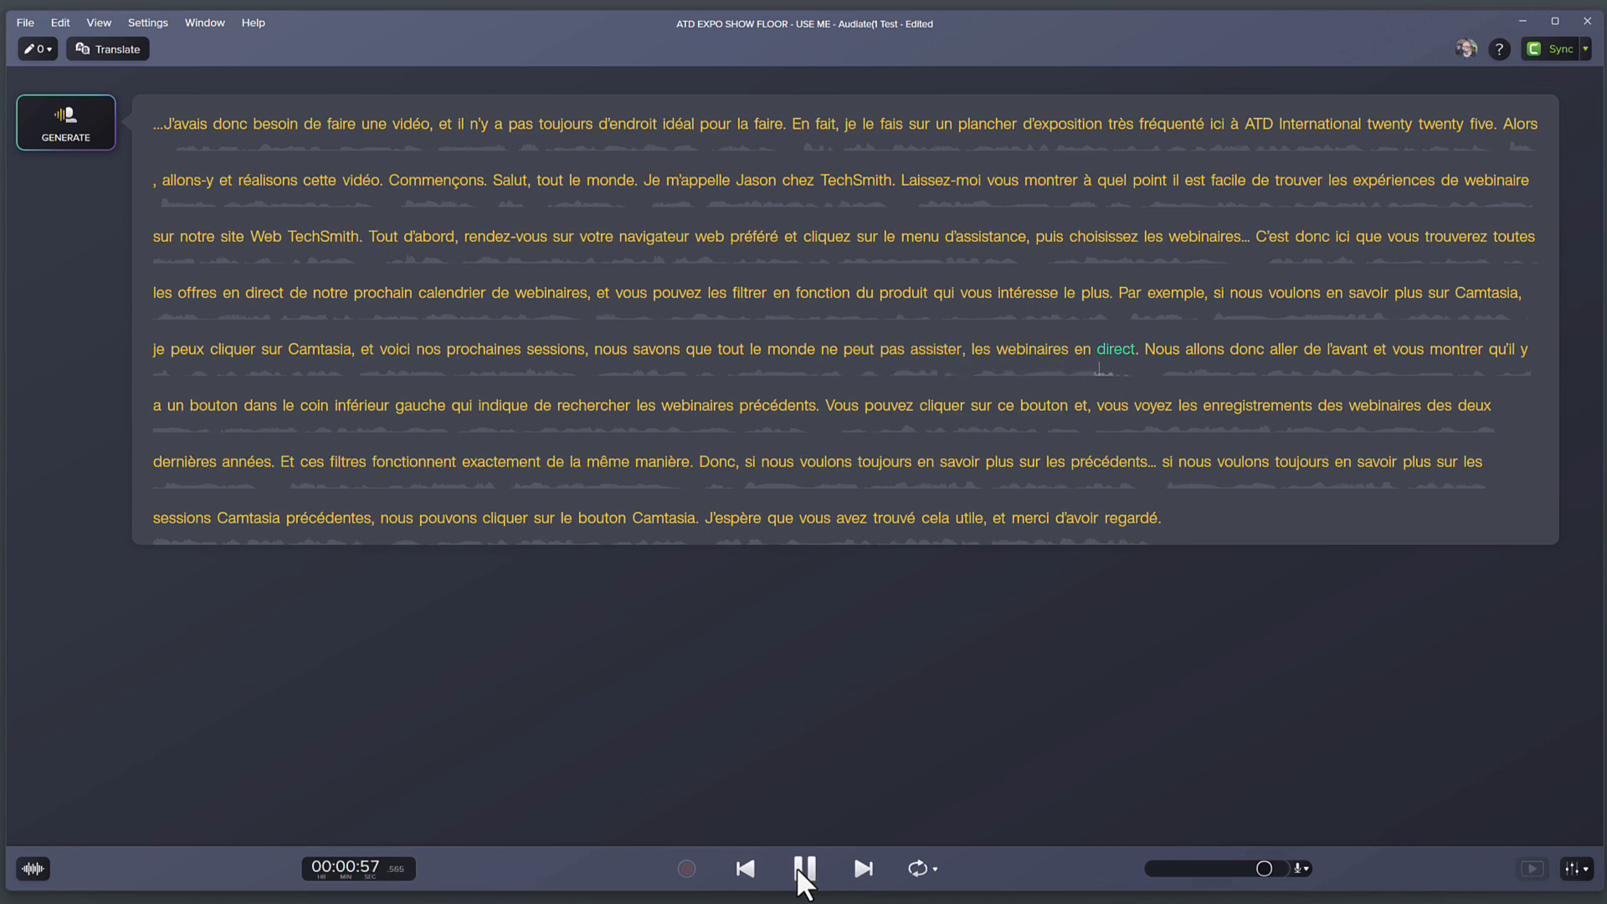
click(802, 868)
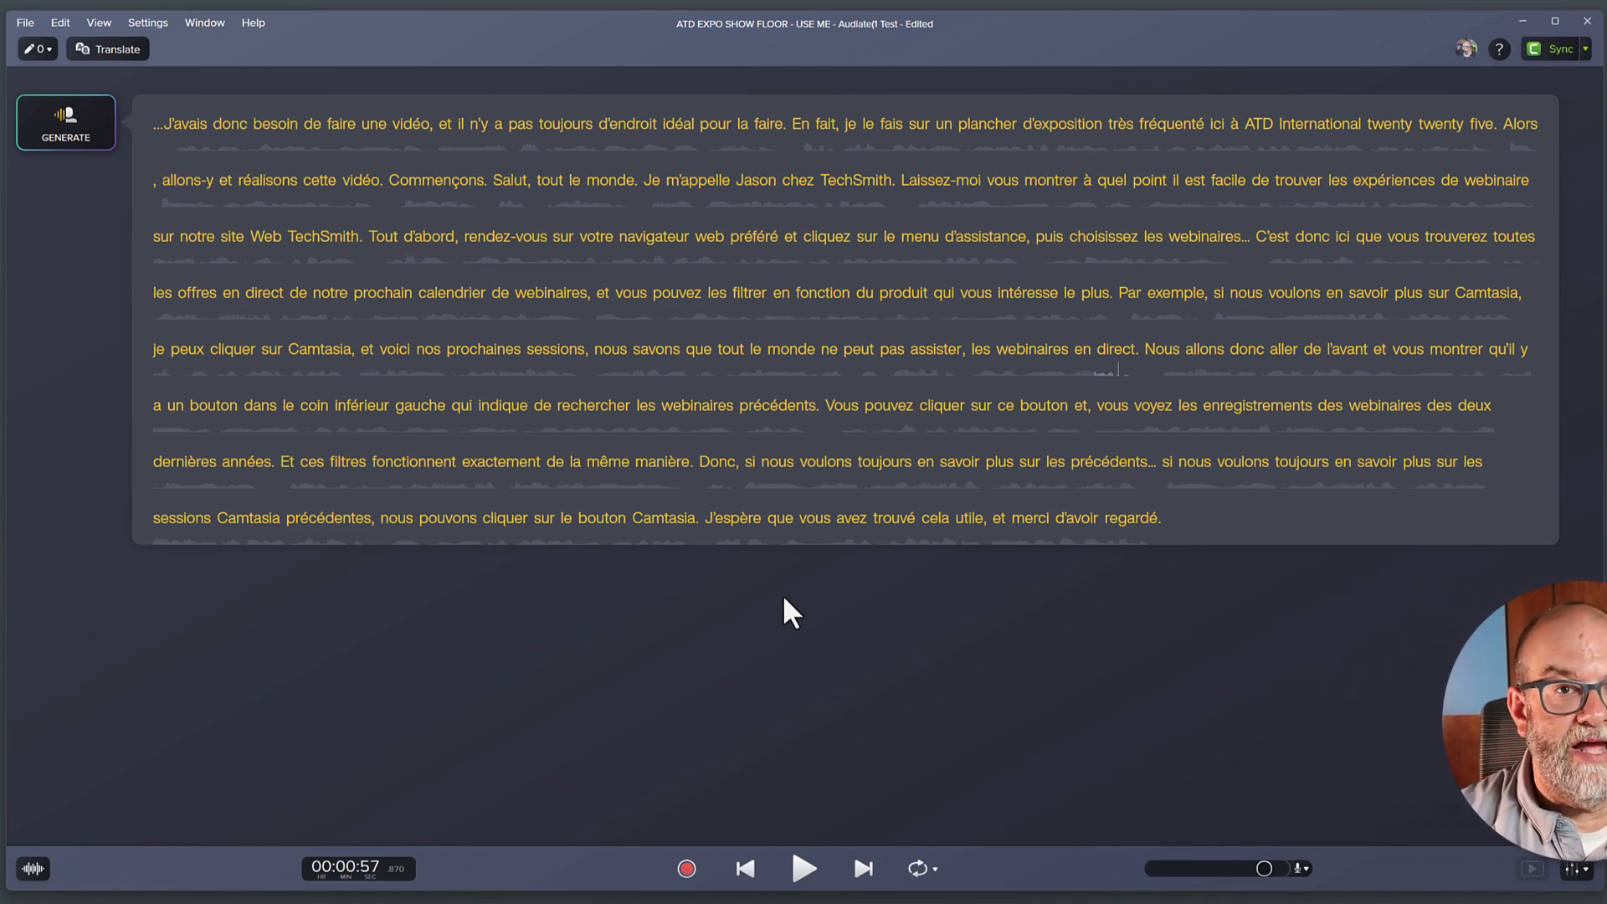
mouse_move(1515, 72)
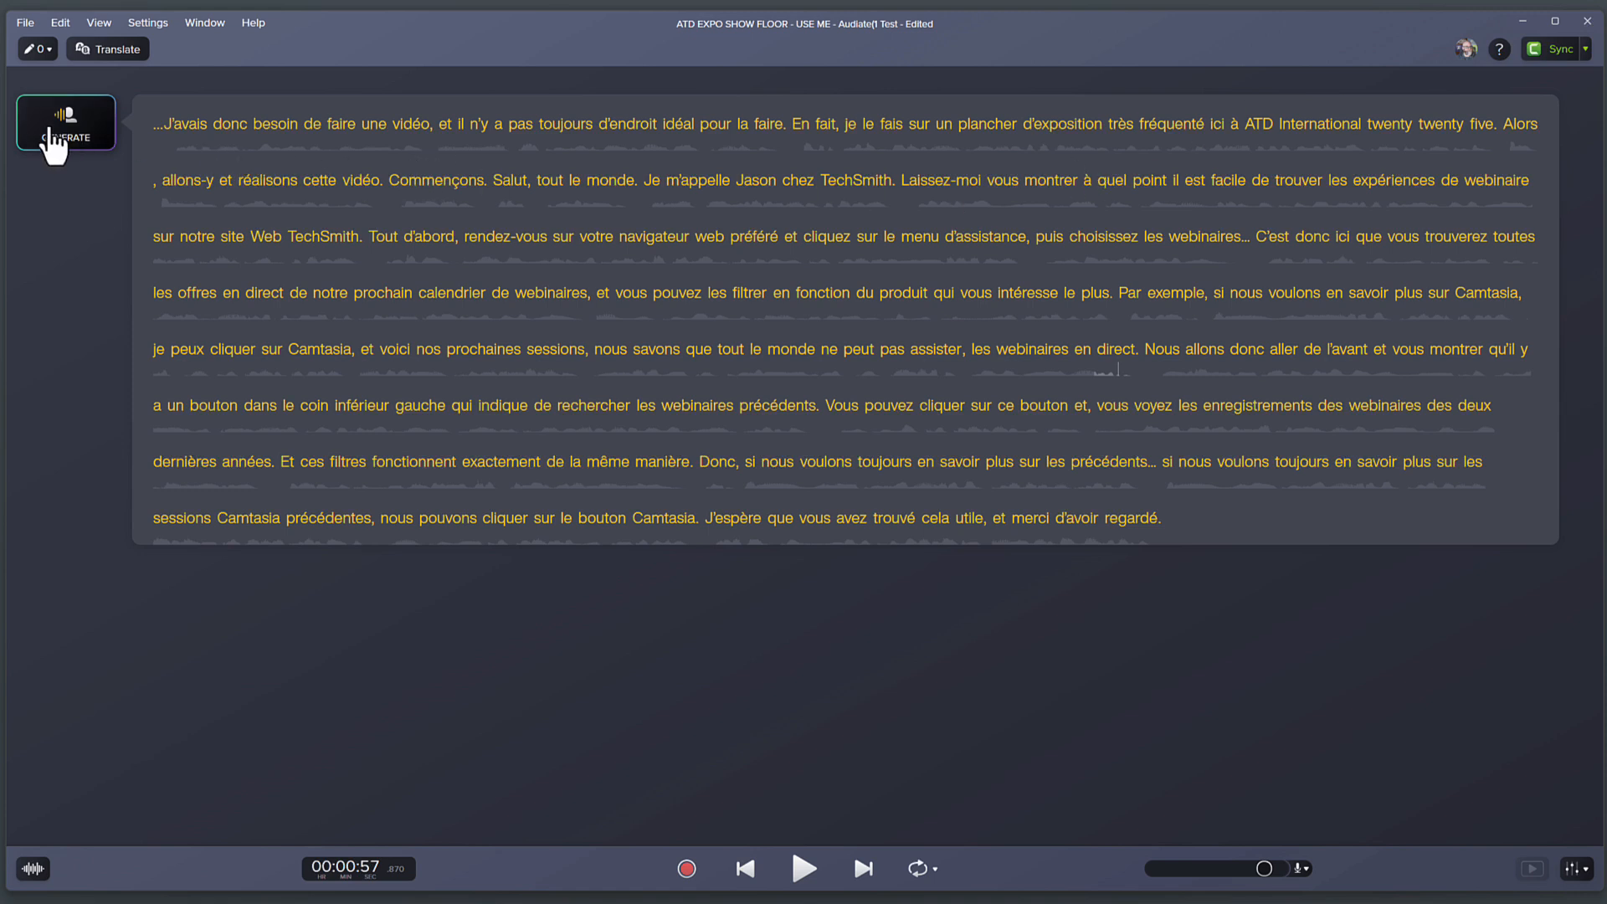
Step: Regenerate the French narration audio using the voice Claude in place of Denise
click(64, 122)
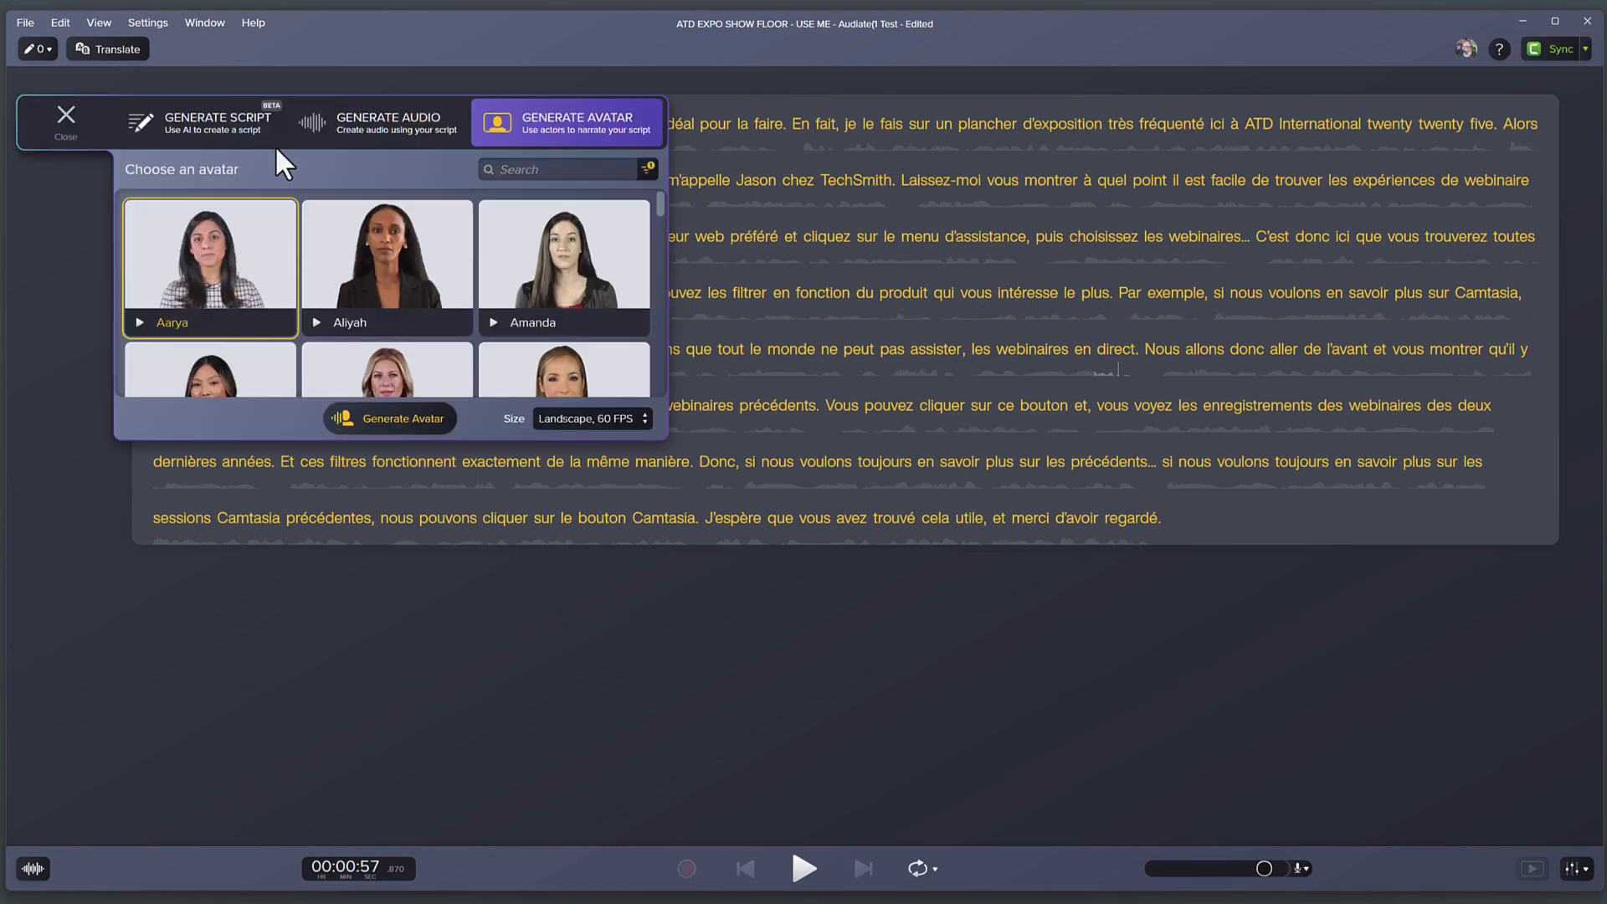
click(378, 120)
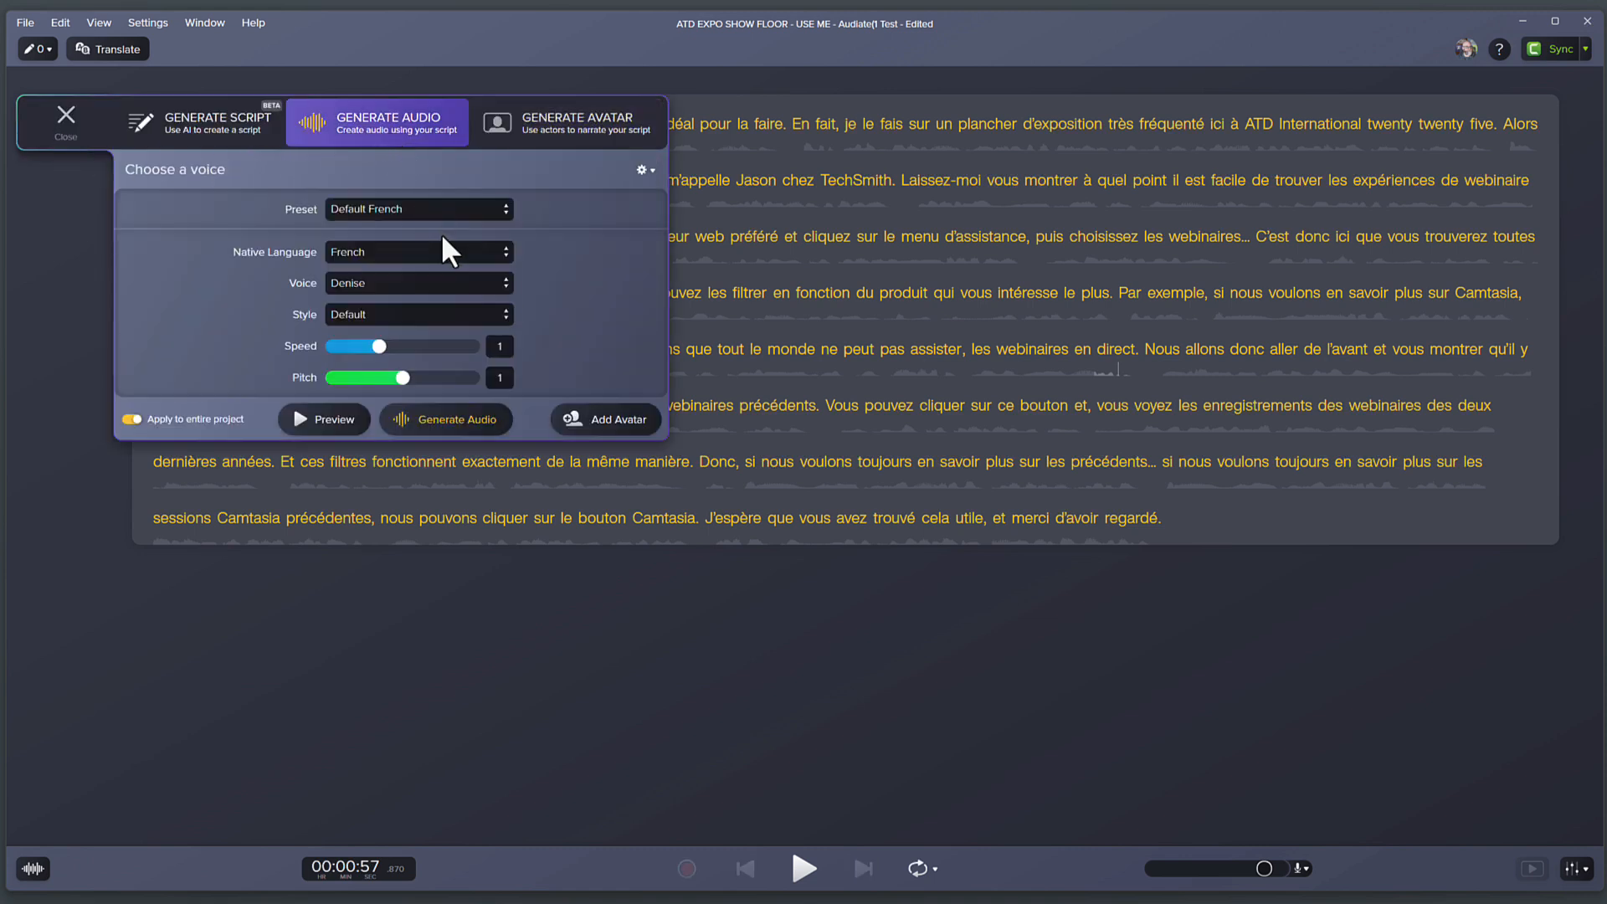
click(419, 283)
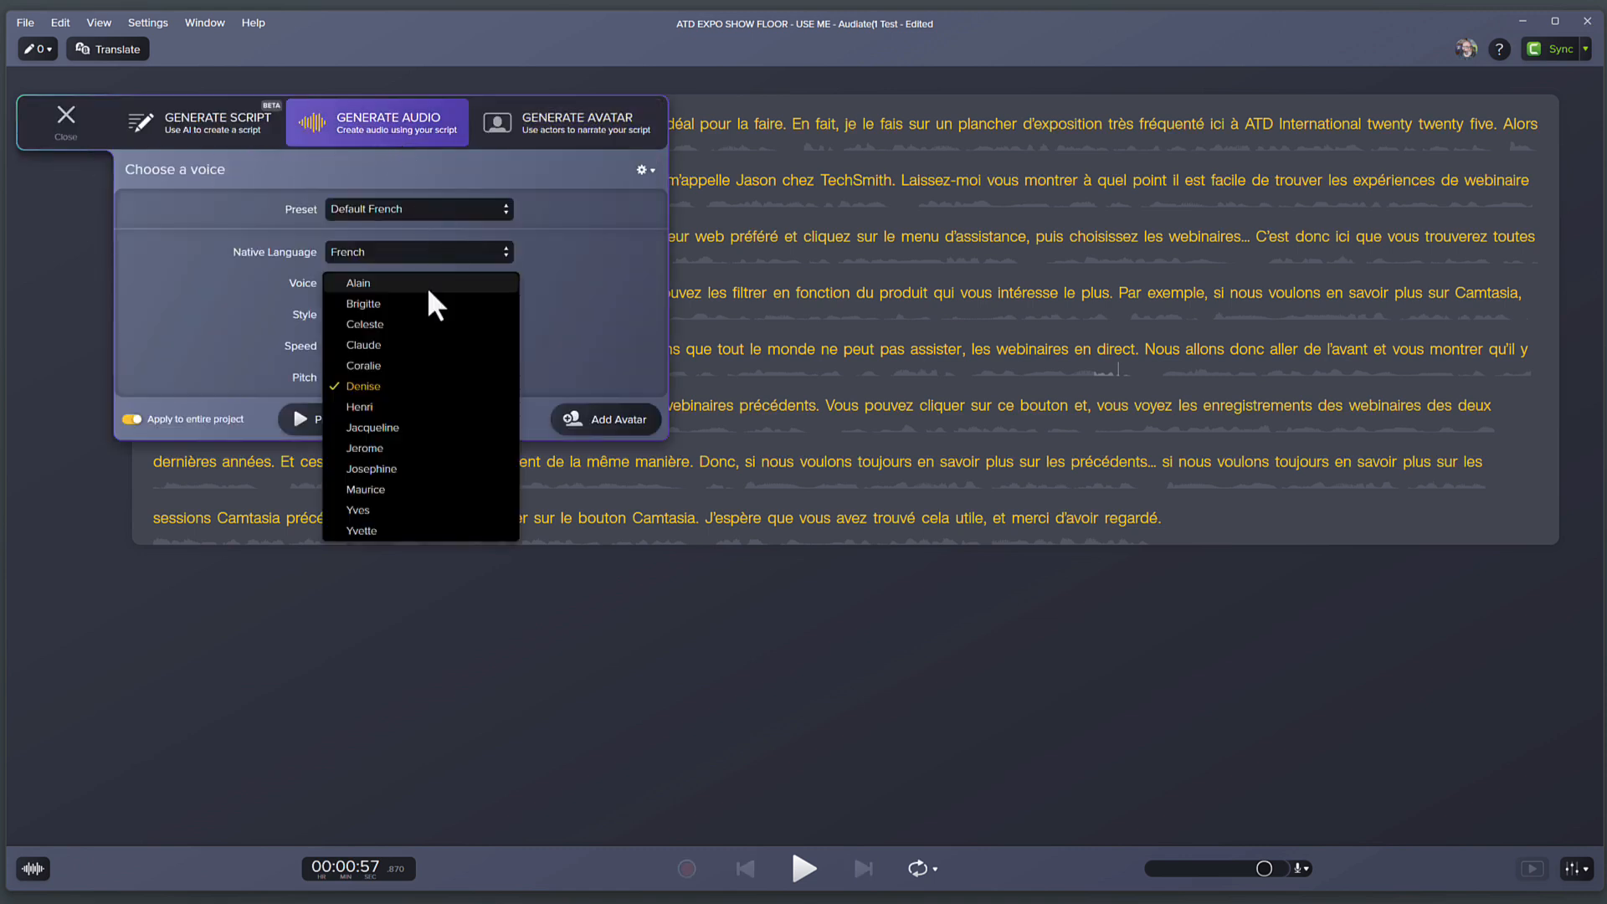
click(362, 344)
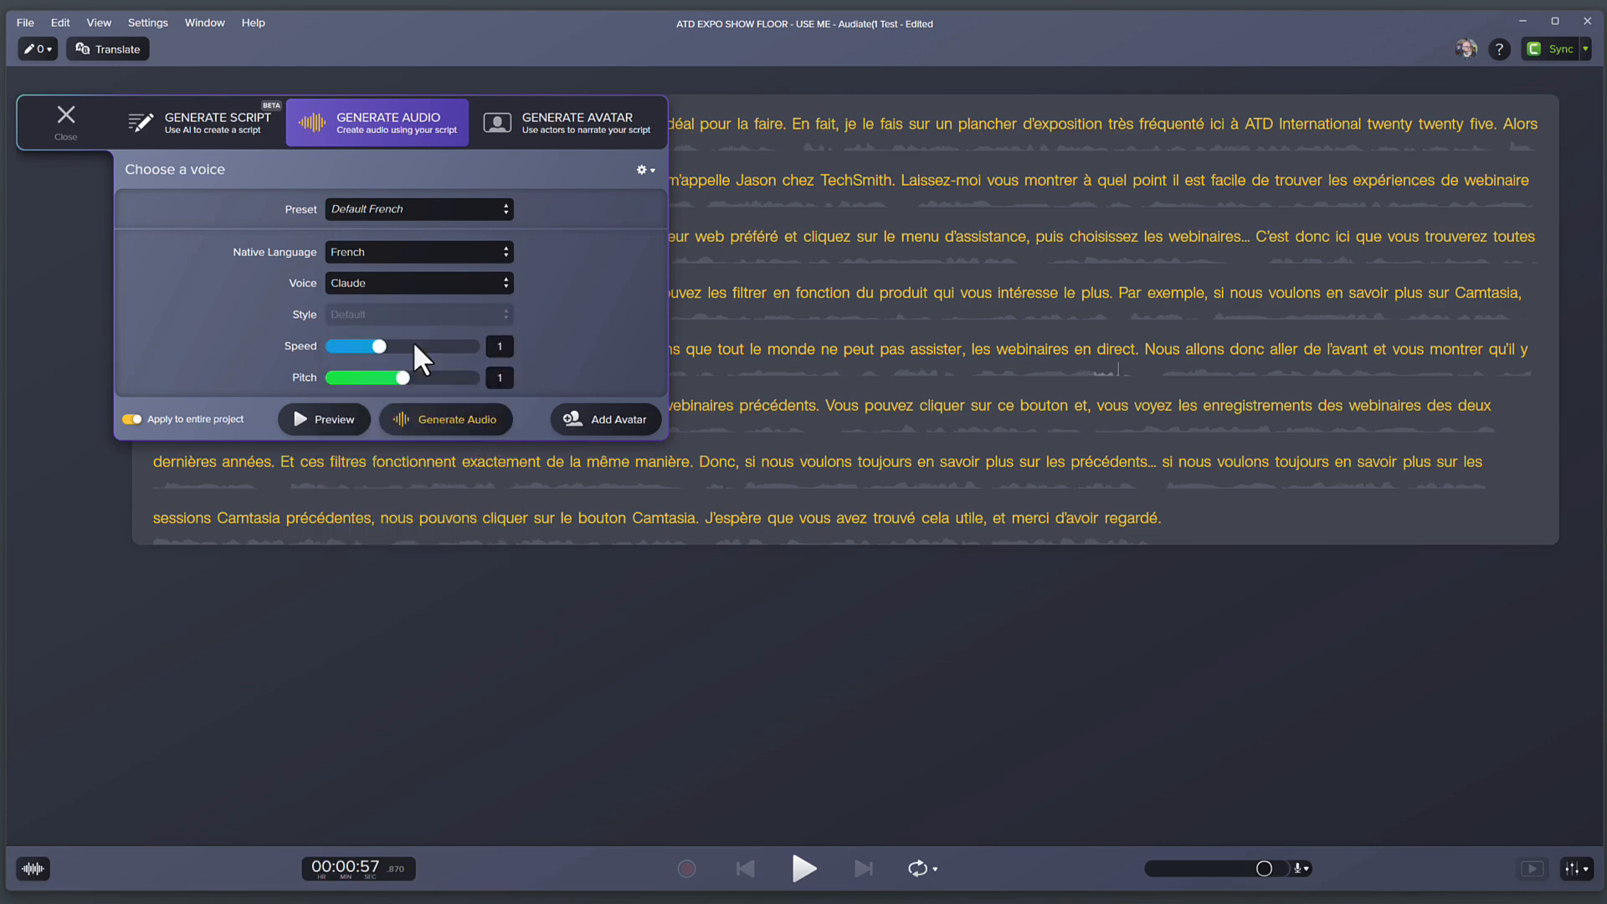
click(444, 418)
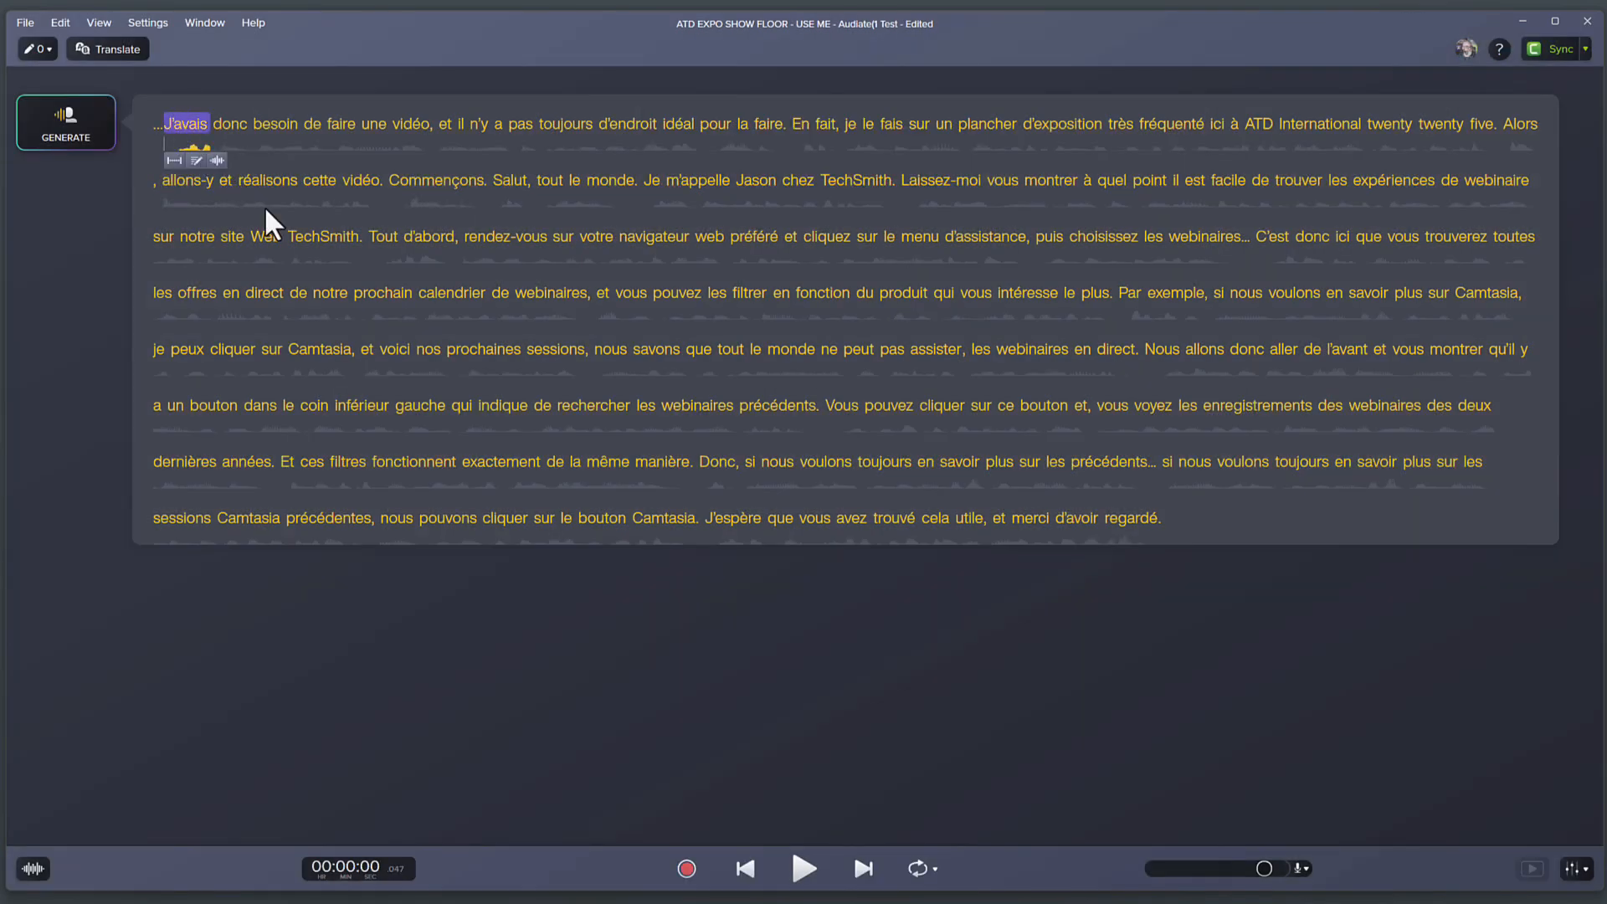
click(804, 868)
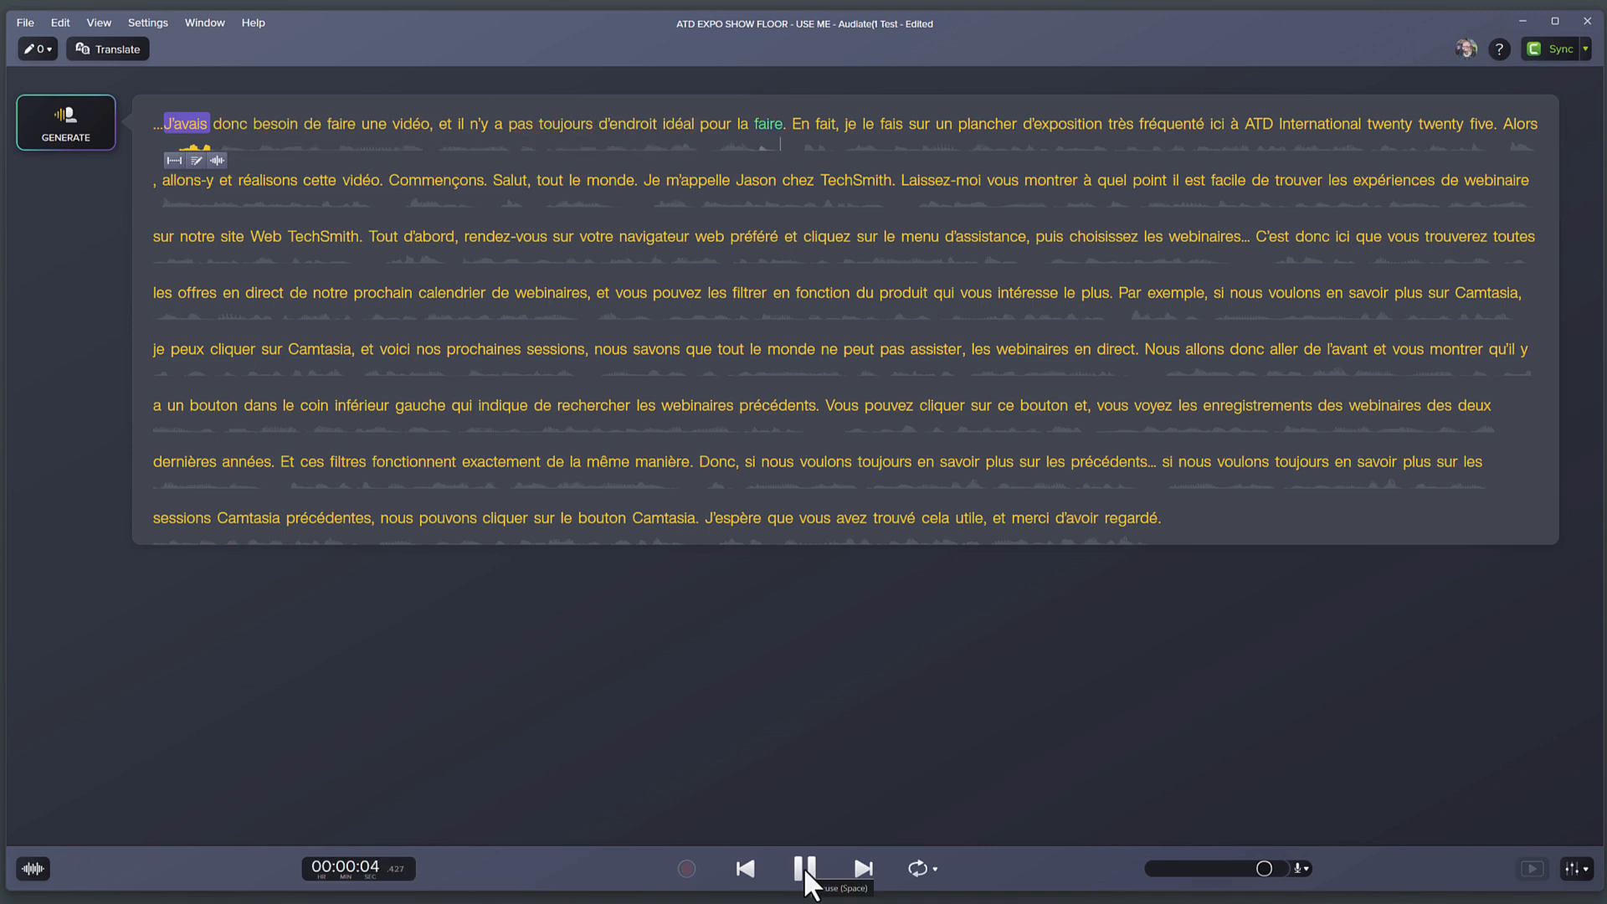
click(803, 867)
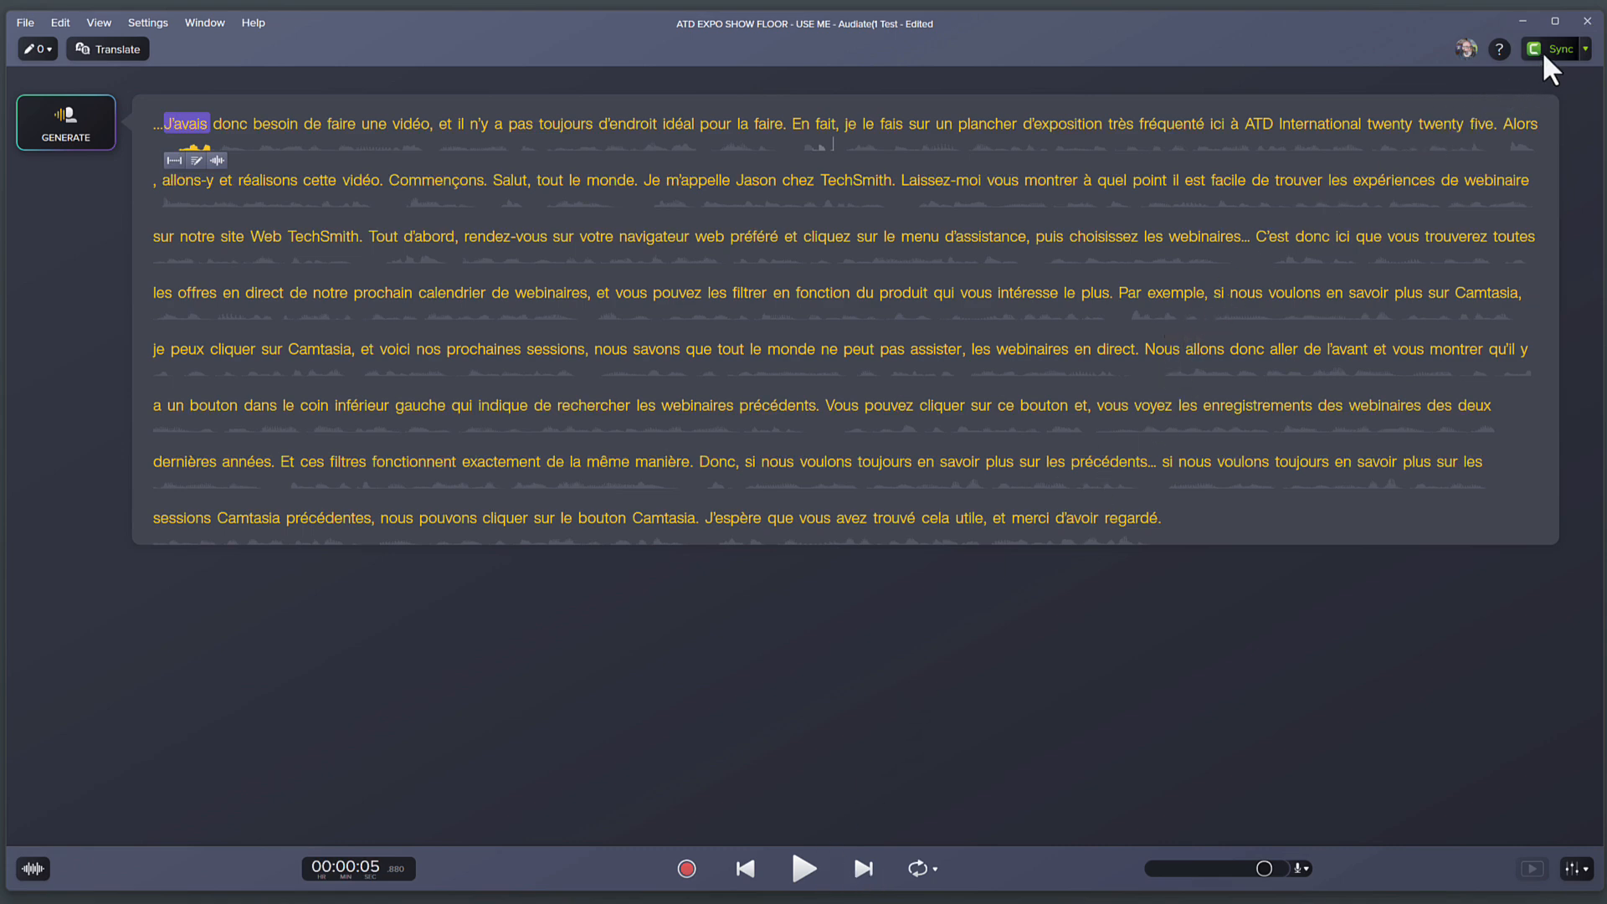
Step: Sync the Claude-voiced French audio and captions to Camtasia and preview the playback
click(1532, 48)
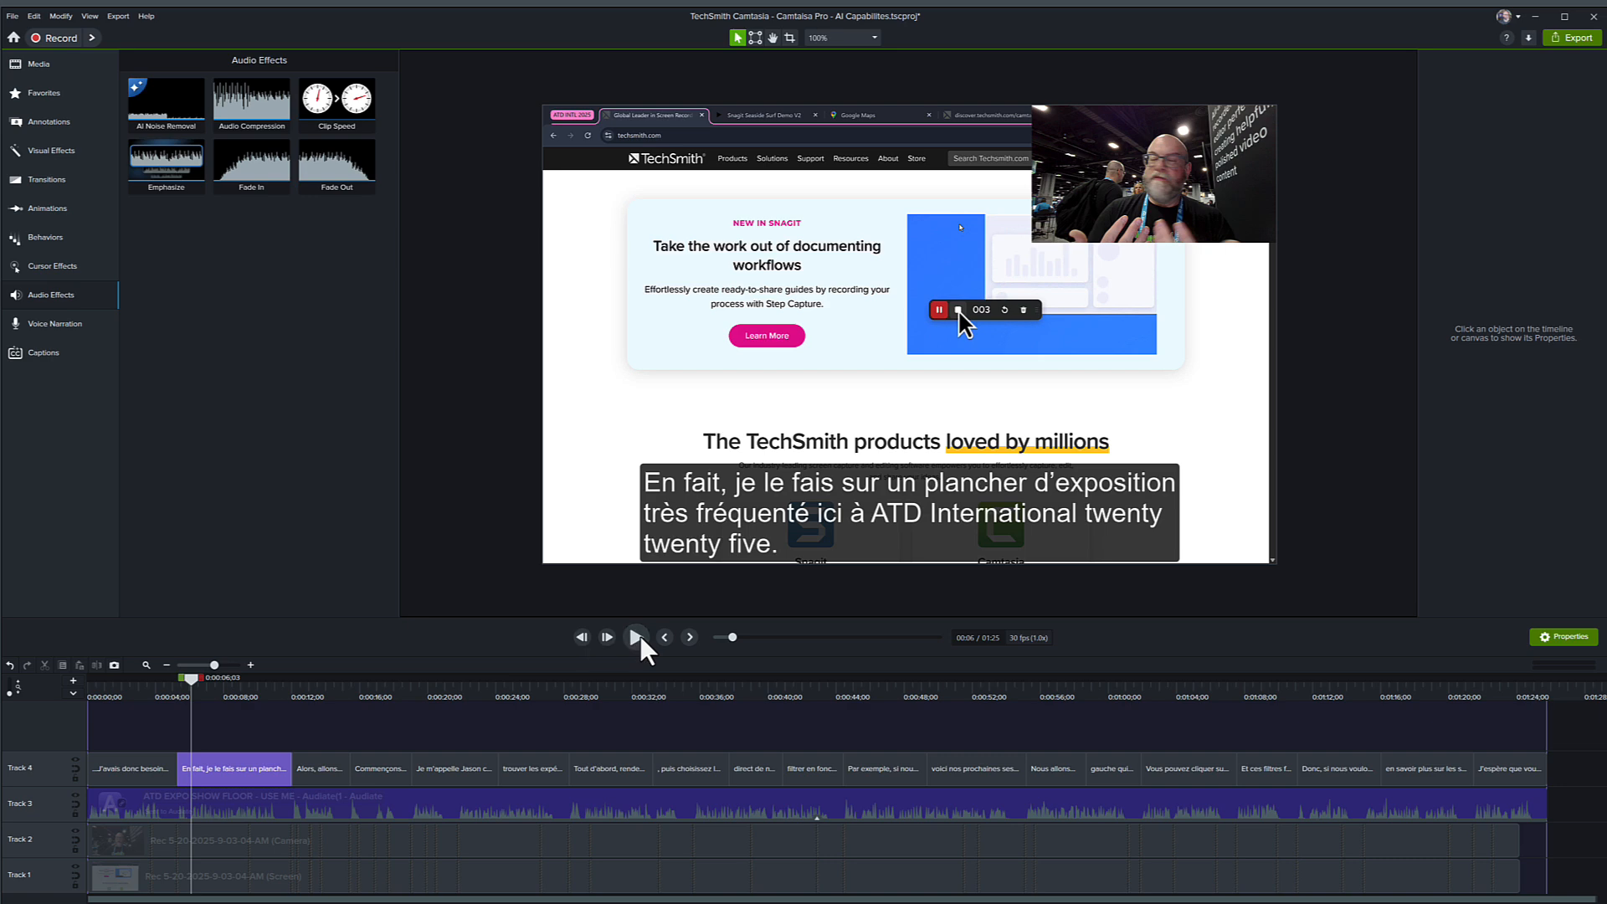
click(634, 636)
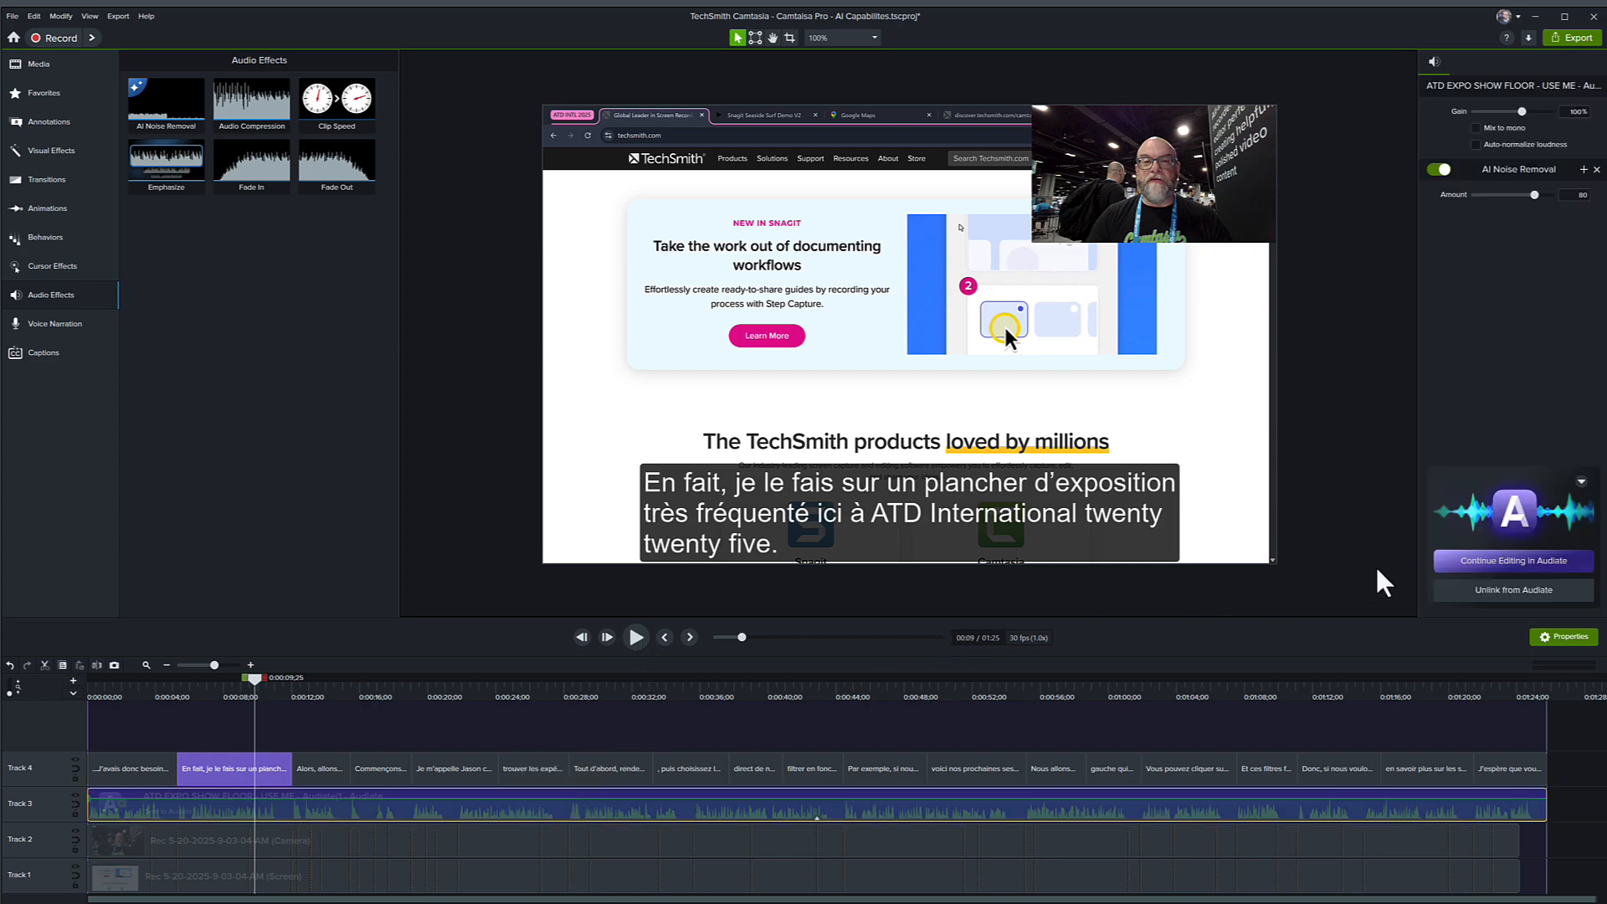
Step: Reopen the French narration in Audiate and bring up the avatar gallery with actors like Carlos
click(1511, 561)
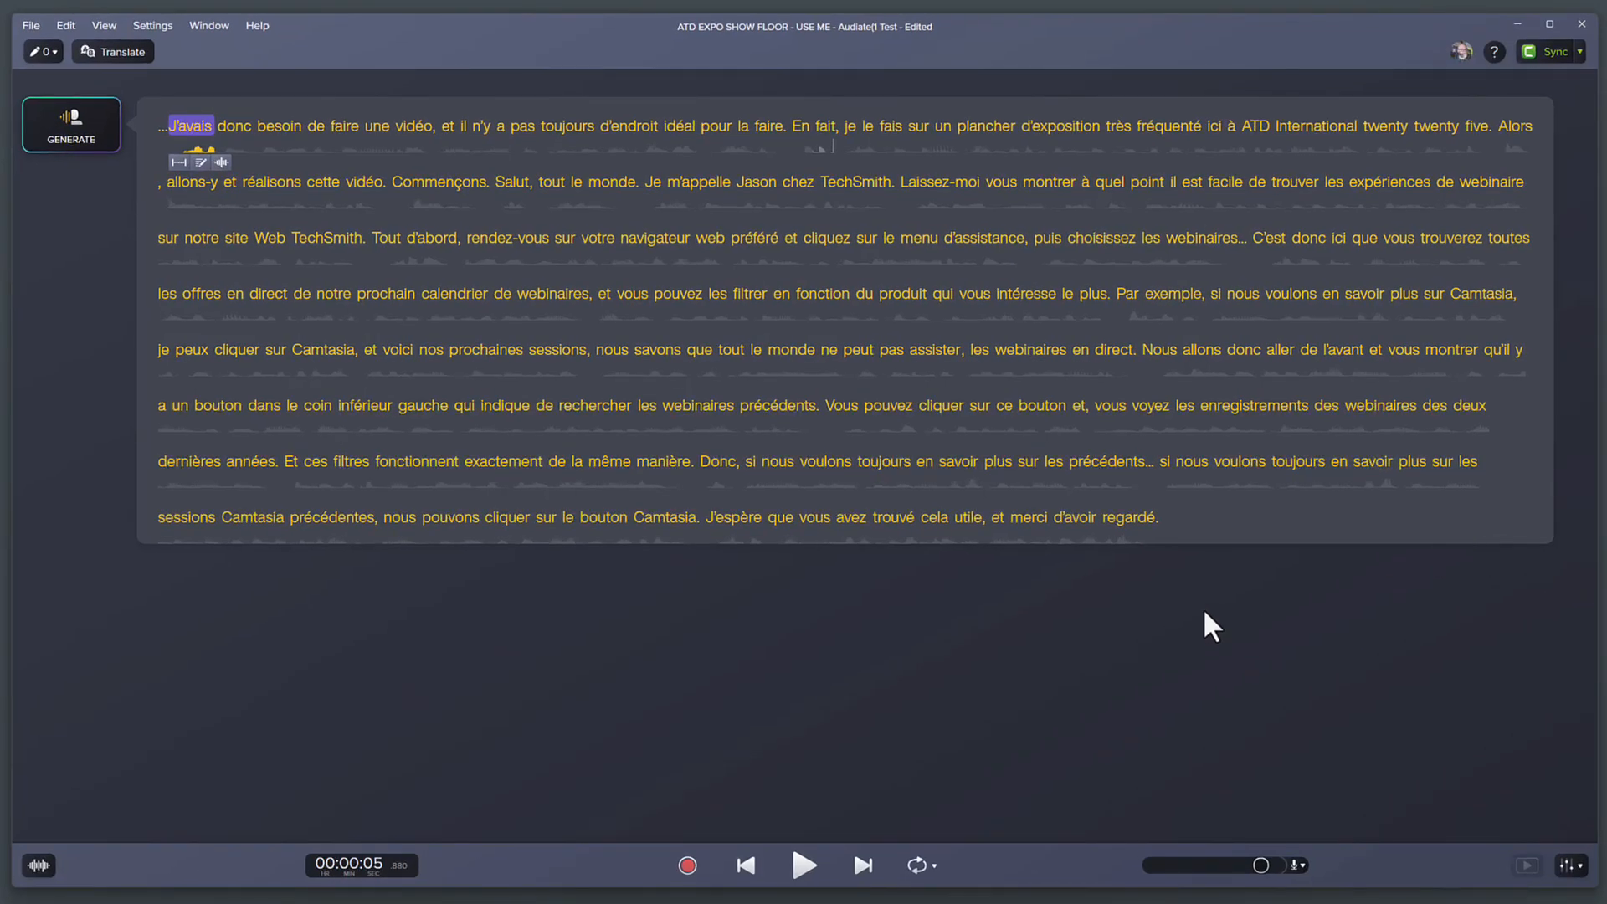
click(1155, 517)
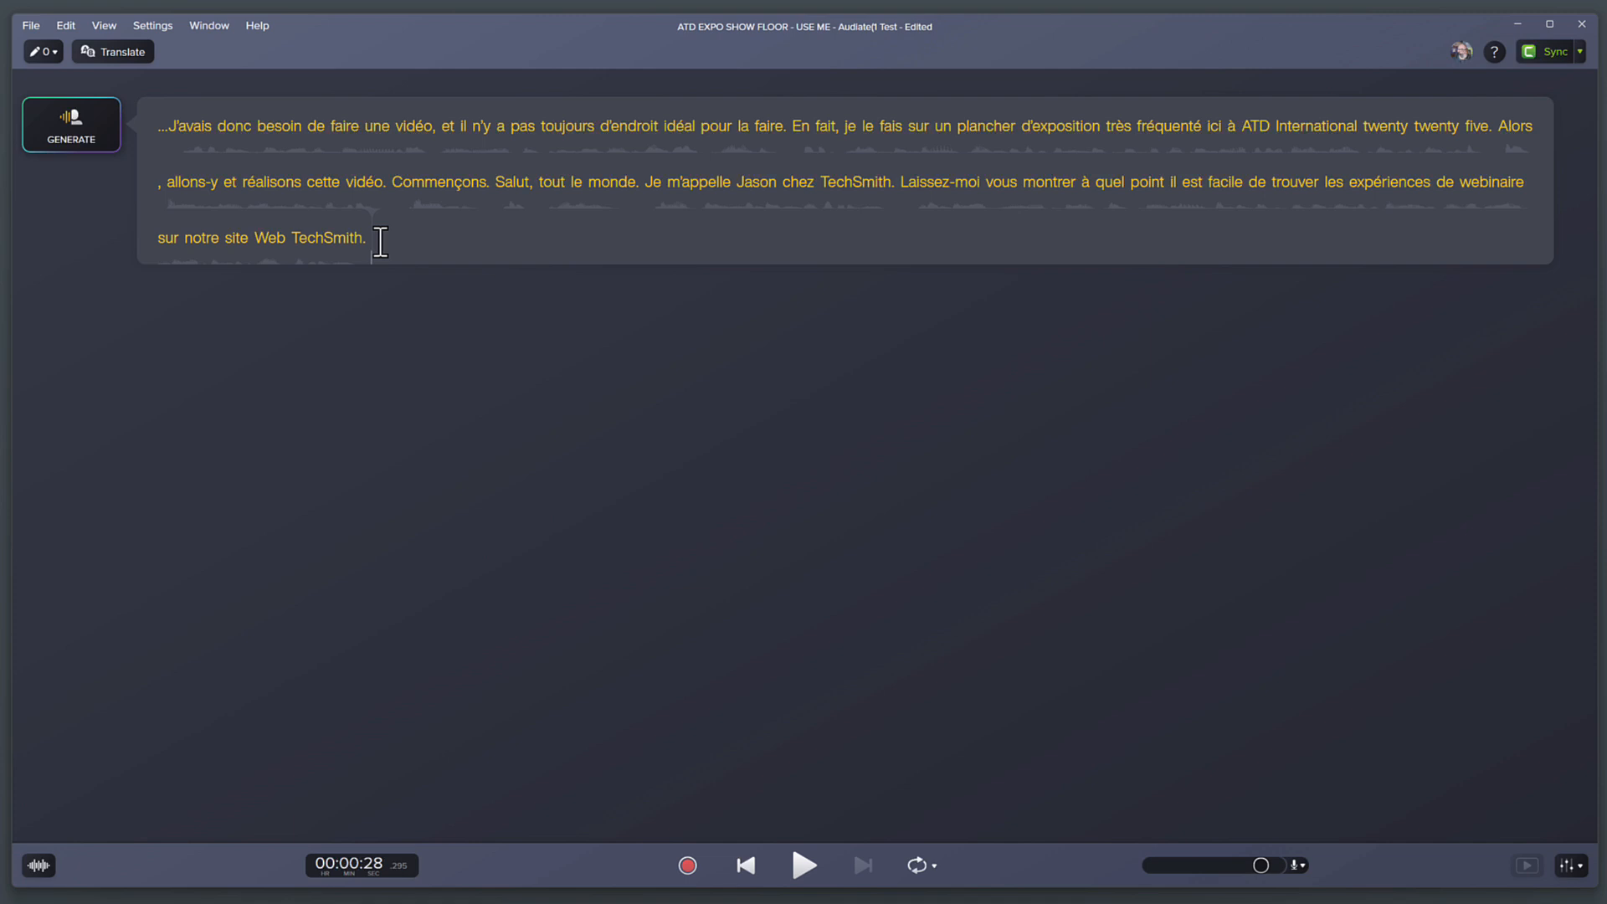
mouse_move(387, 252)
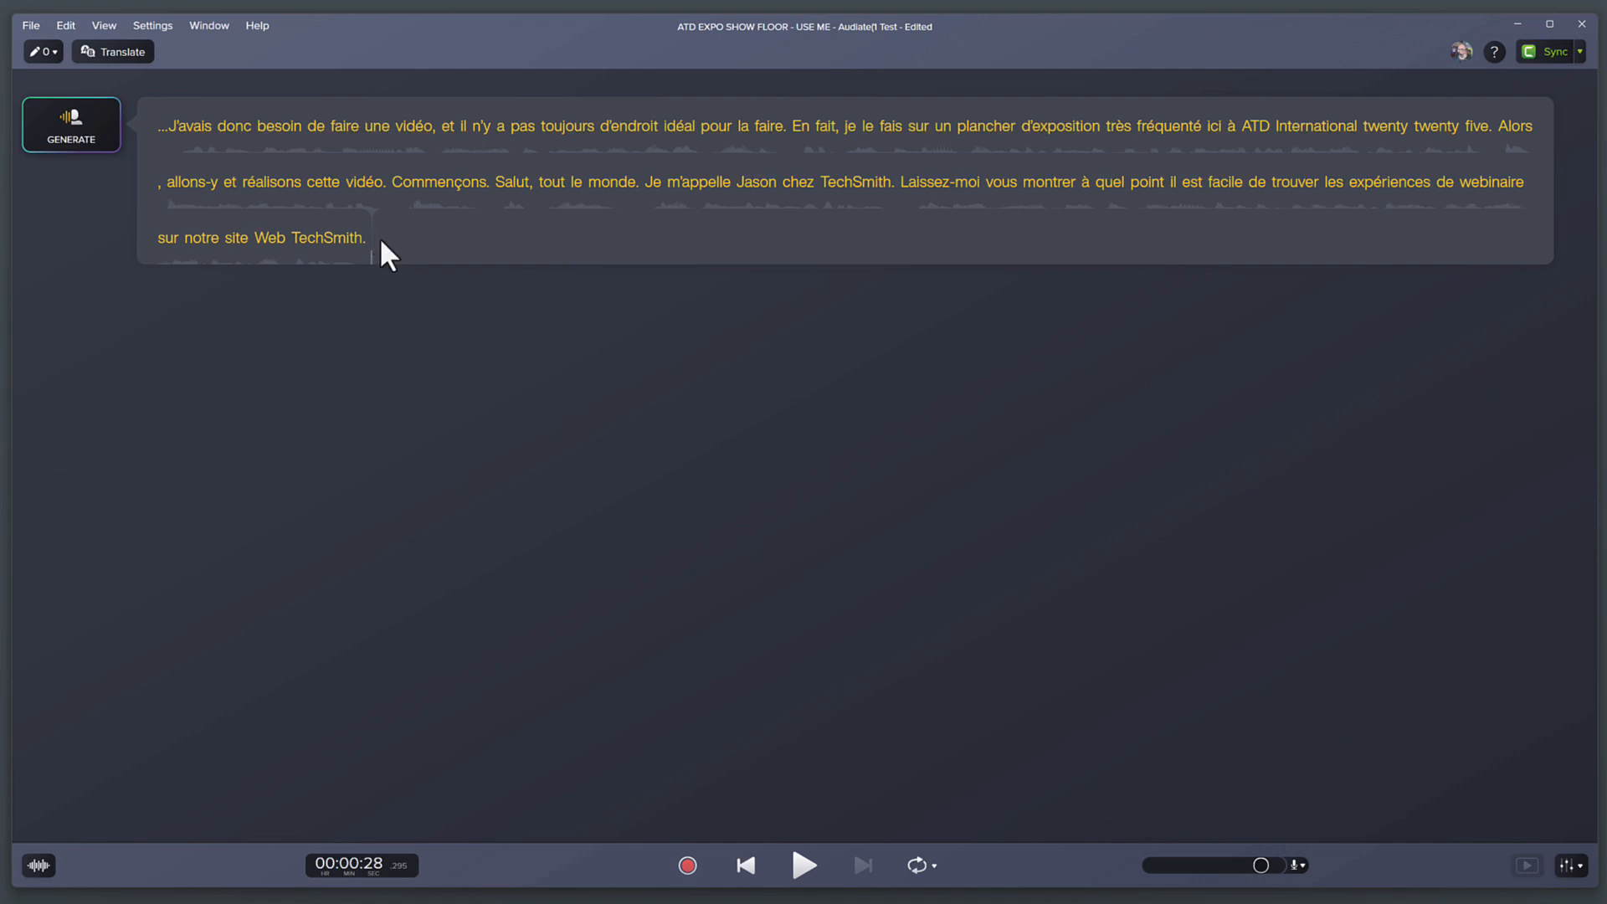
click(69, 124)
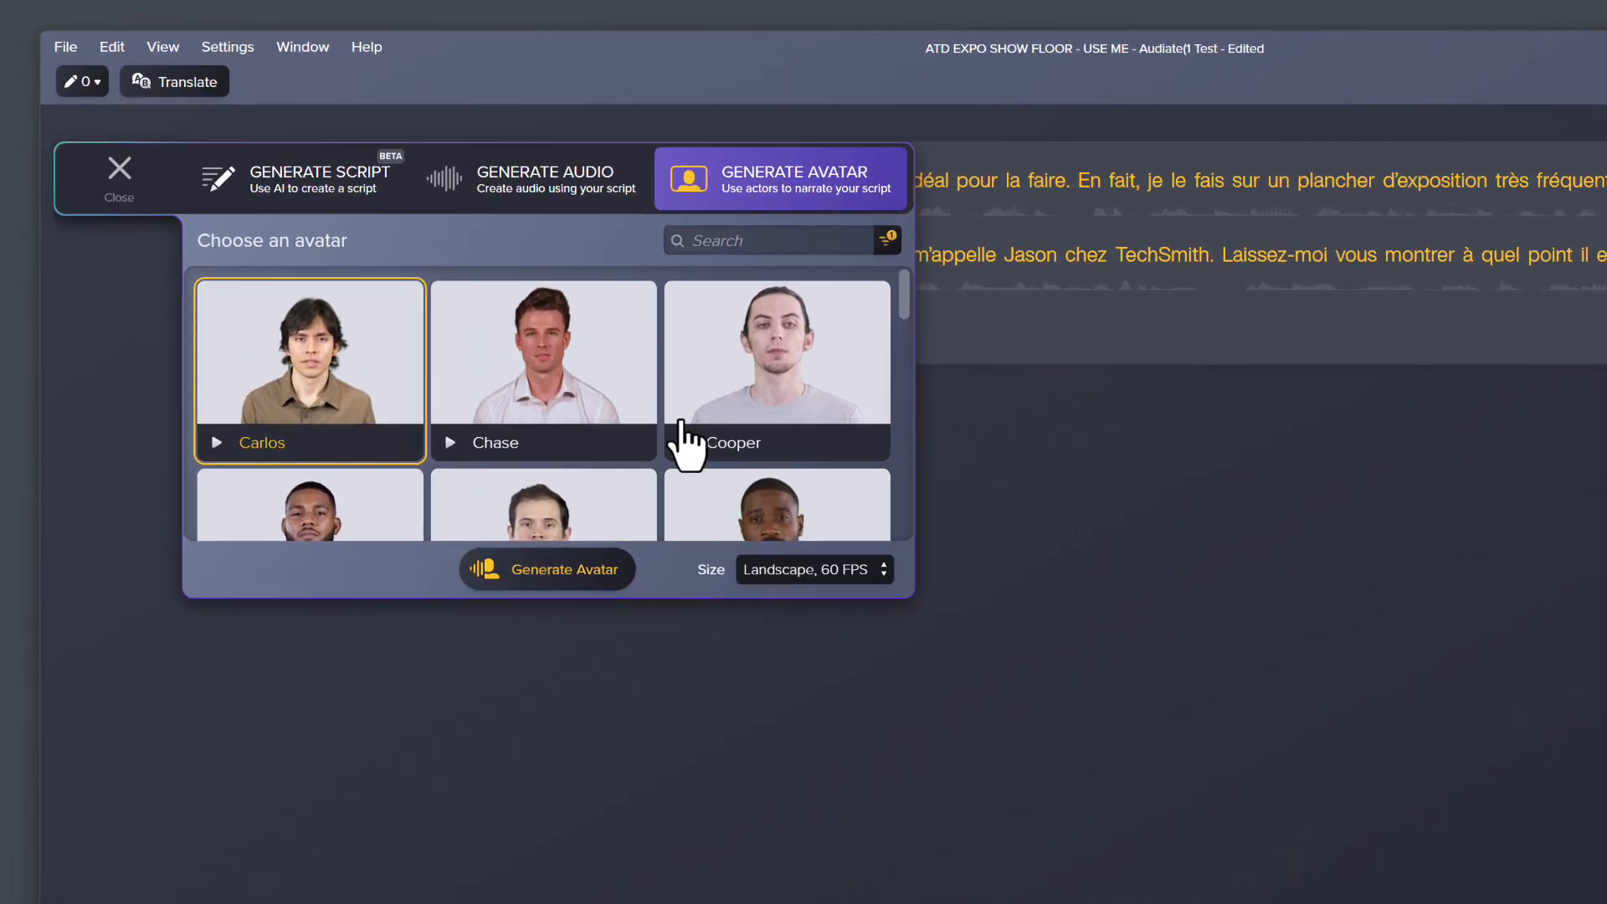
Step: Pick the Chase presenter from the avatar gallery and generate his French narration video
scroll(down, 3)
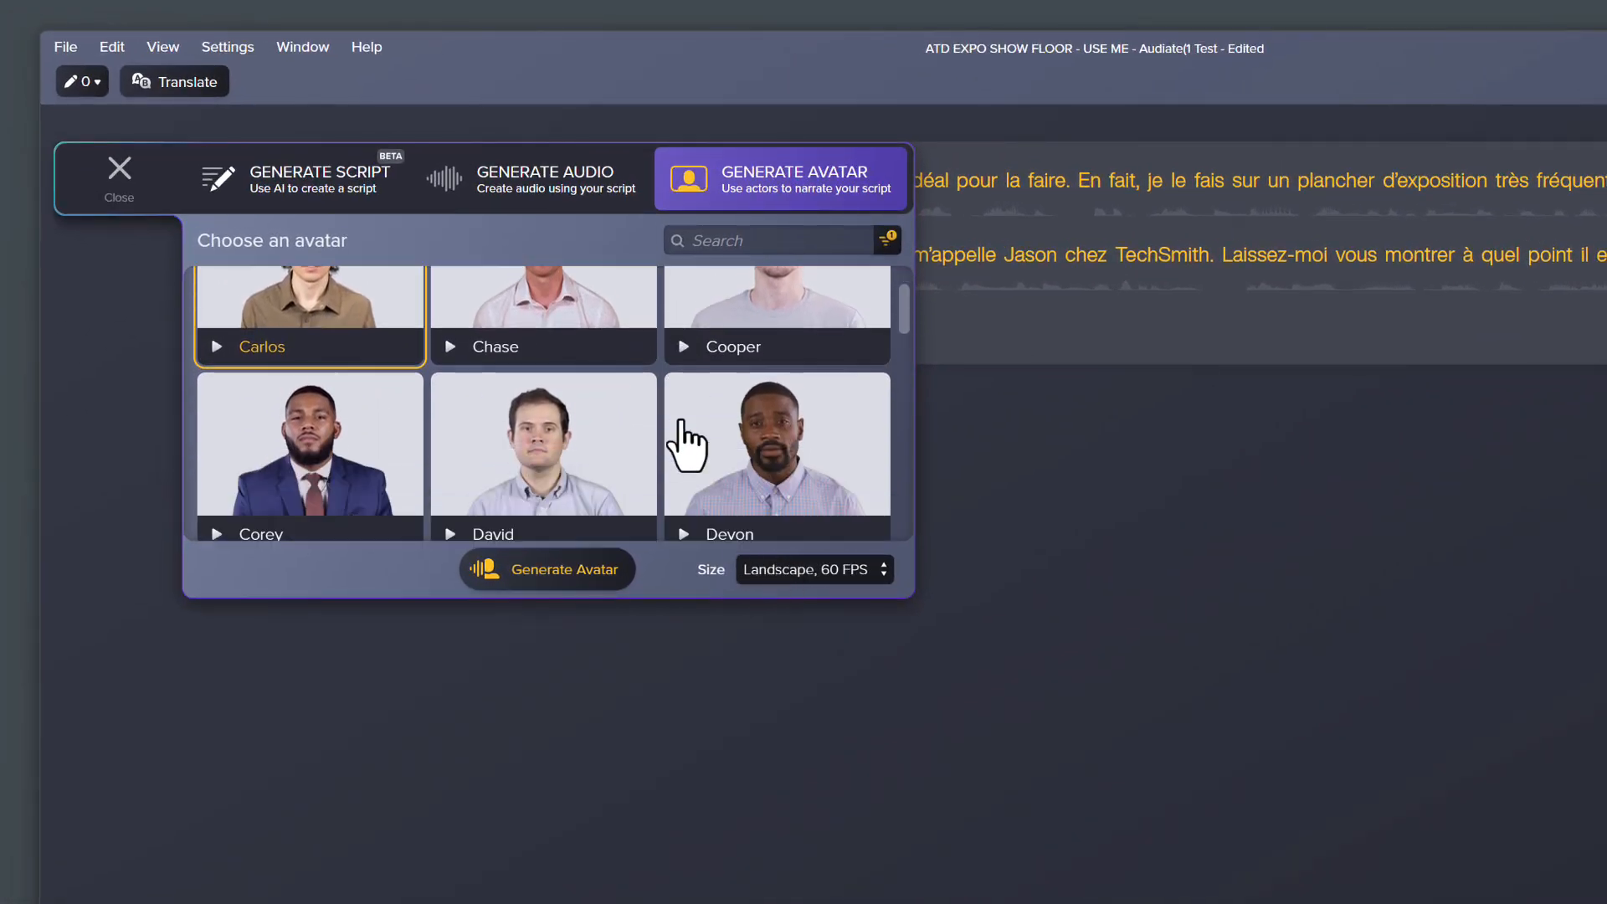
click(542, 369)
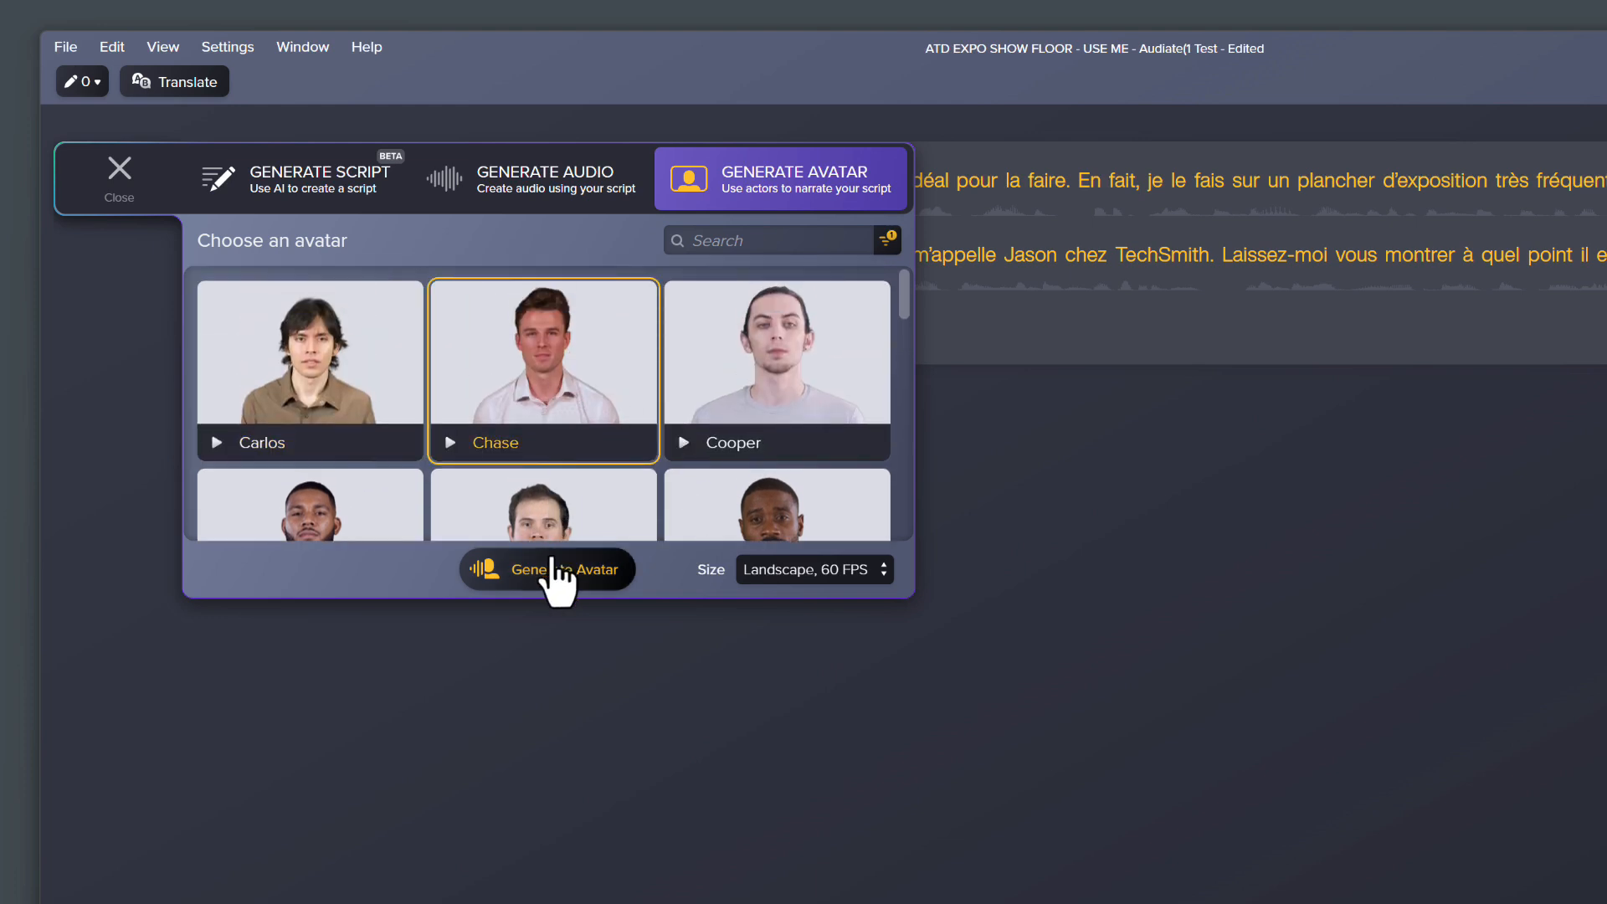
click(547, 570)
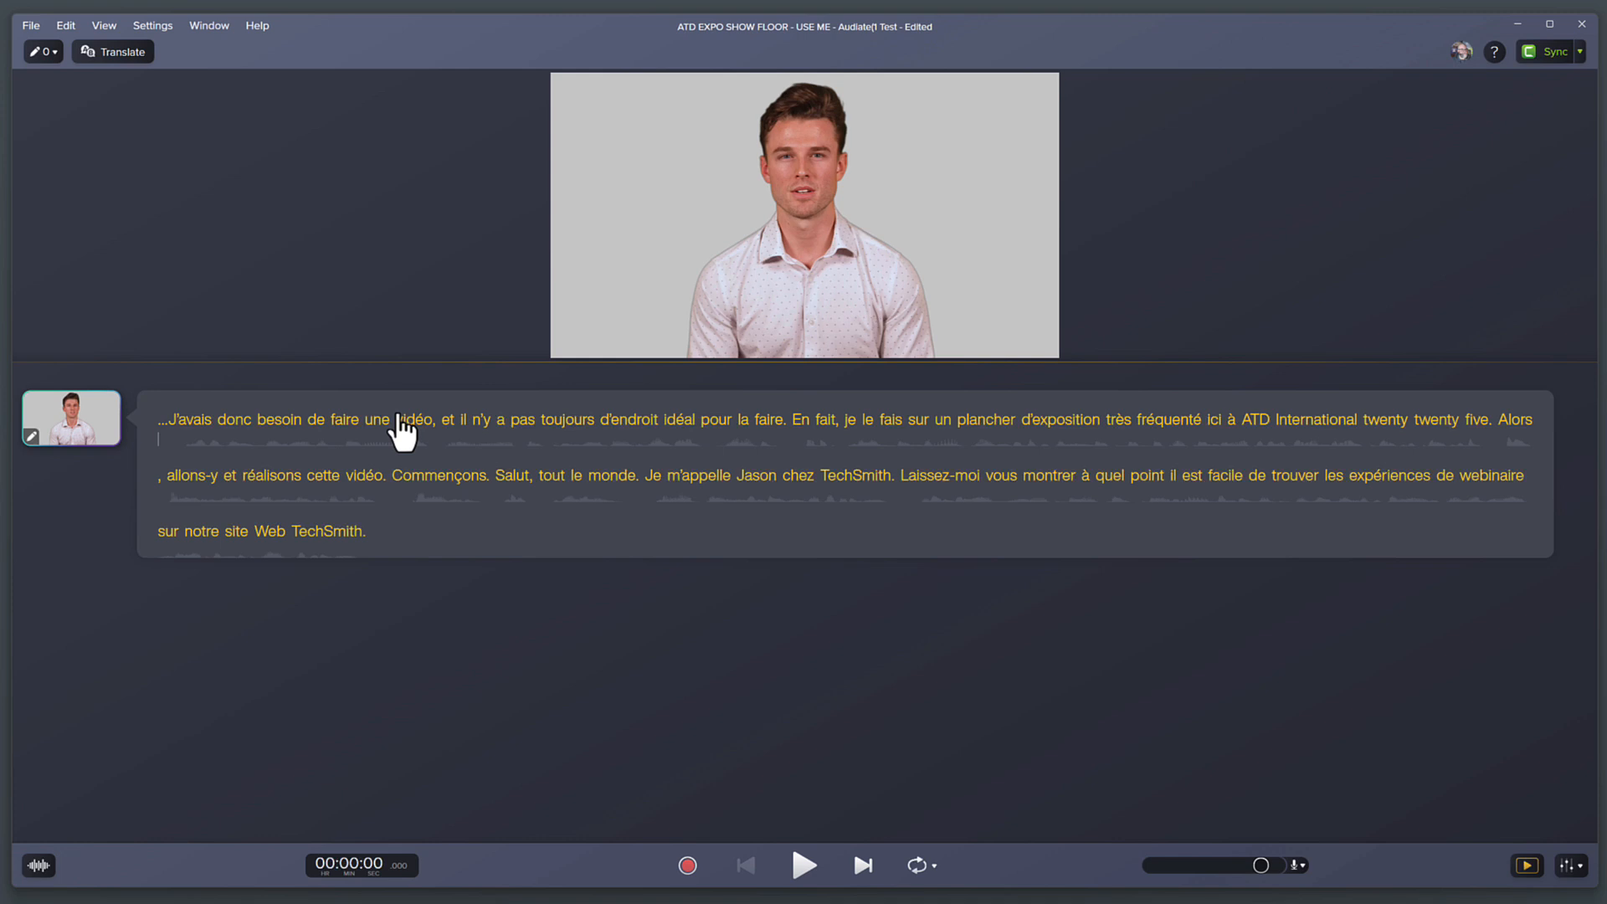
mouse_move(423, 418)
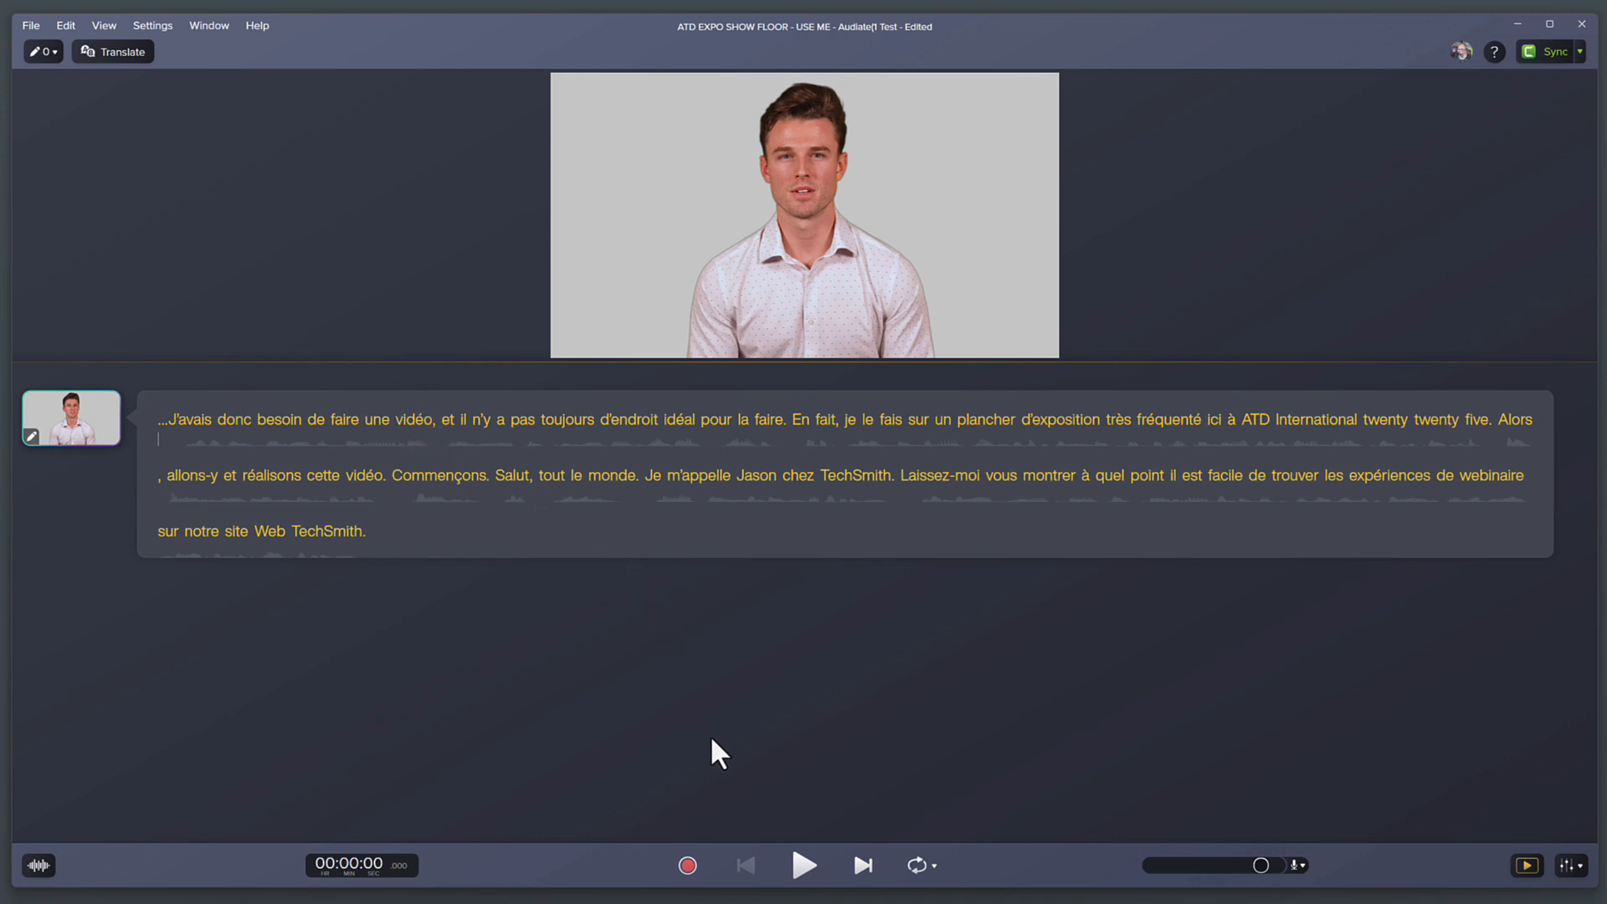
mouse_move(805, 864)
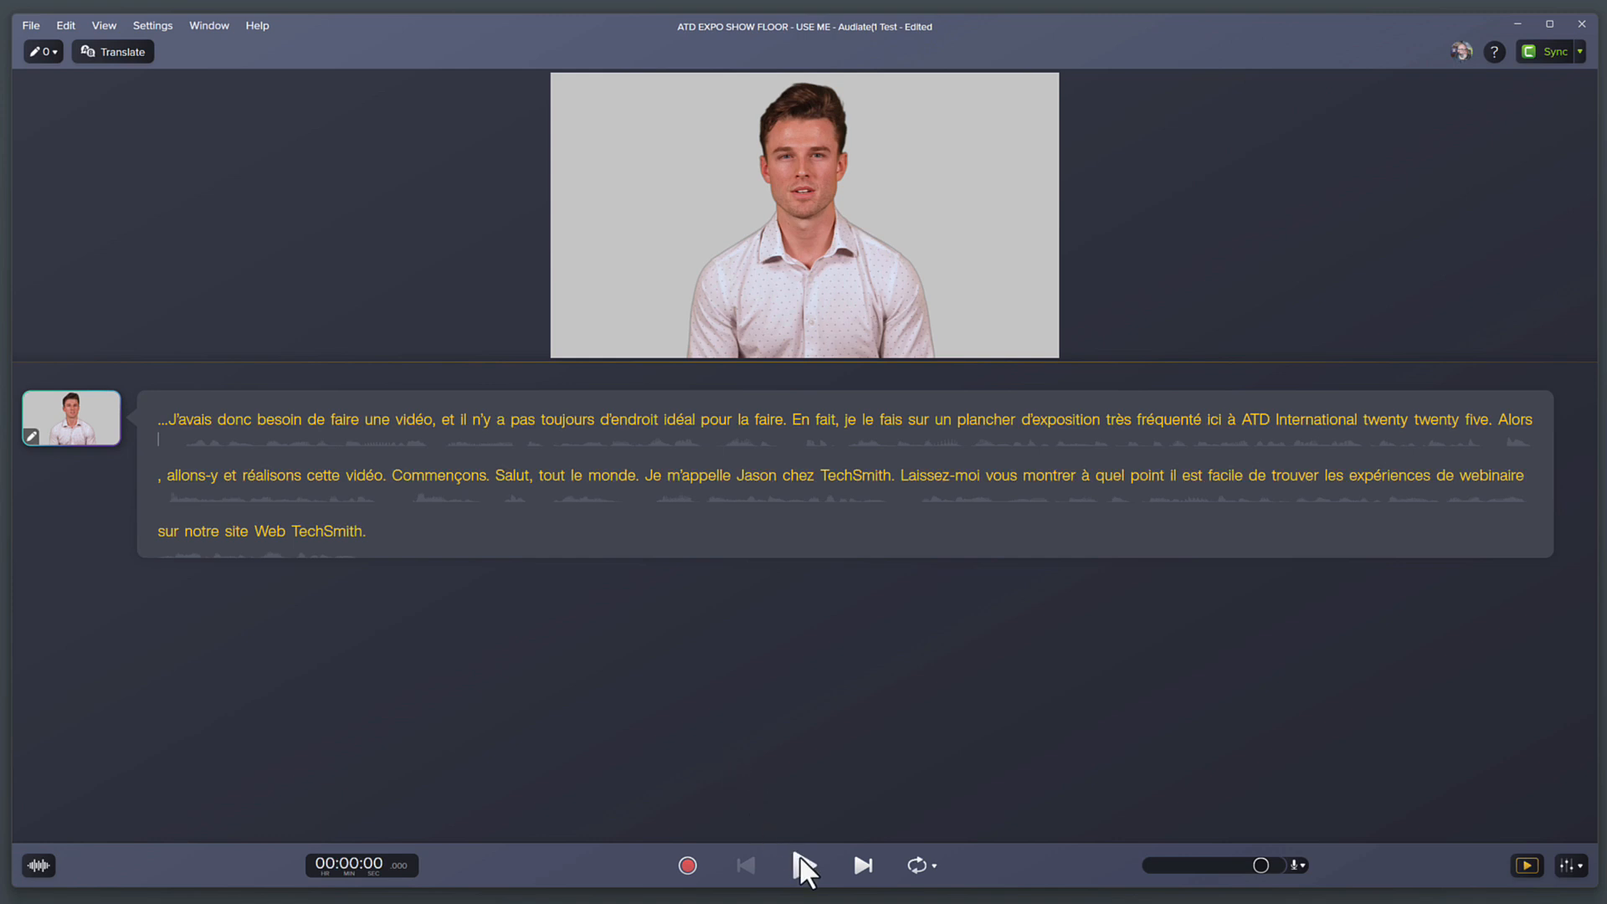
click(803, 866)
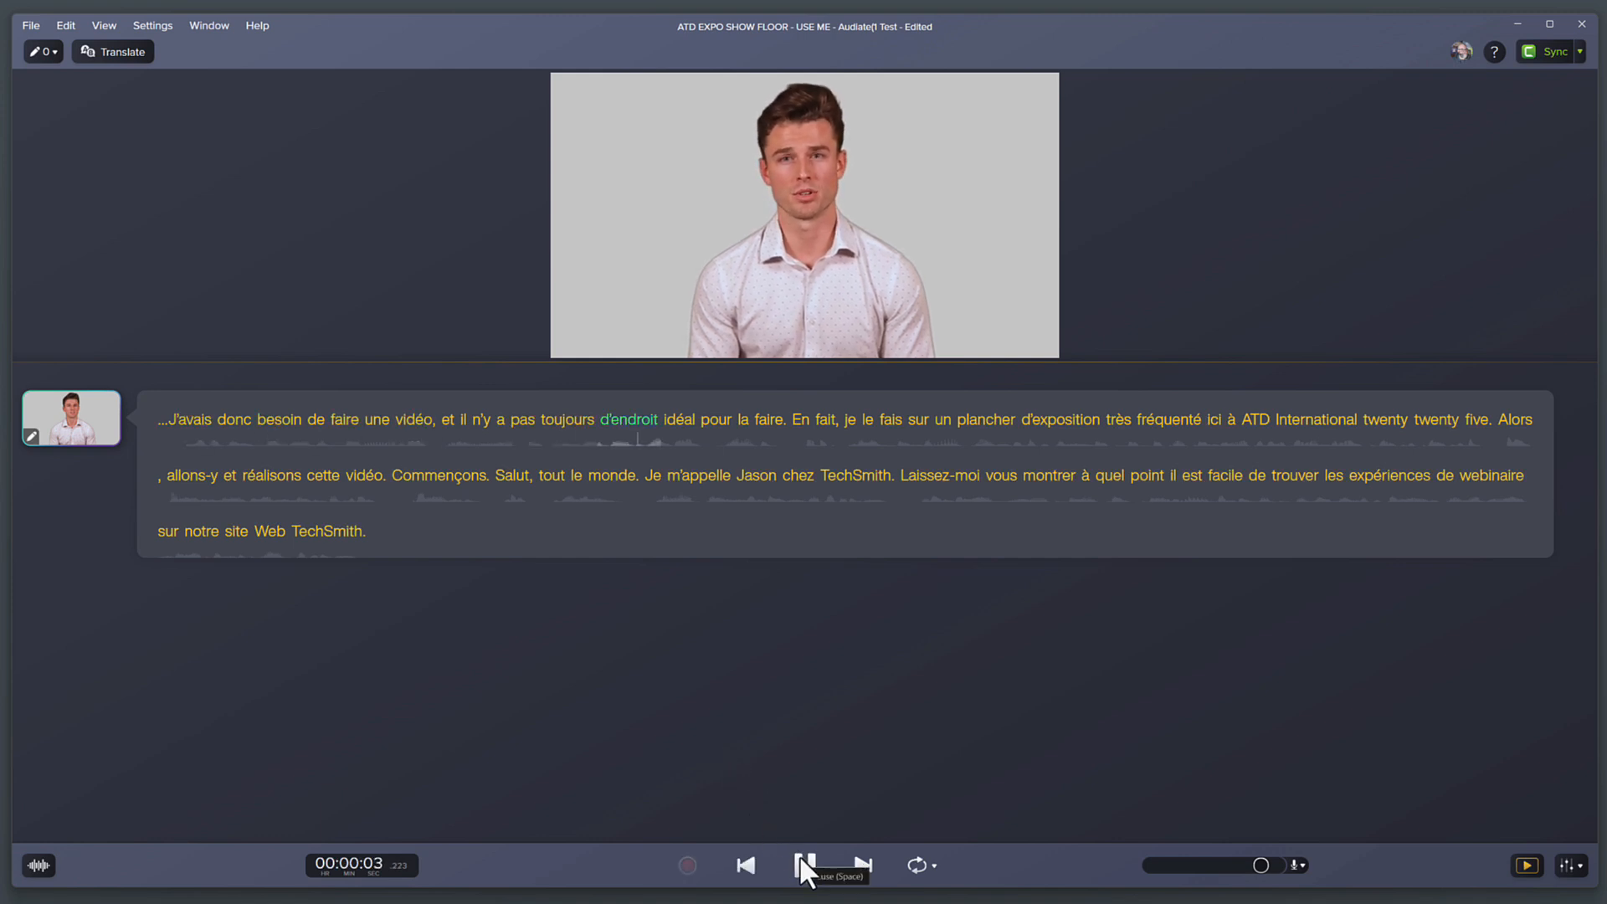
click(834, 866)
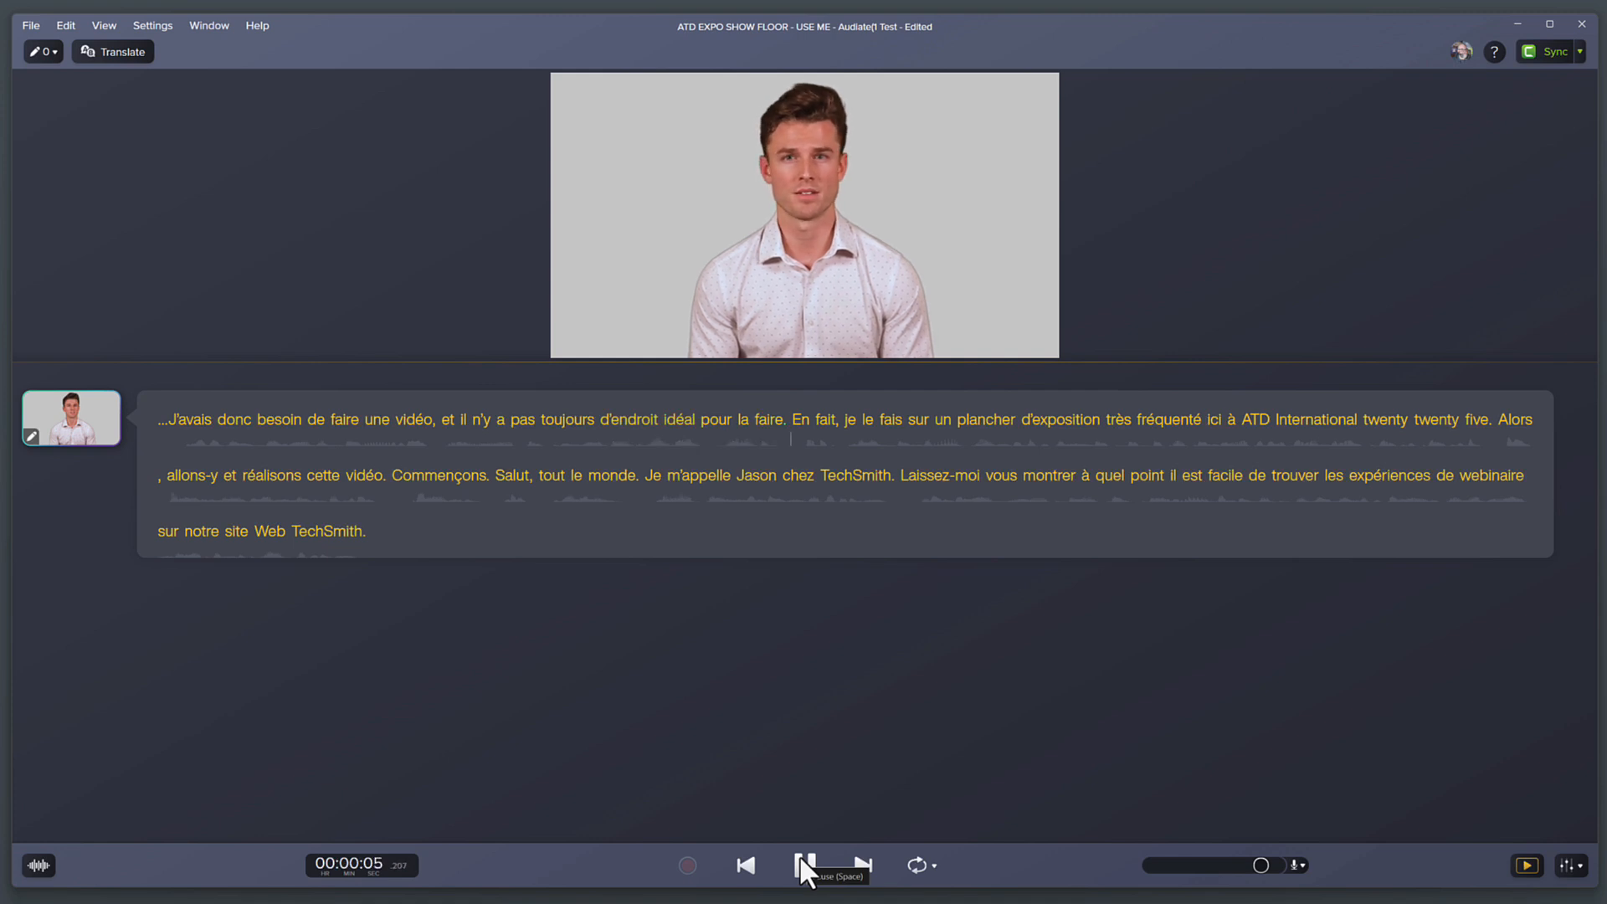
click(834, 866)
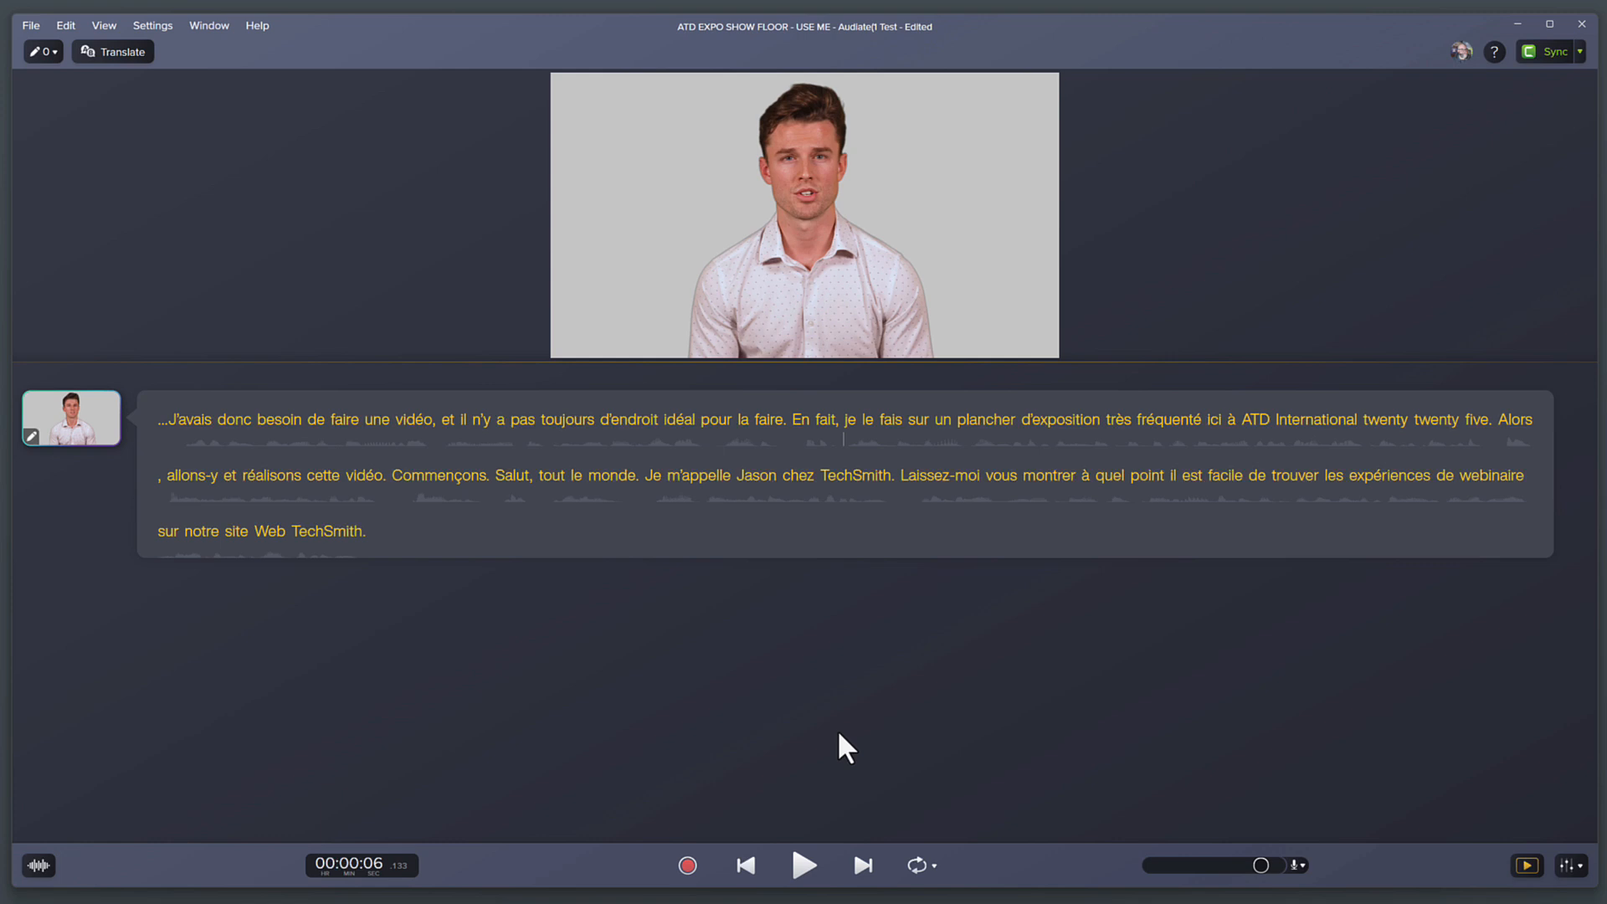
mouse_move(1526, 115)
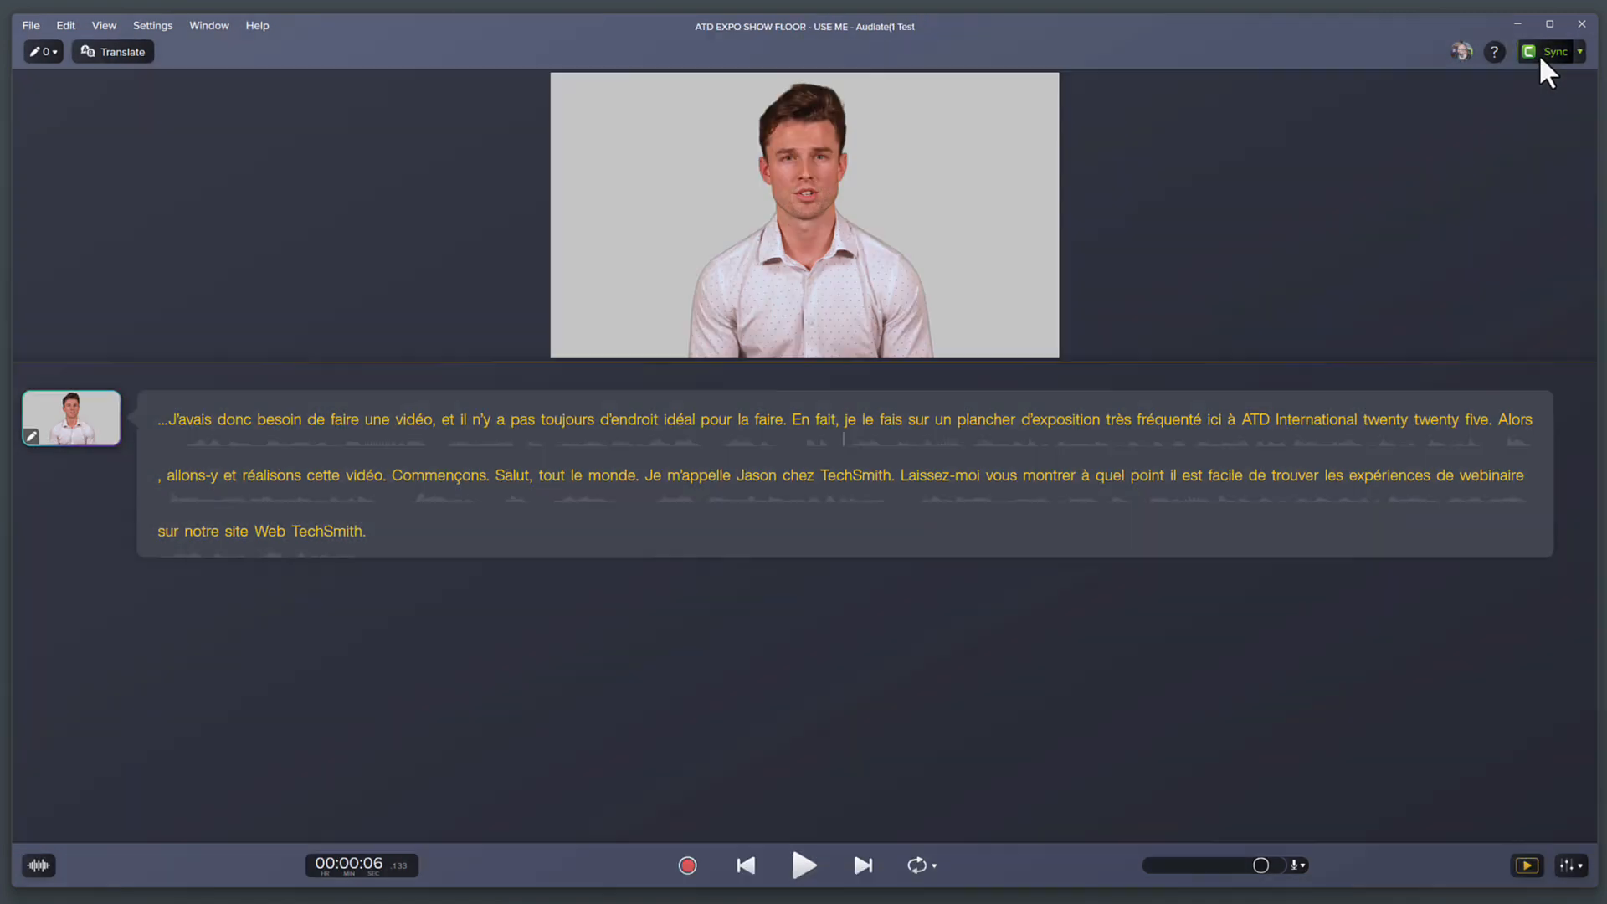
mouse_move(1539, 141)
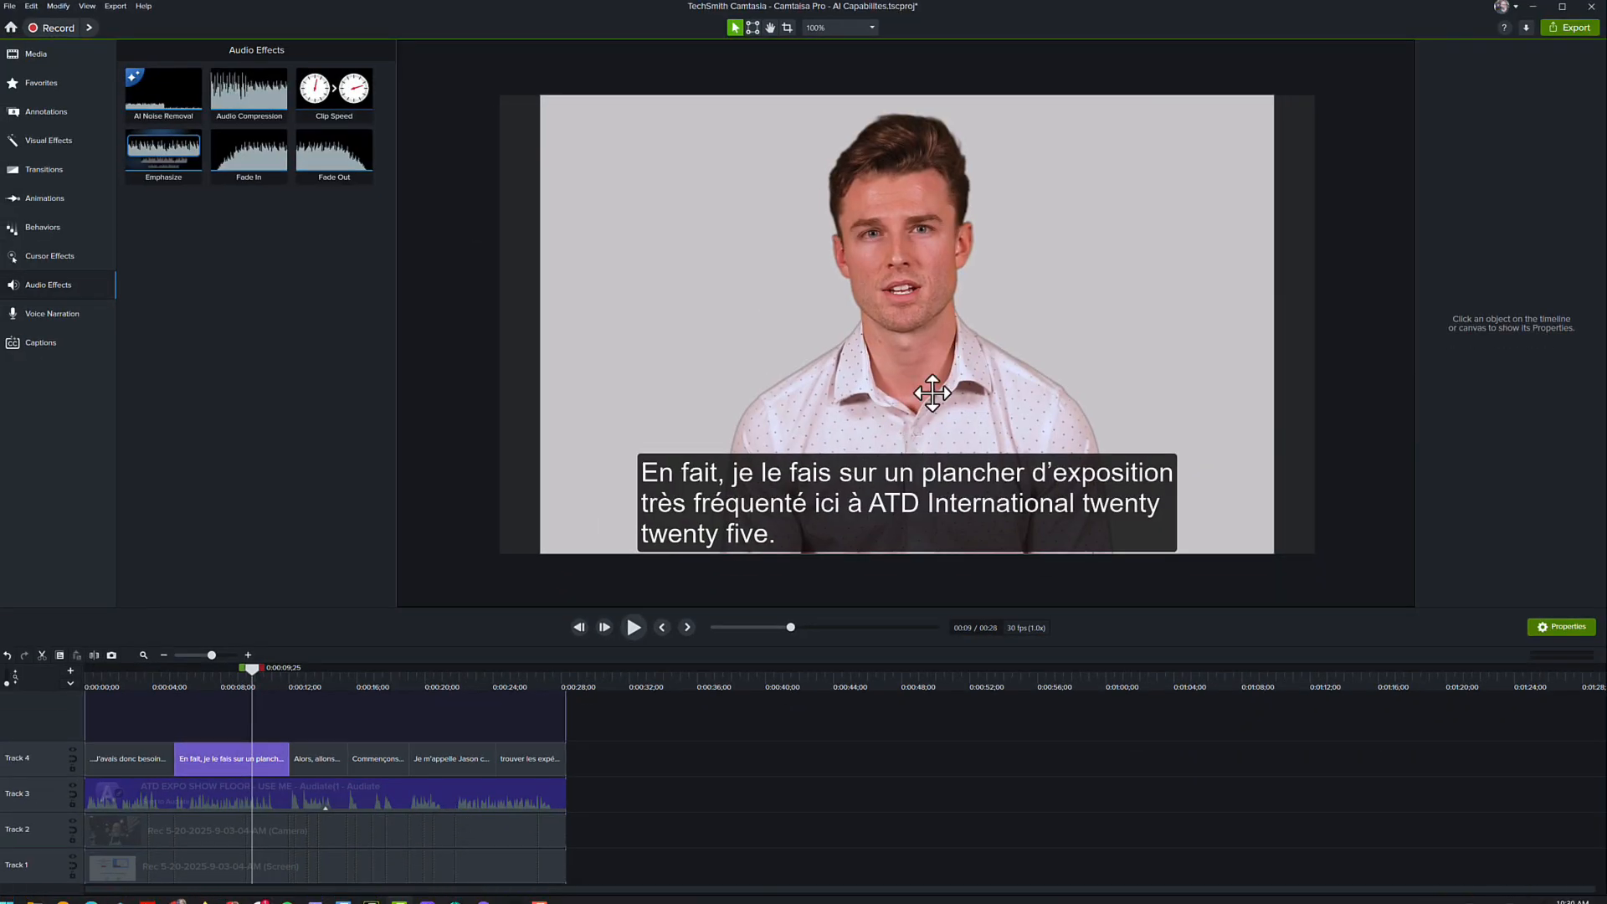
mouse_move(960, 335)
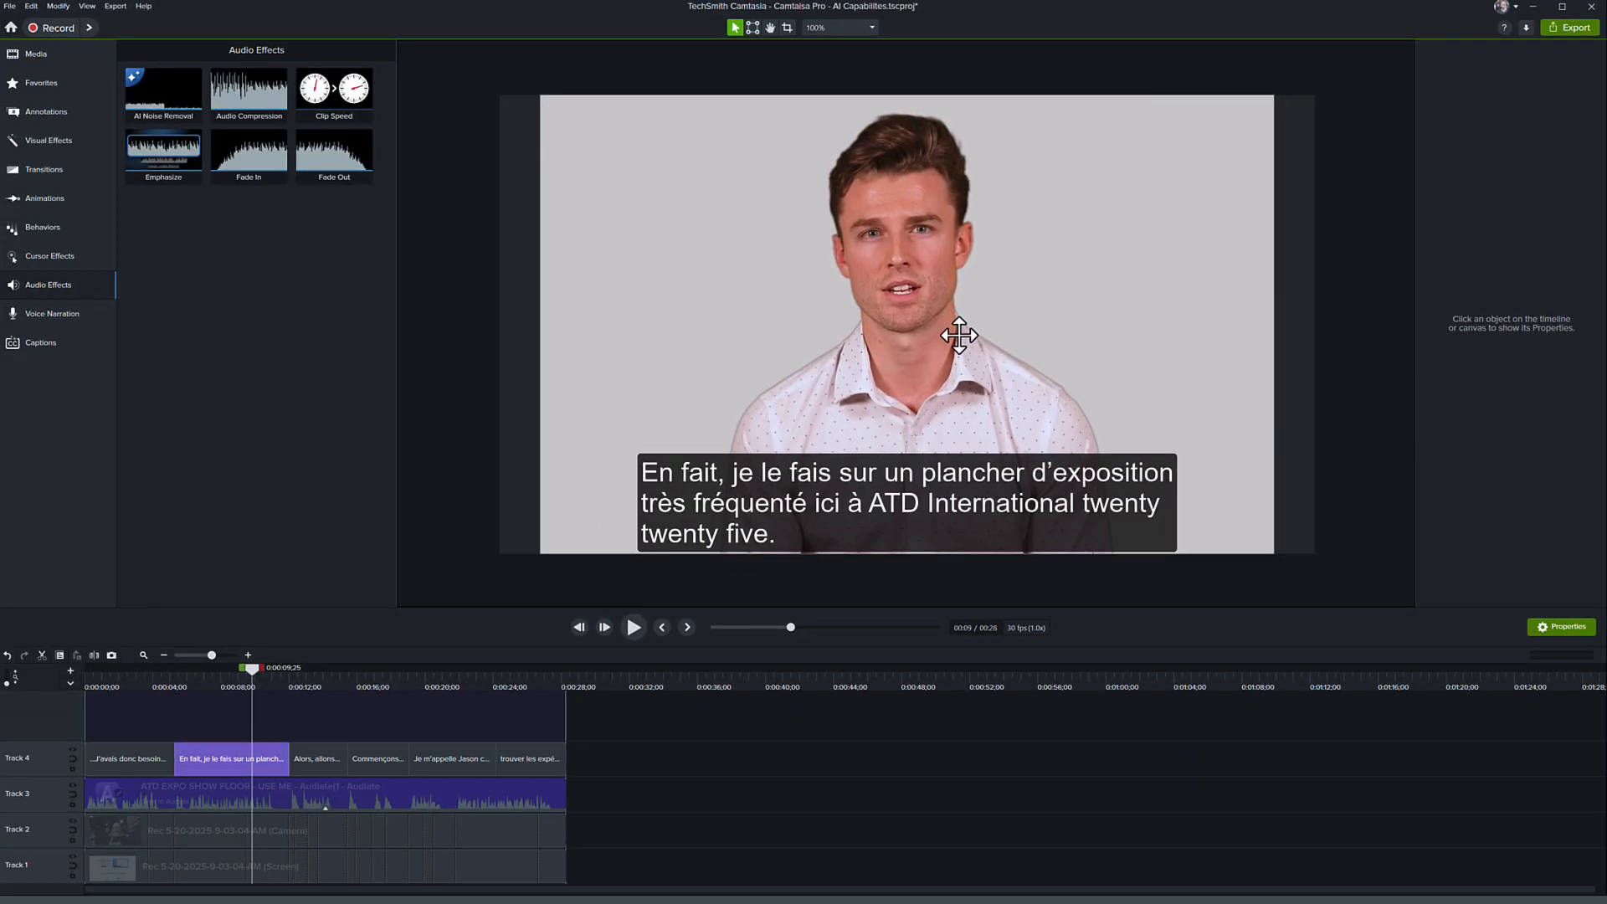
mouse_move(707, 320)
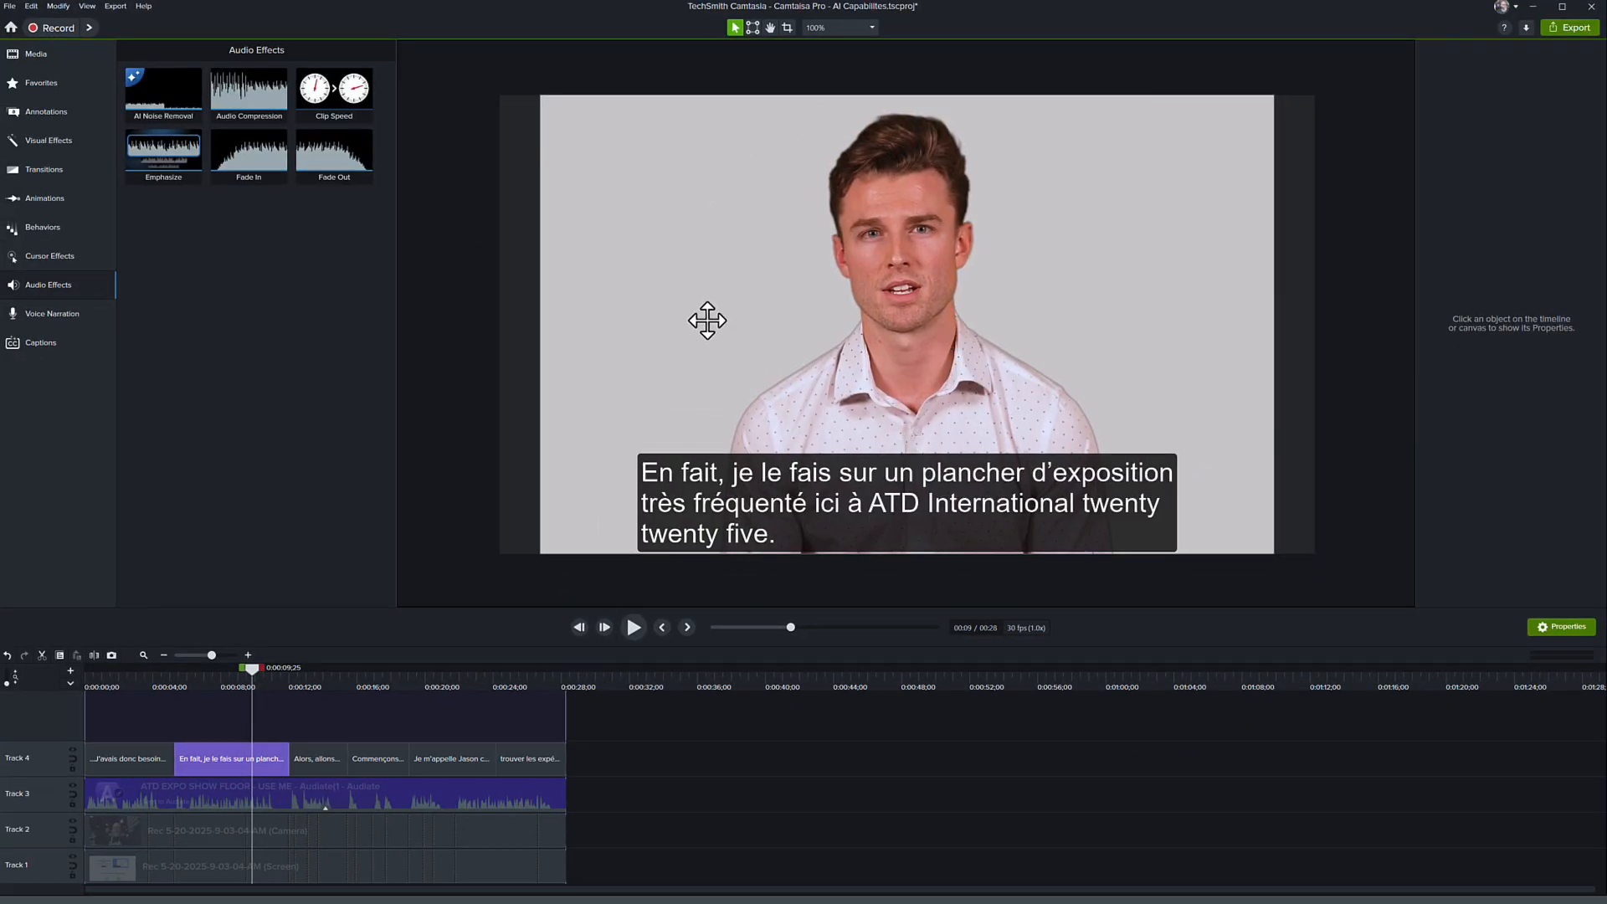
Step: Select the synced Chase avatar clip on the Camtasia canvas
click(307, 794)
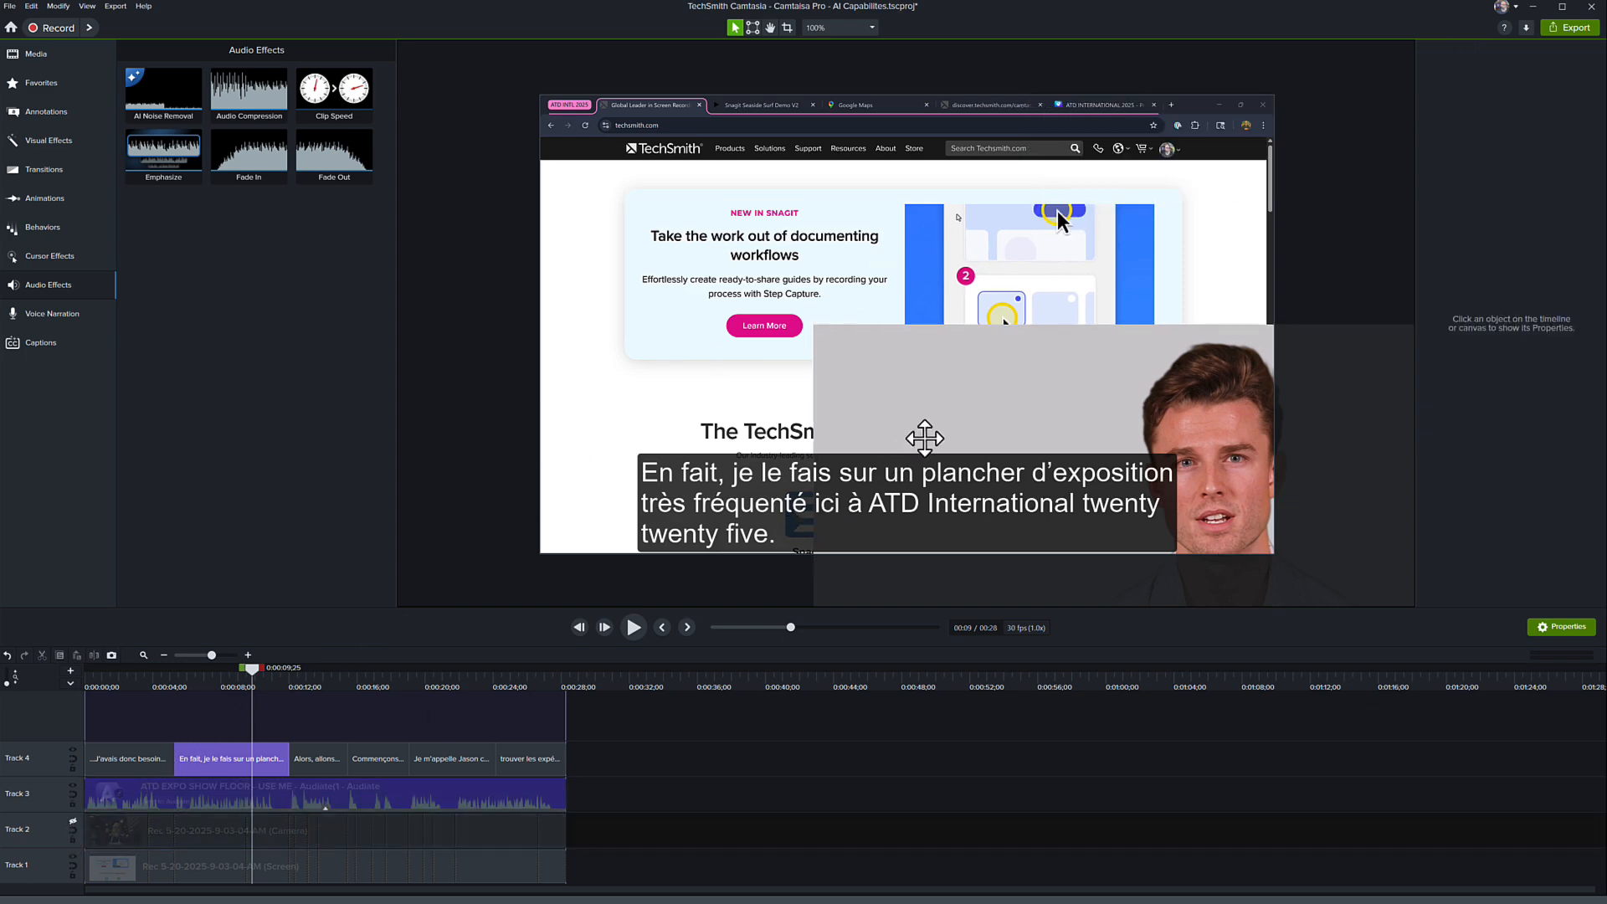
Step: Shrink the Chase avatar into the top-right corner and add strong Corner Rounding
click(307, 793)
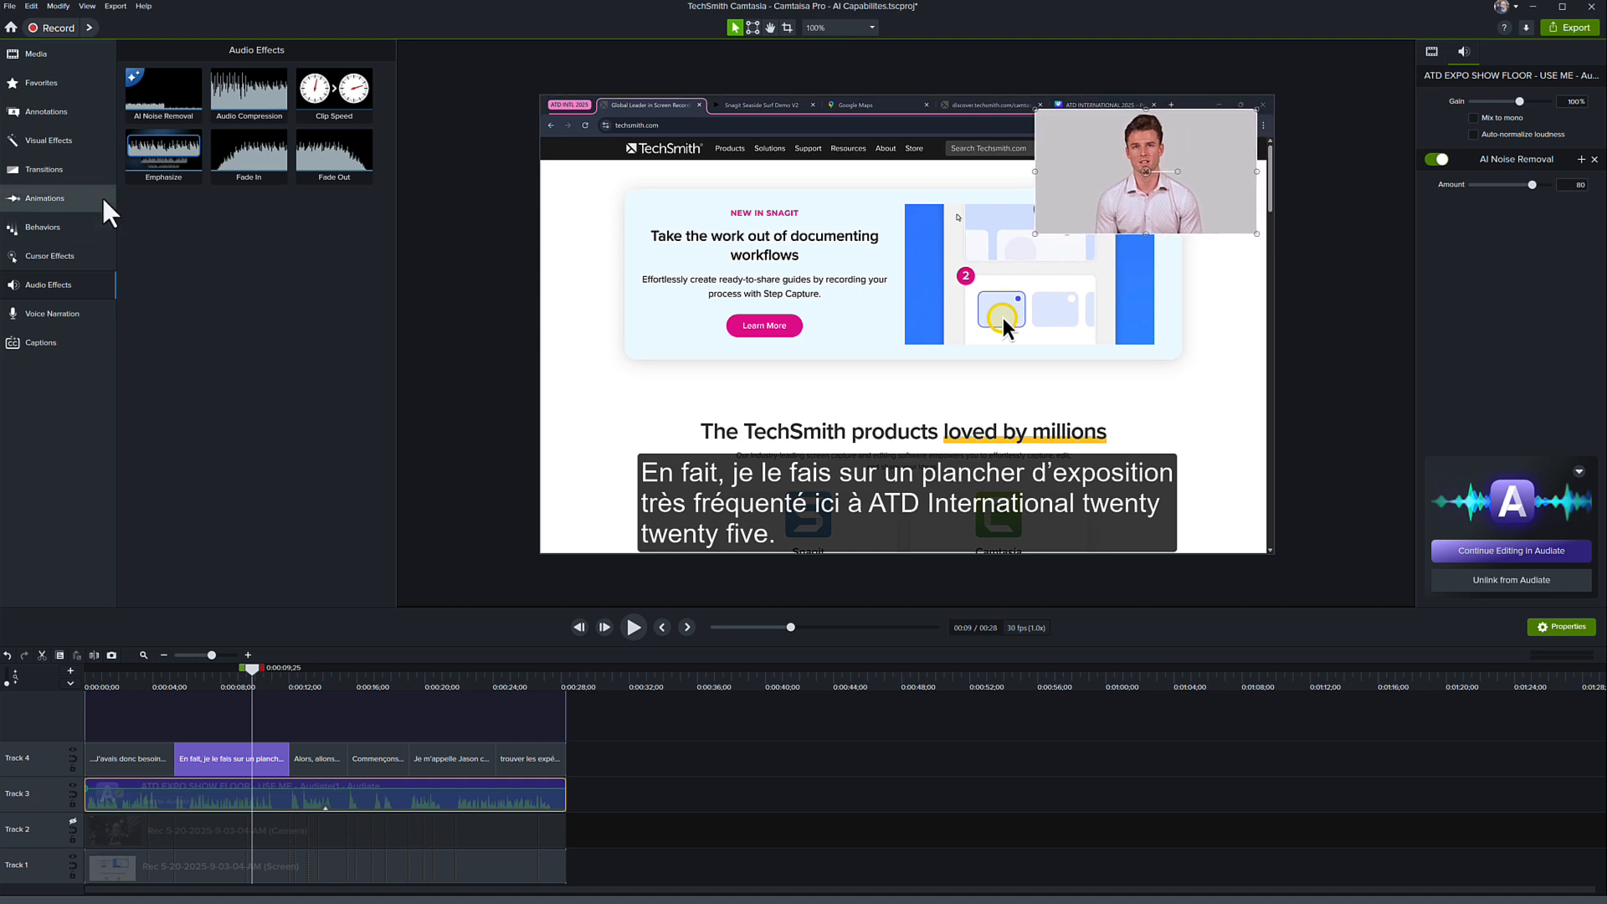
click(47, 141)
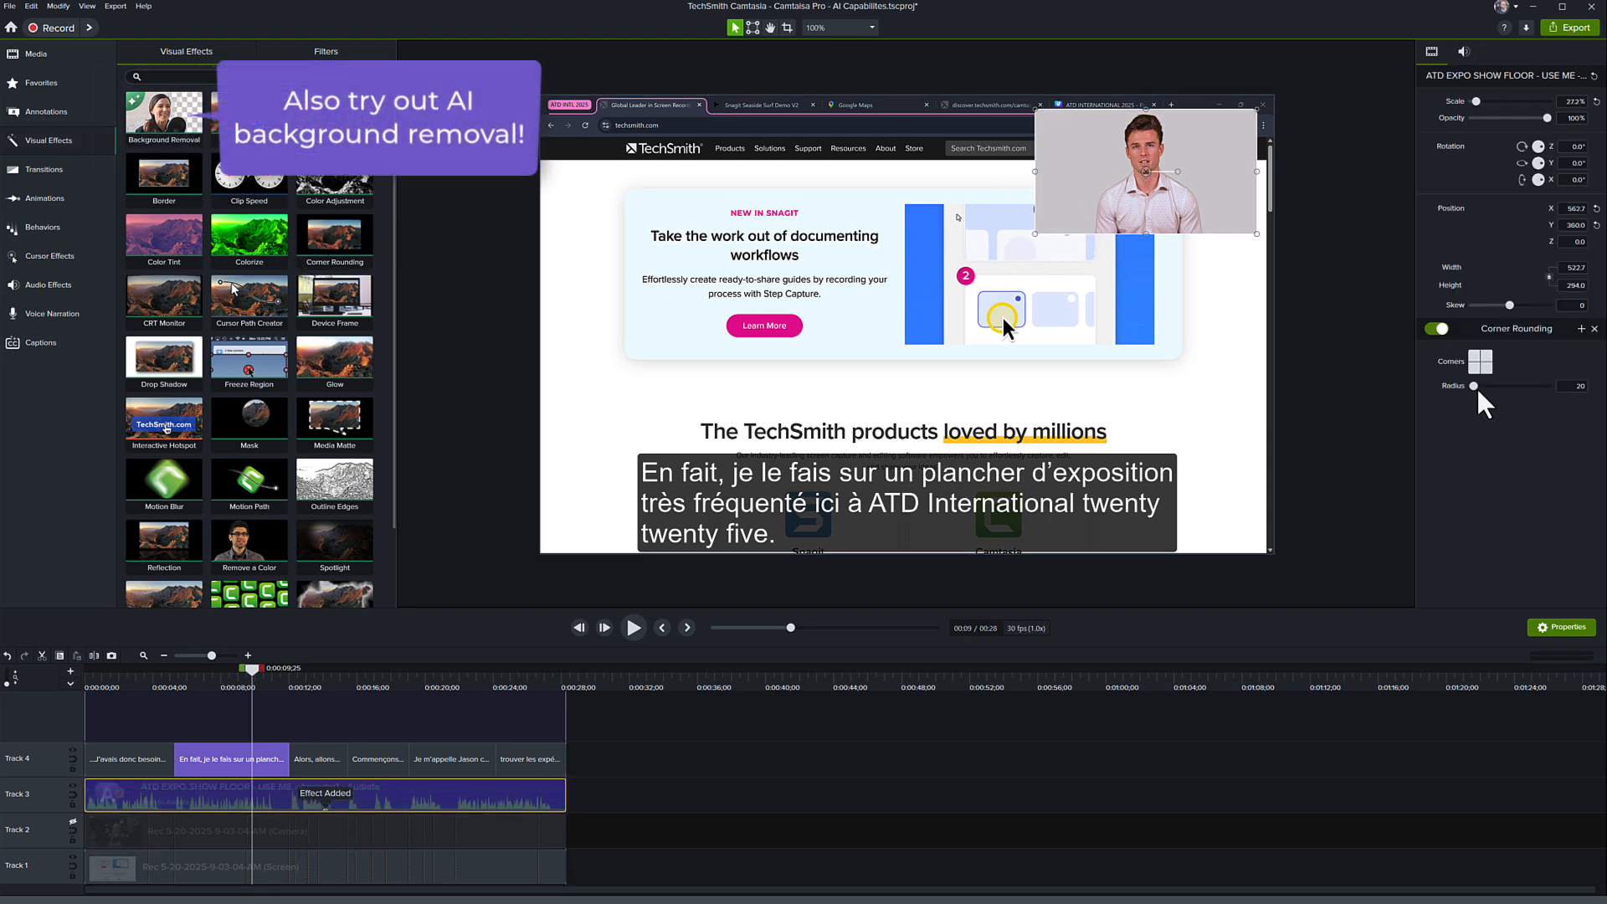
drag(1476, 386, 1537, 387)
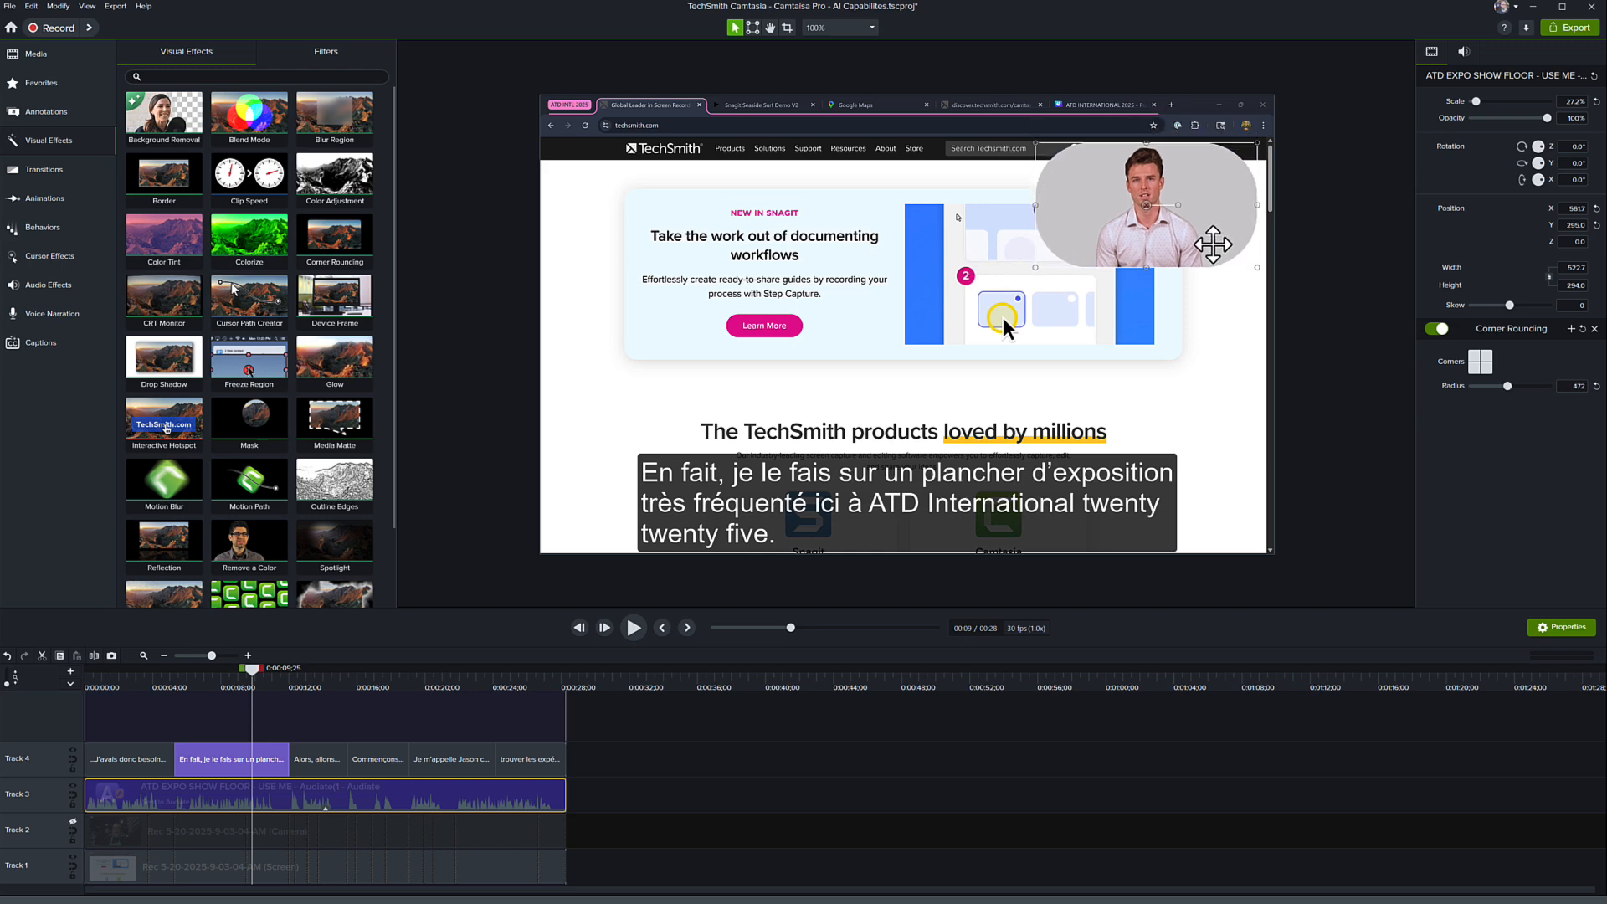
click(116, 667)
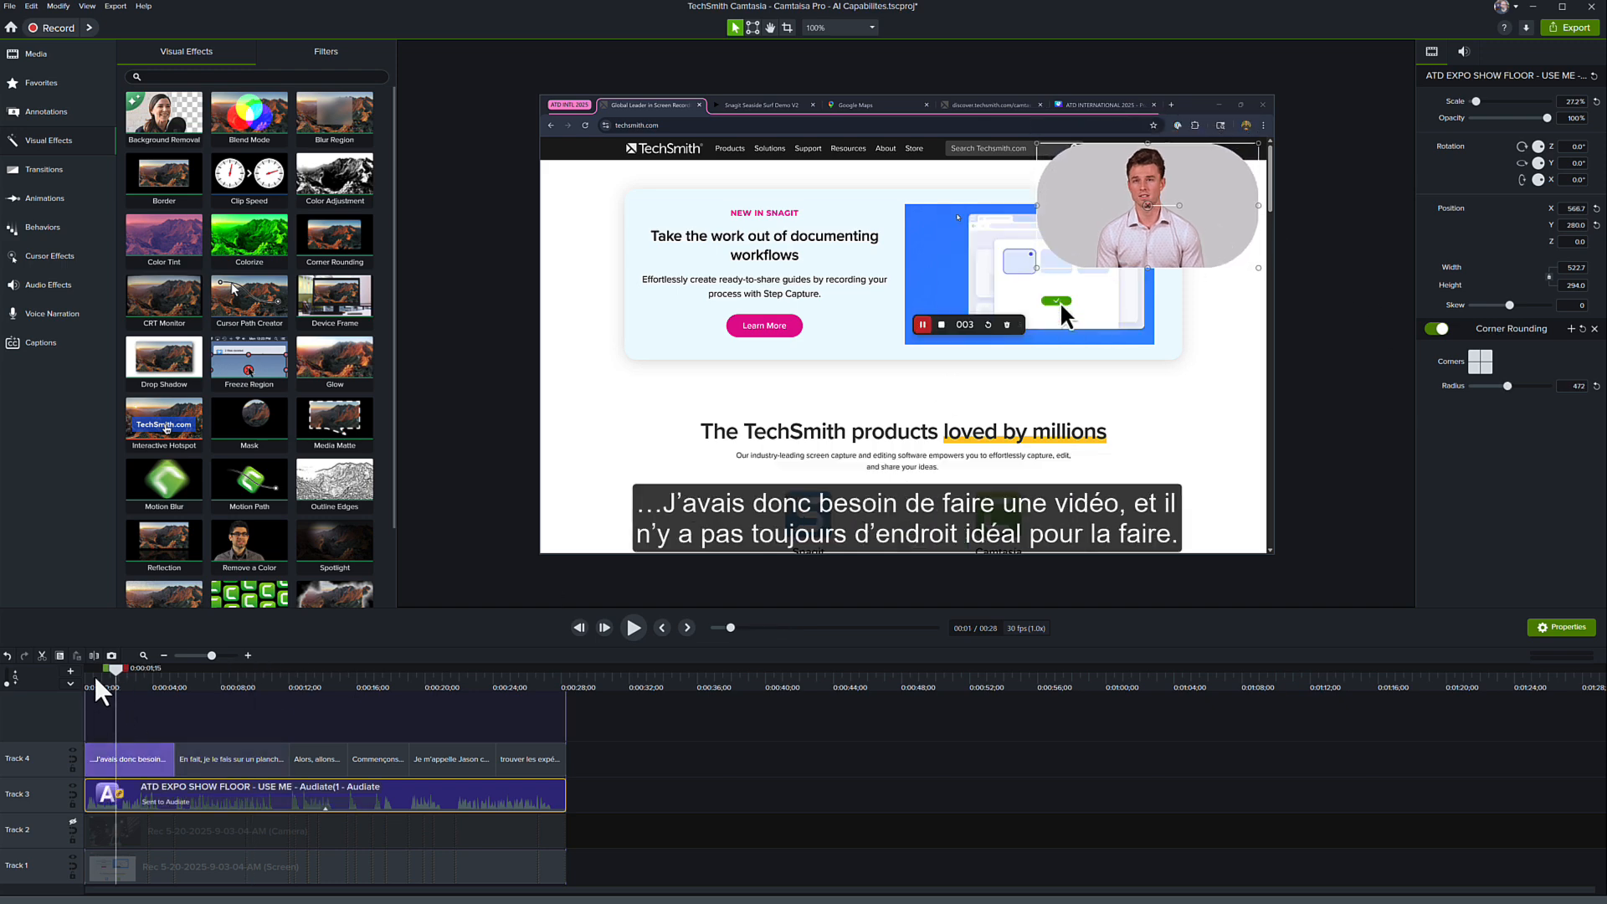
Step: Play the video from the start to preview the rounded avatar inset
click(633, 627)
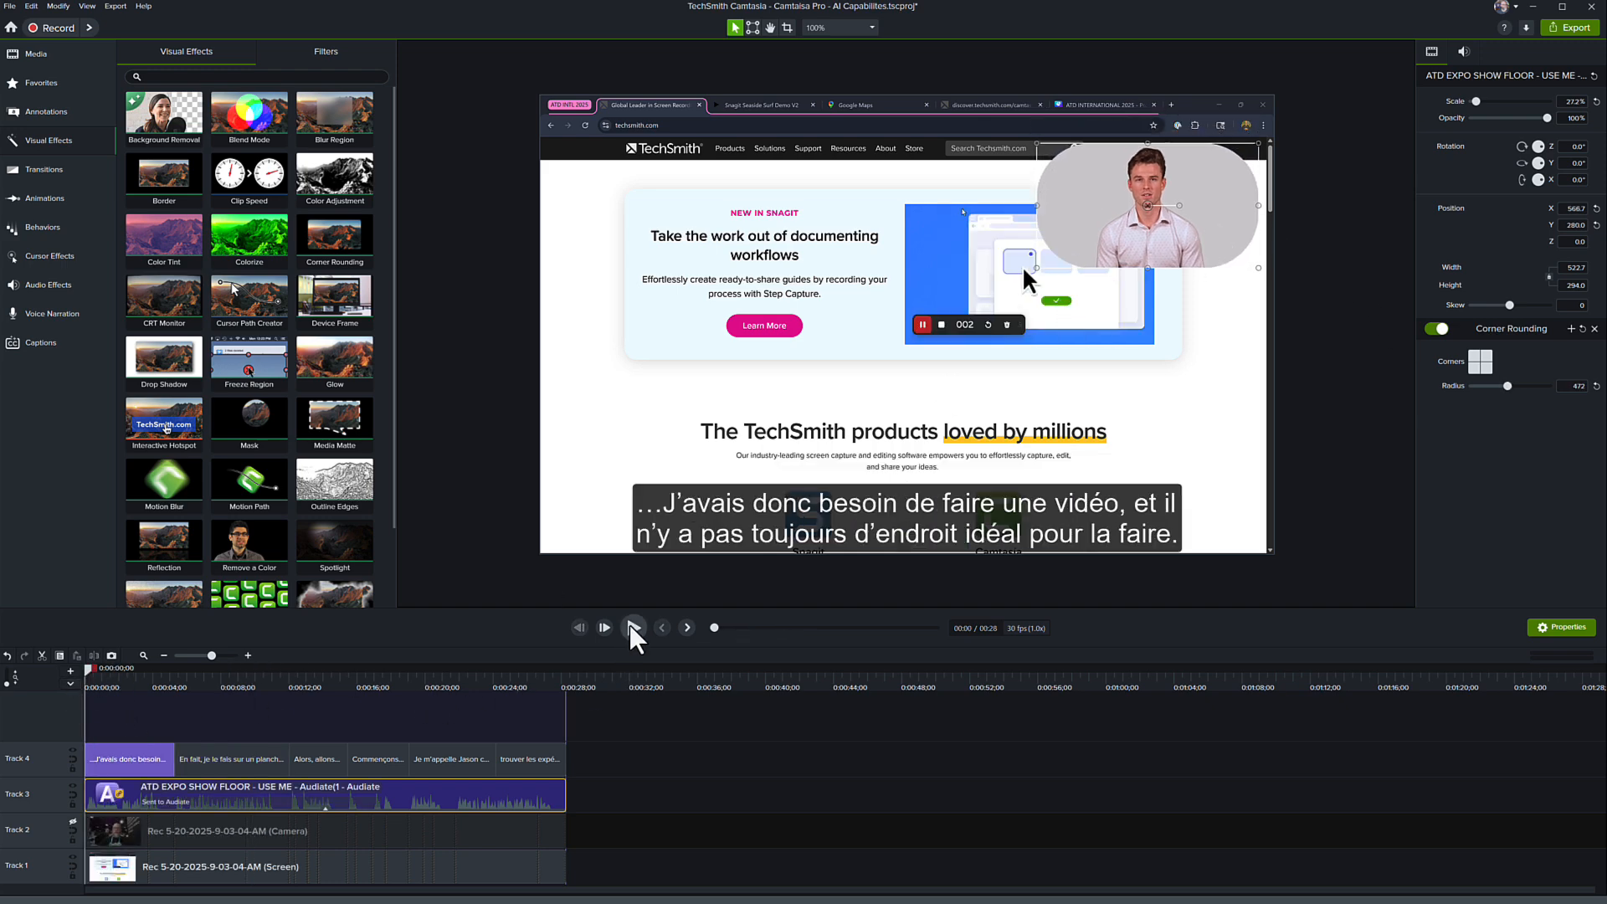
click(632, 627)
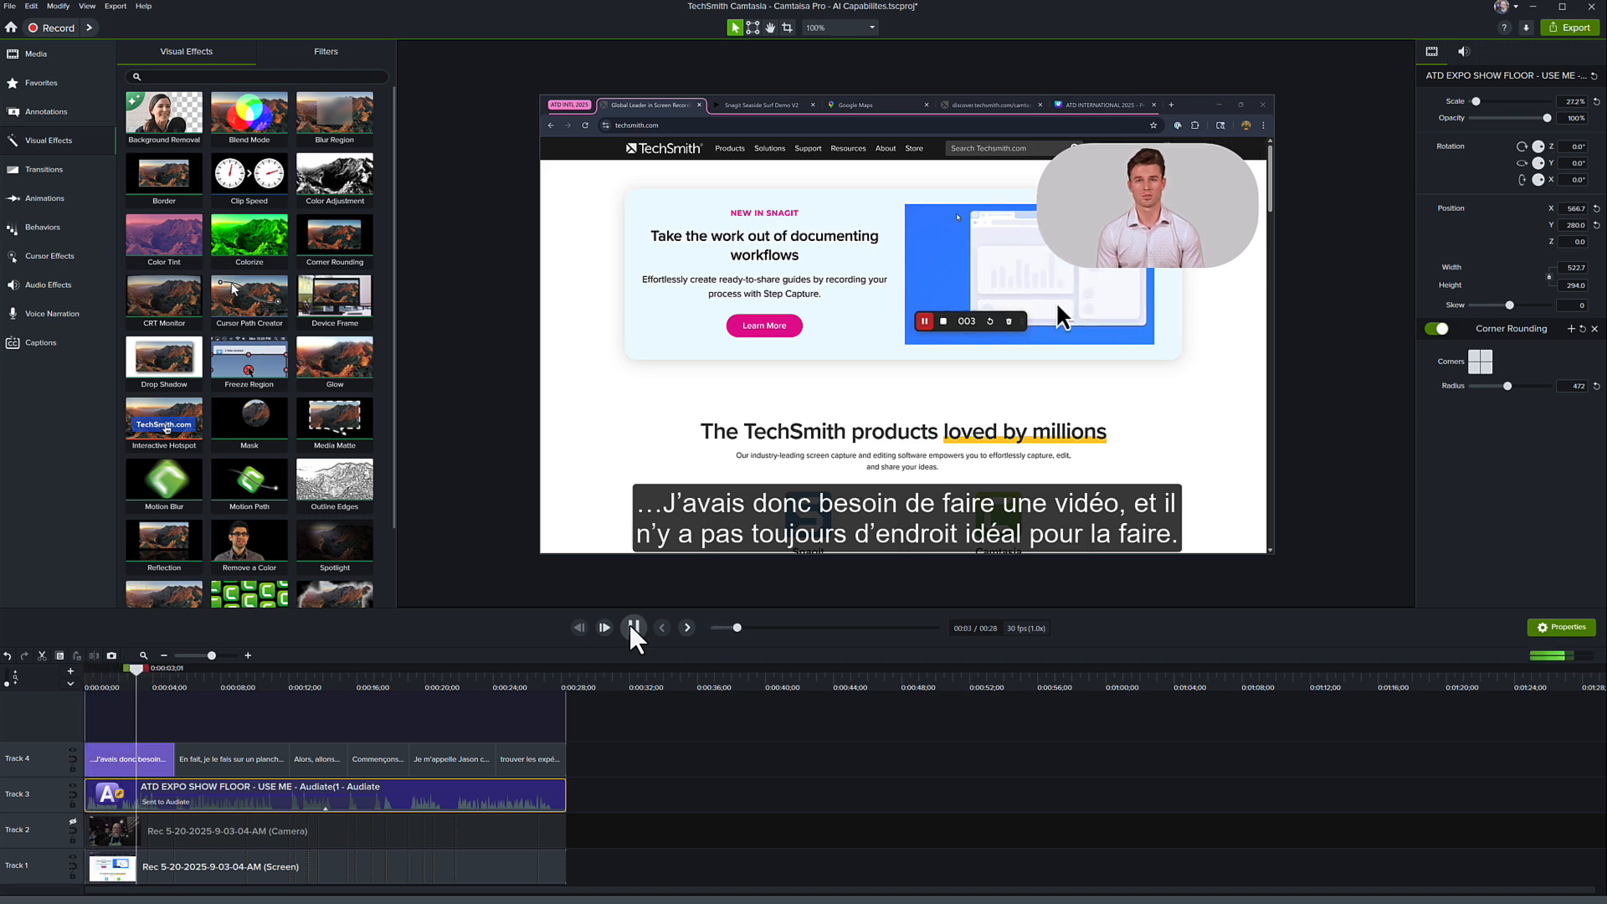
click(633, 627)
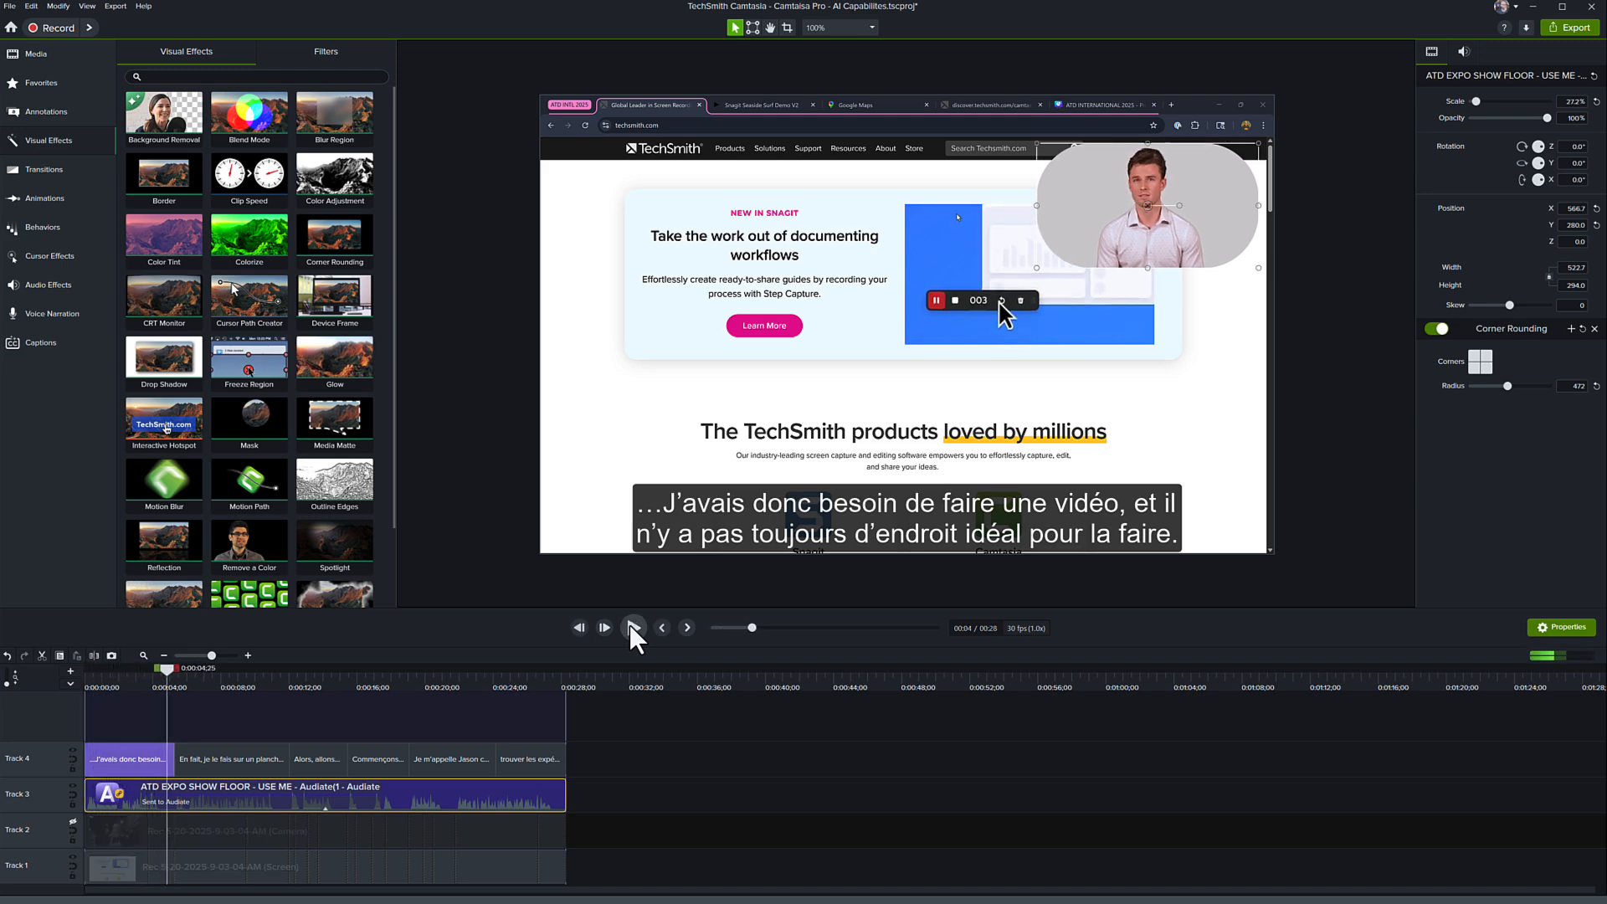